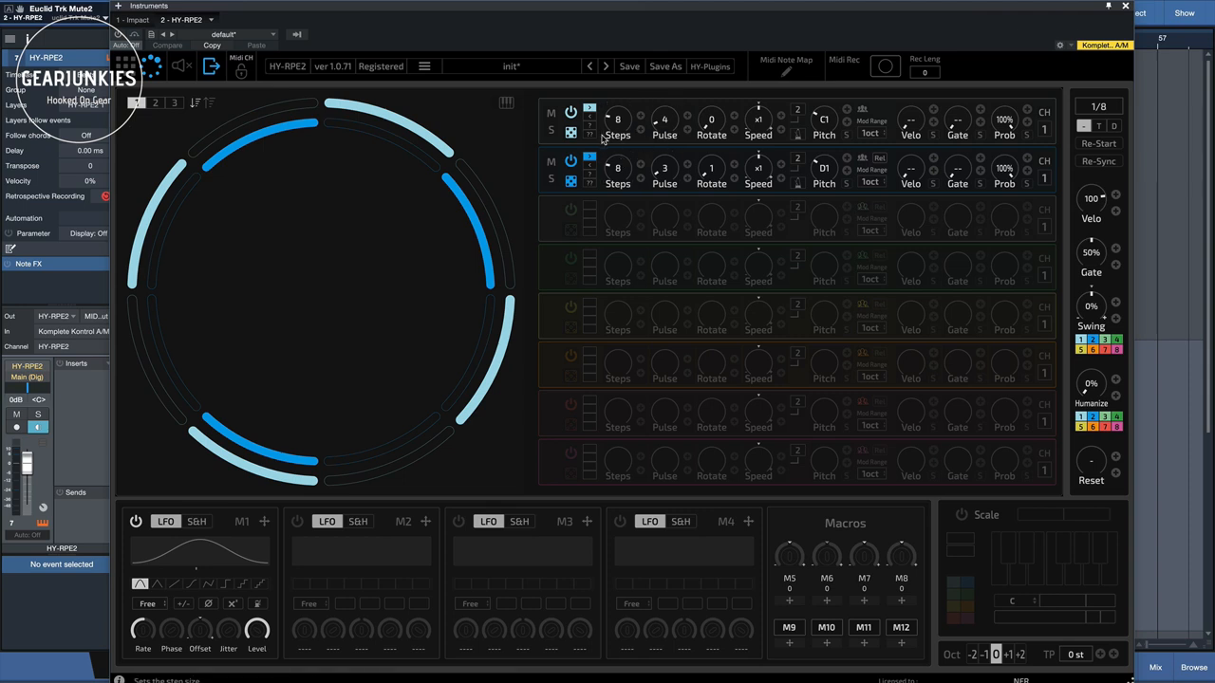
mouse_move(459, 336)
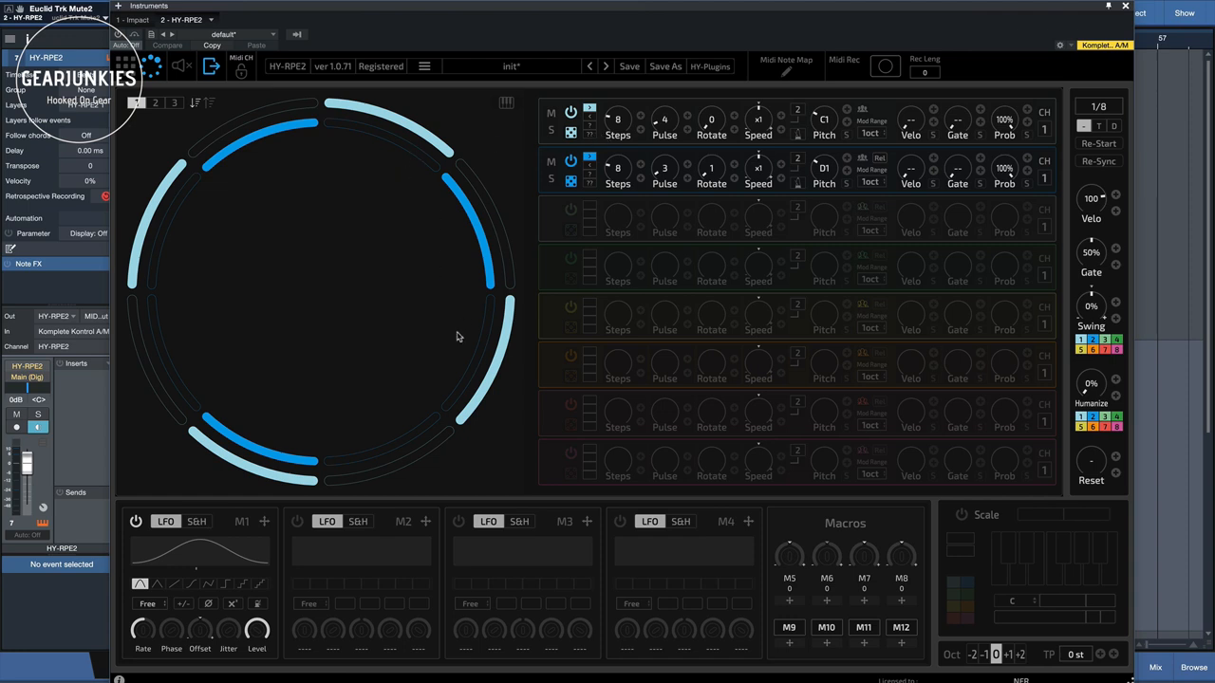
mouse_move(177, 263)
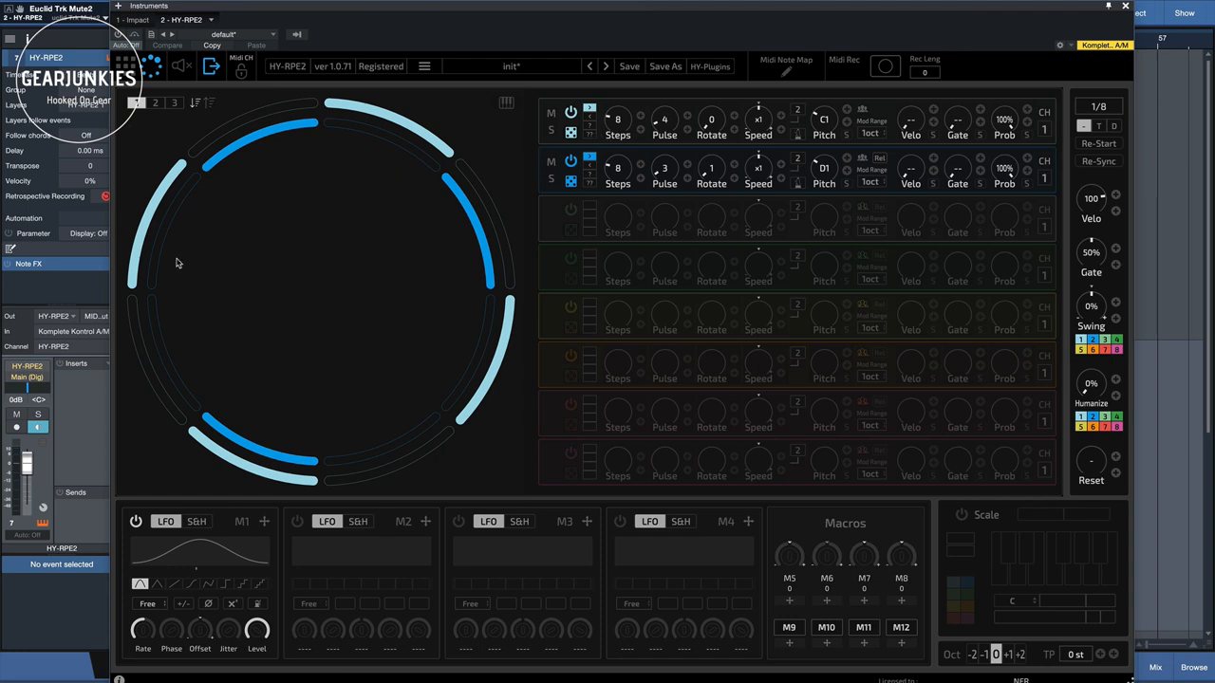
mouse_move(360, 259)
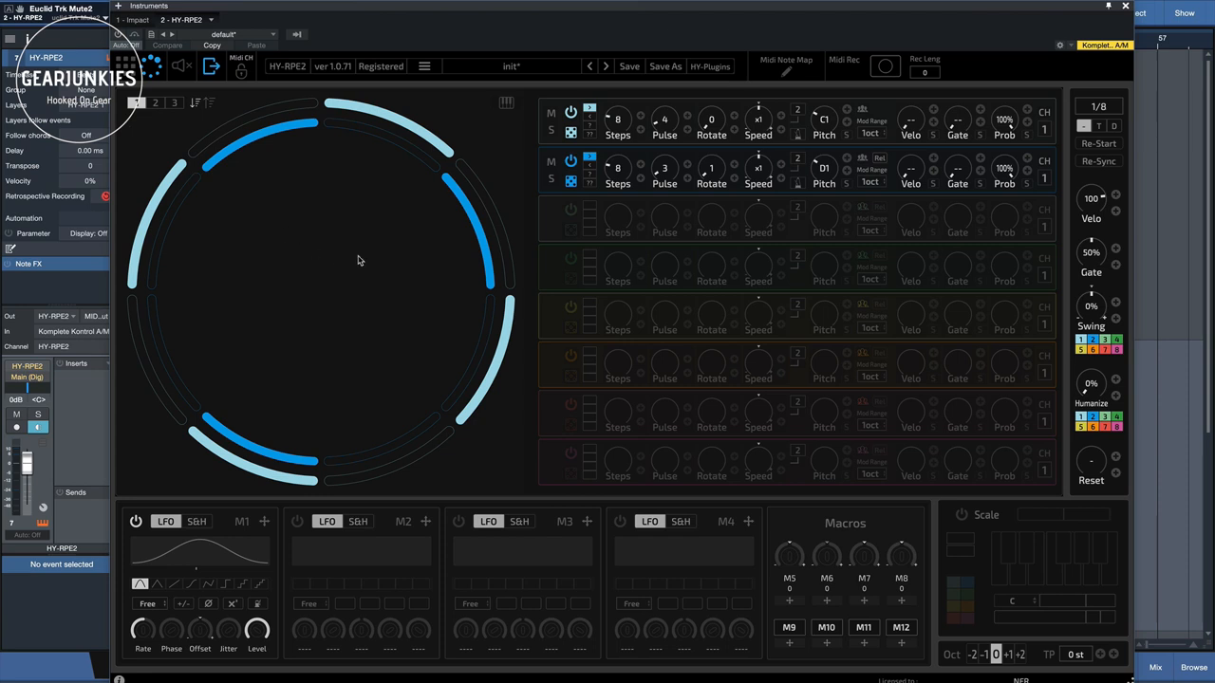
mouse_move(678, 218)
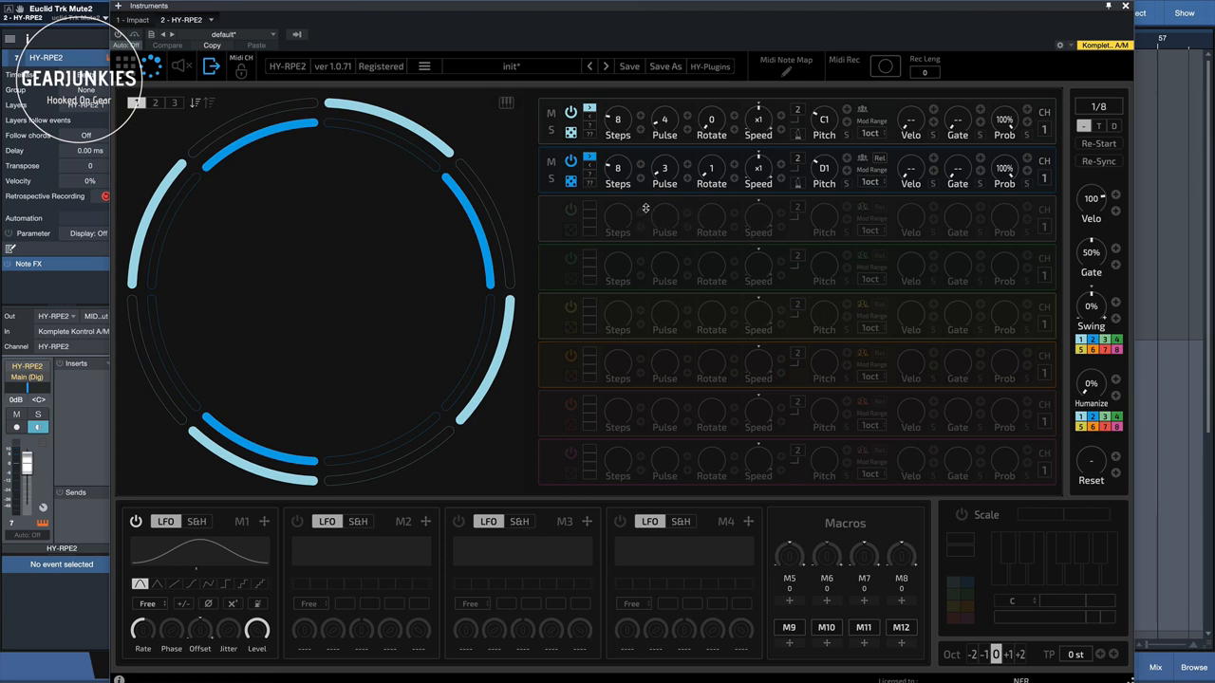
mouse_move(519, 322)
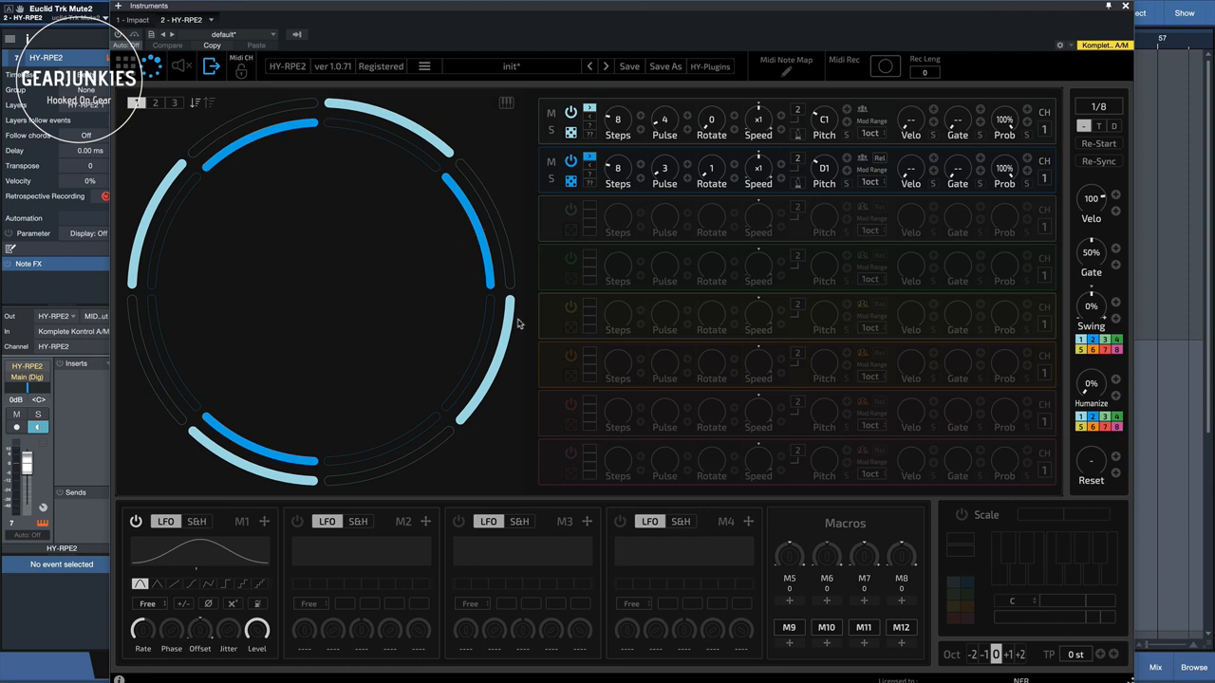
mouse_move(475, 311)
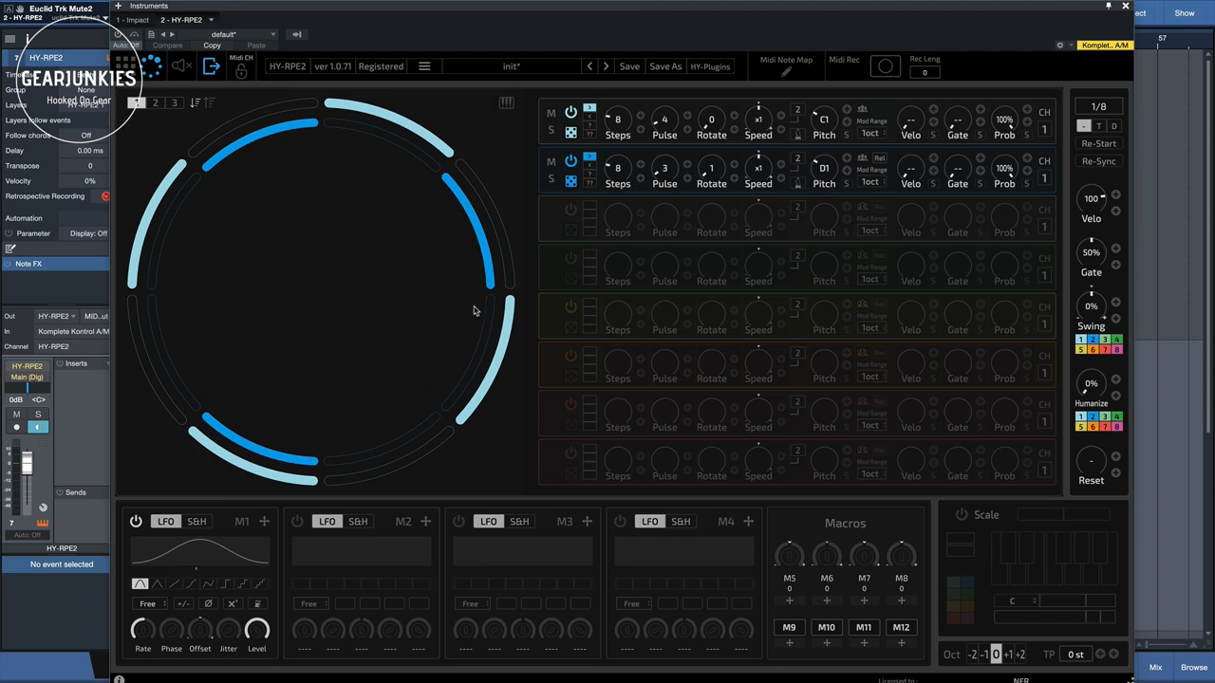
mouse_move(271, 252)
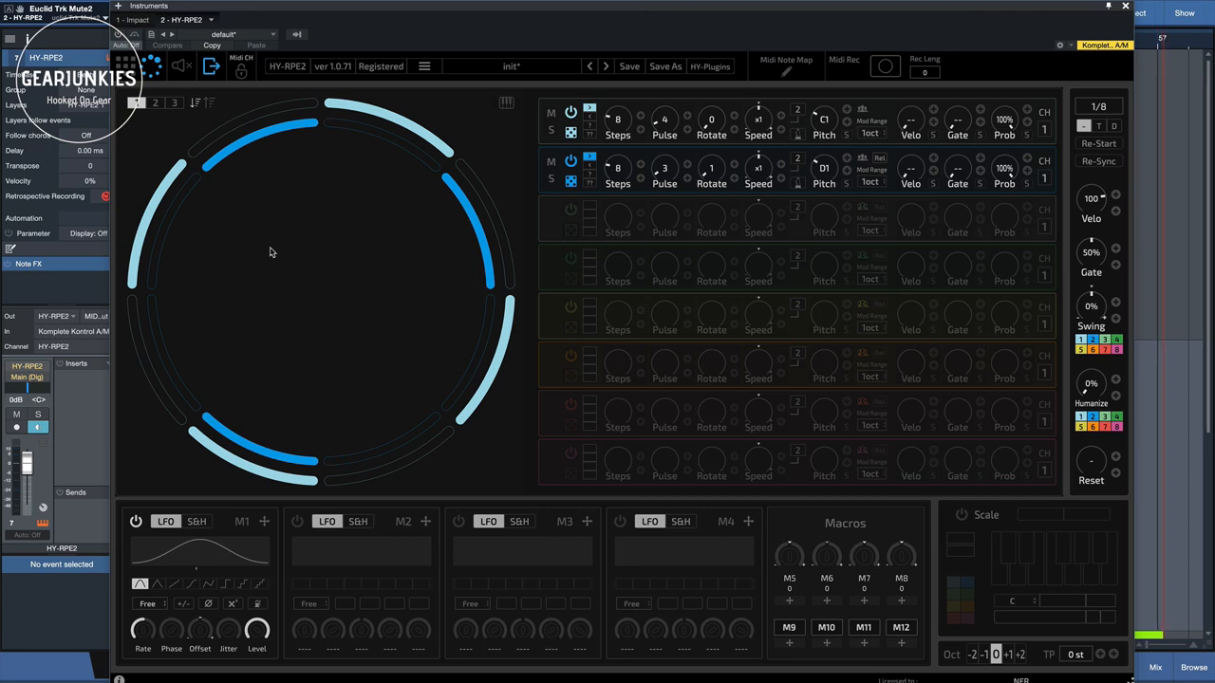
mouse_move(332, 252)
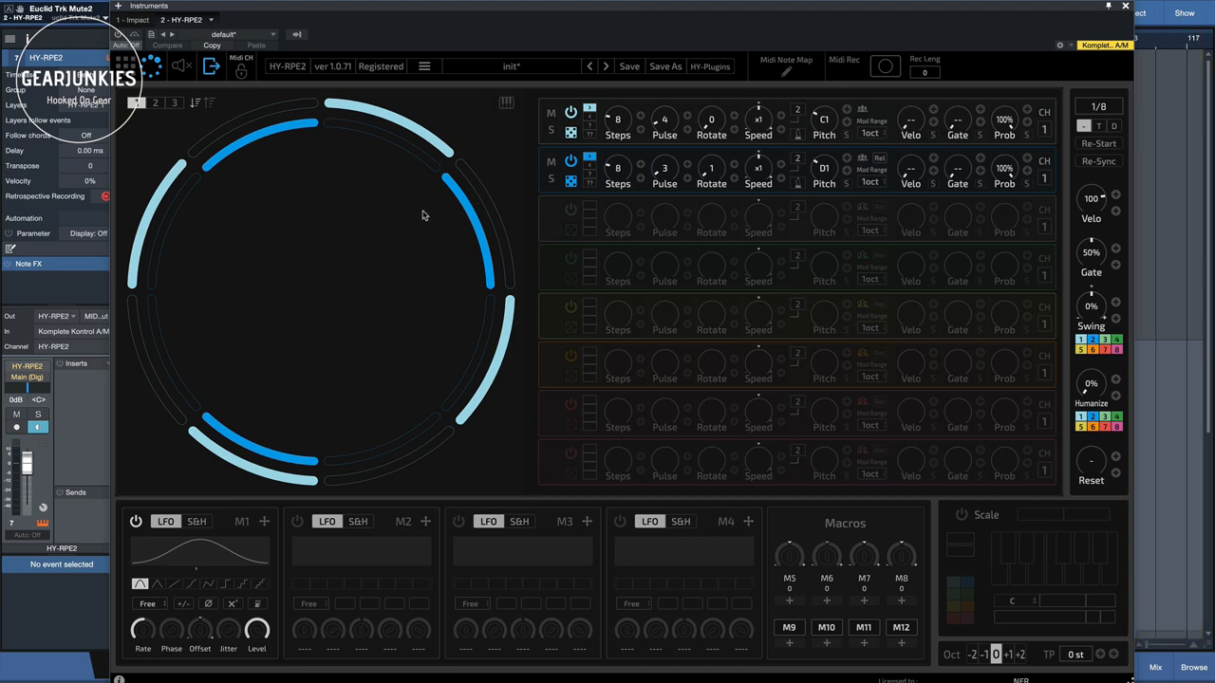
mouse_move(294, 203)
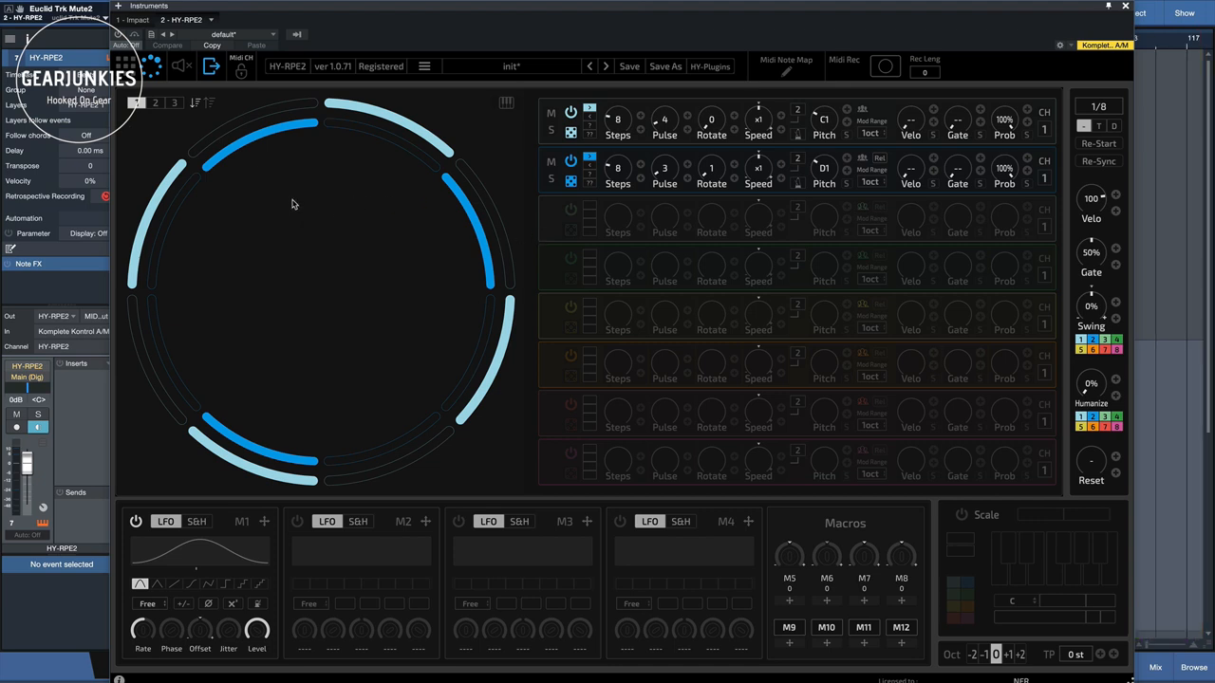
mouse_move(279, 197)
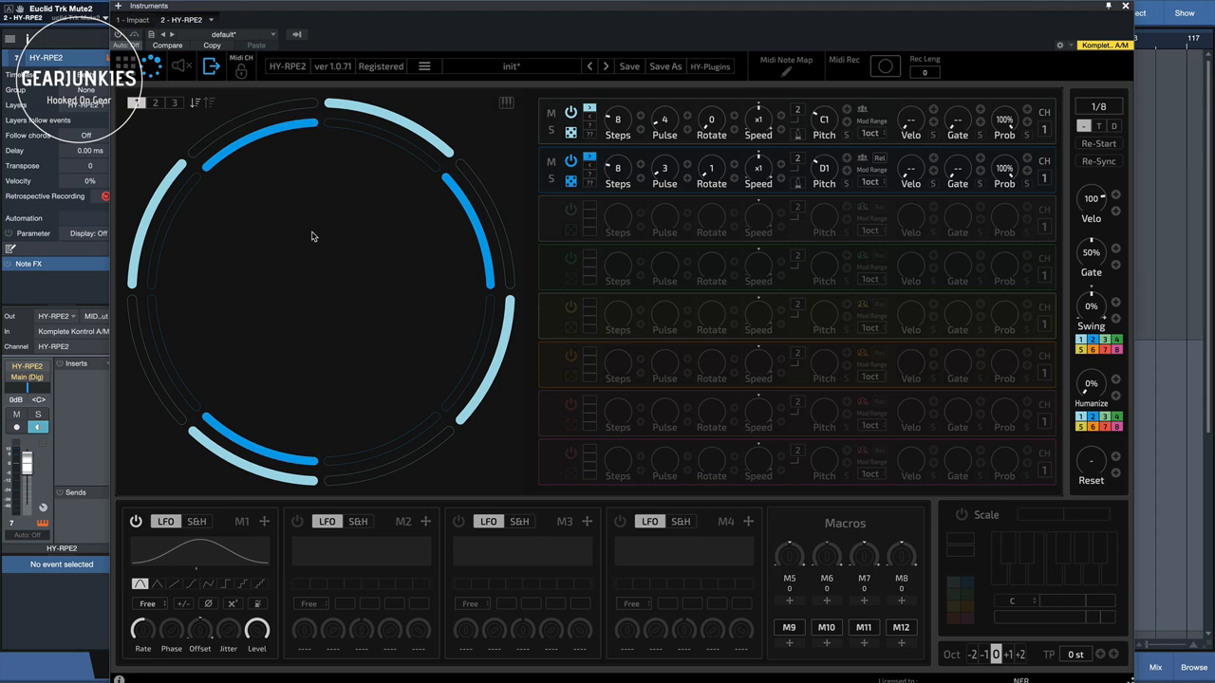
mouse_move(350, 184)
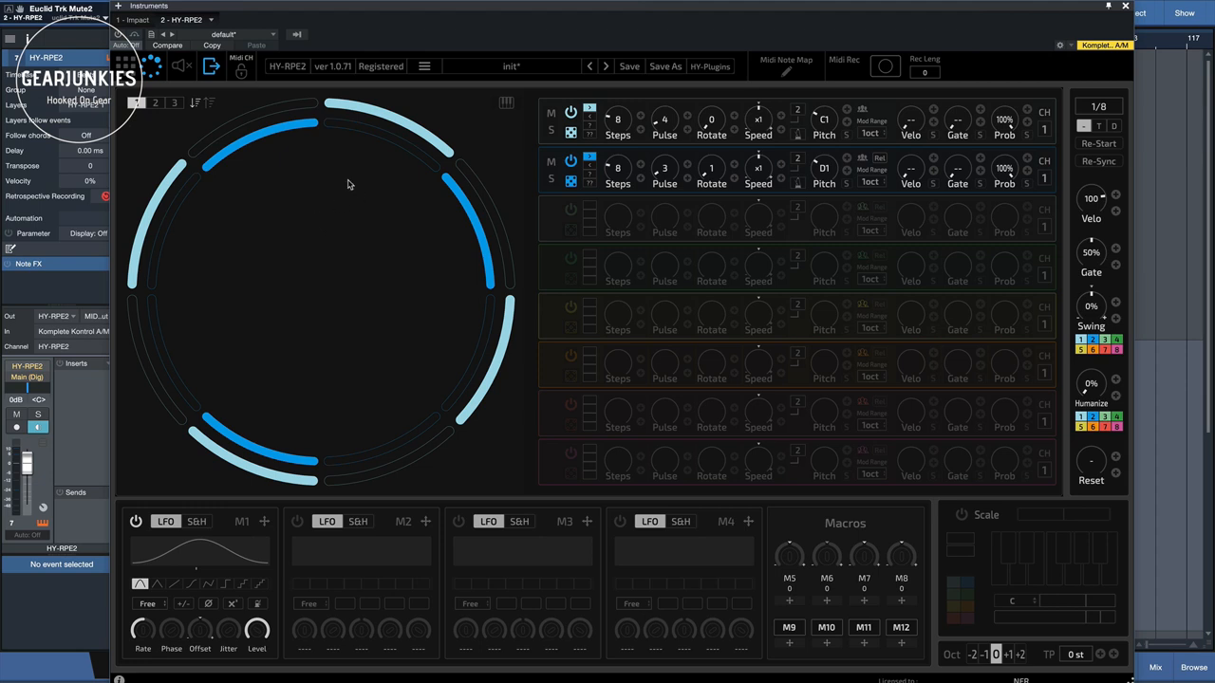
mouse_move(633, 412)
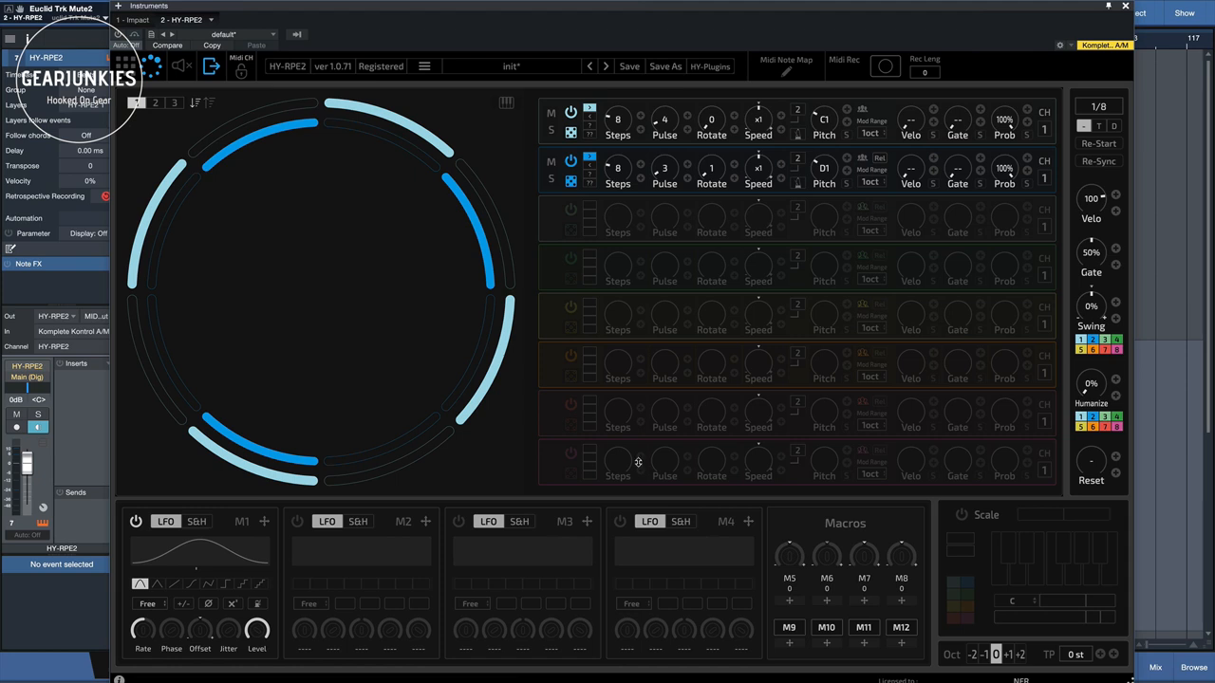
mouse_move(555, 438)
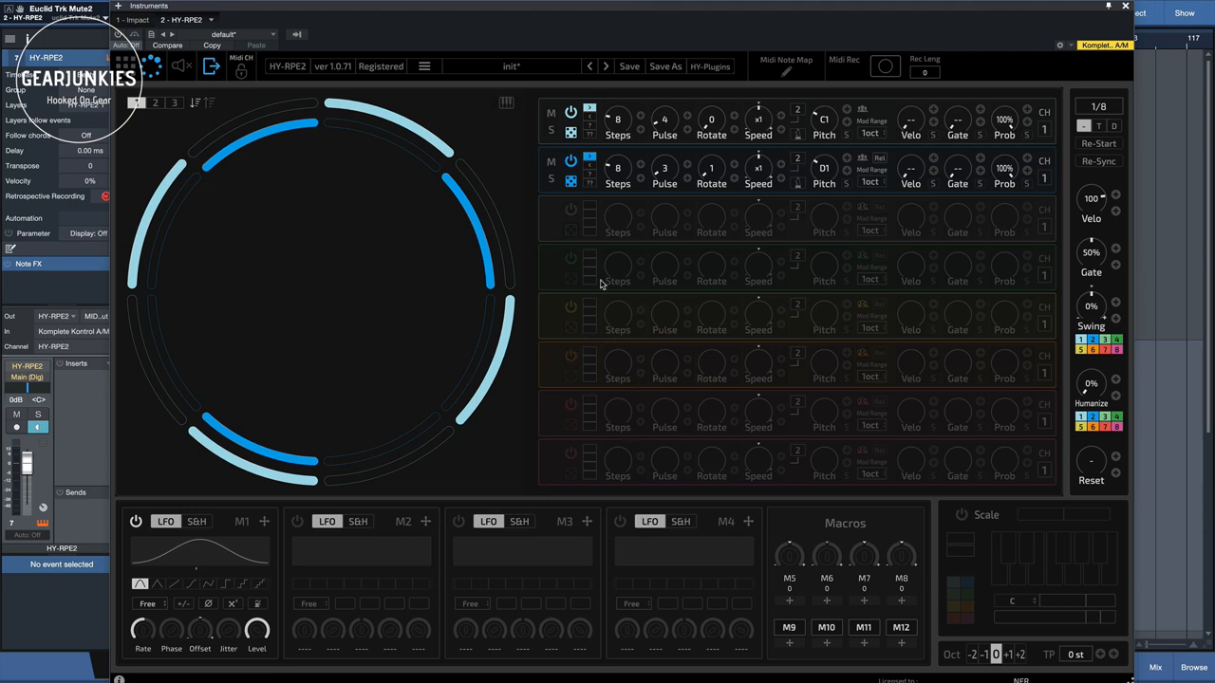
mouse_move(522, 355)
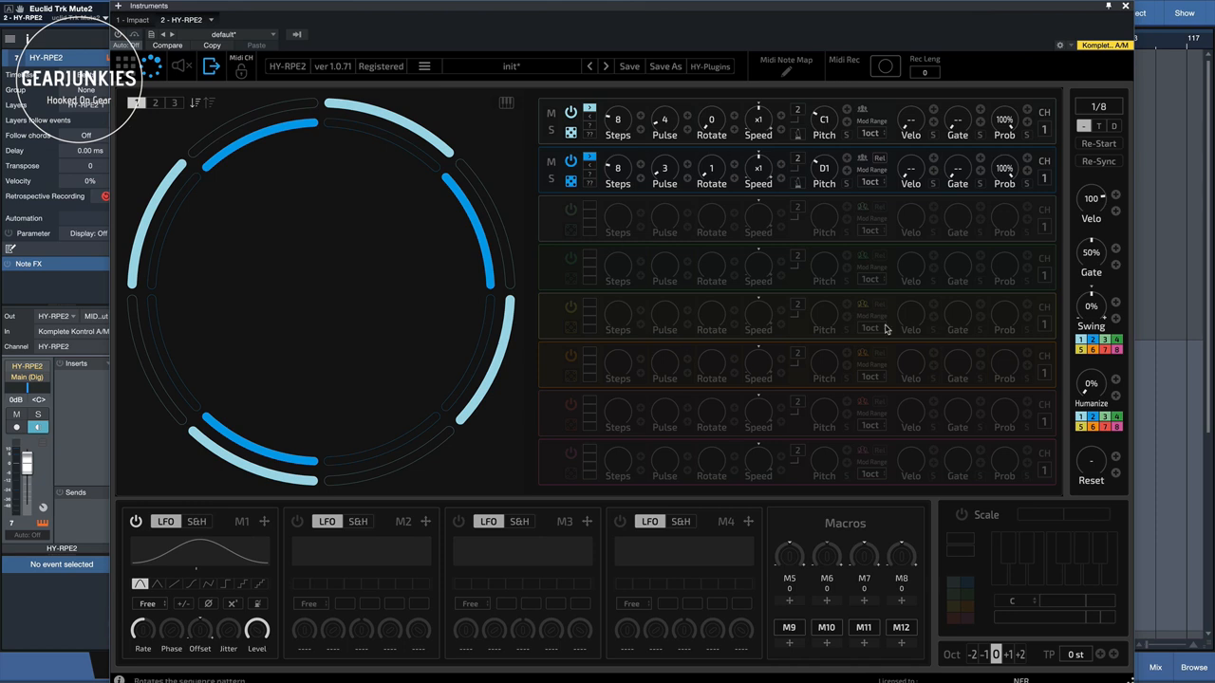
mouse_move(561, 185)
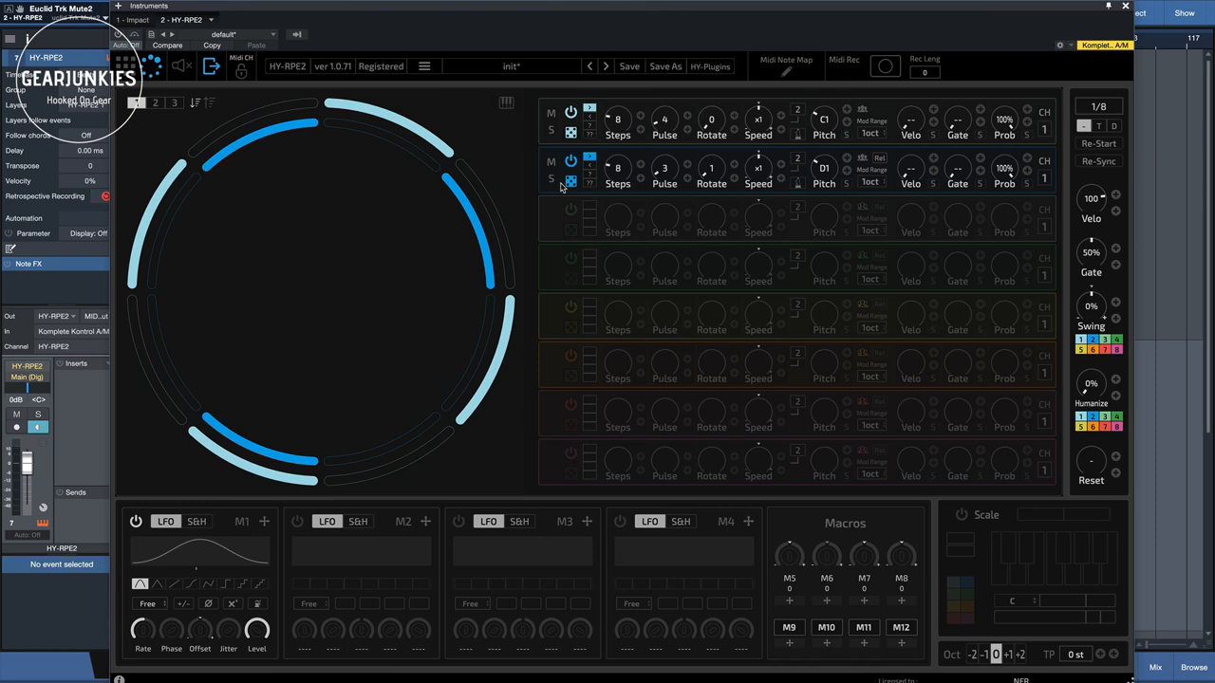
mouse_move(521, 218)
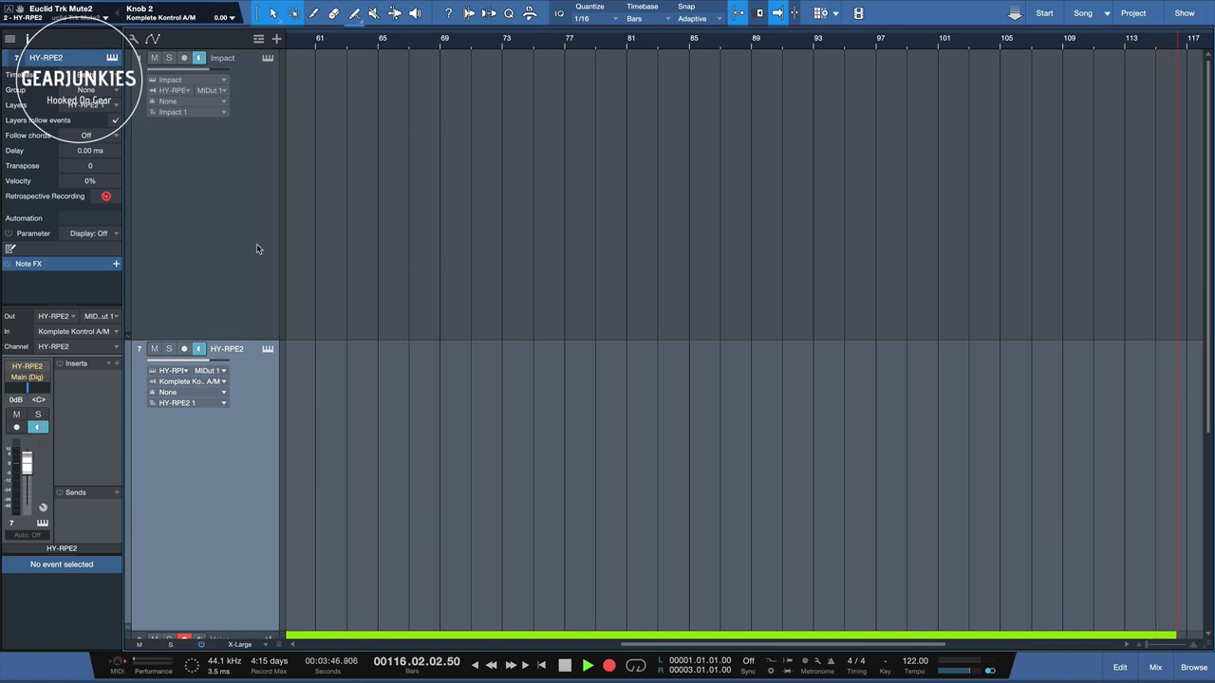
Select the Impact track and choose HY-RPE2 as its MIDI input source
left_click(266, 59)
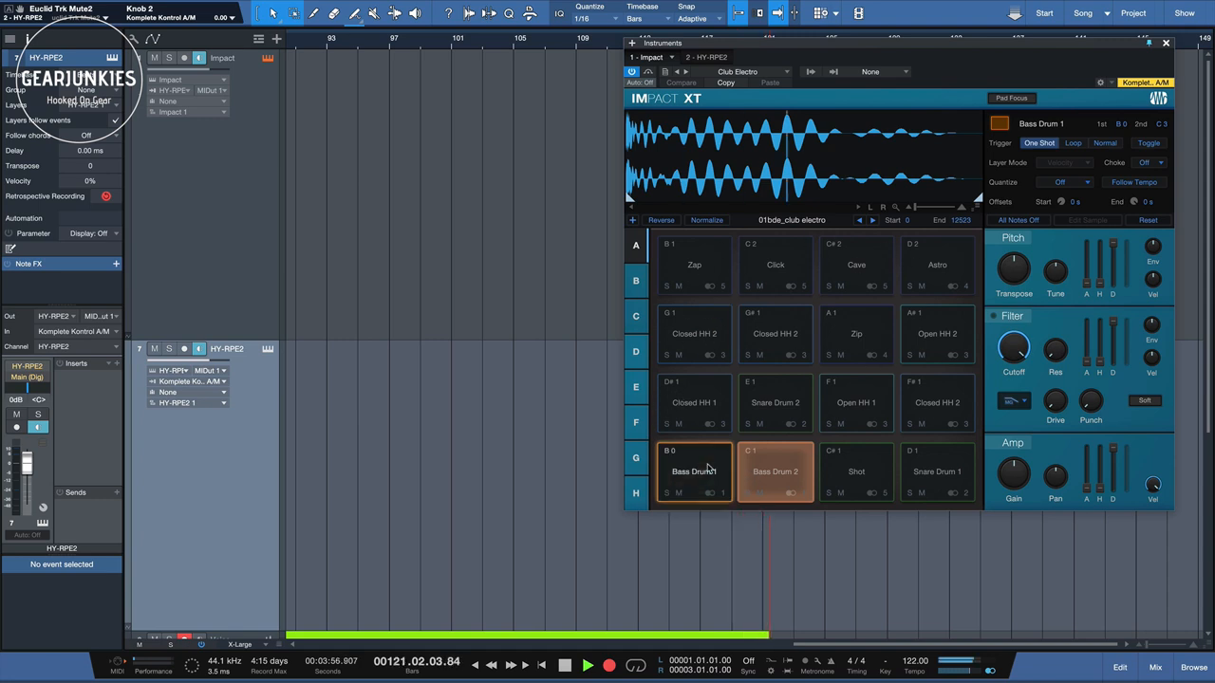
left_click(856, 471)
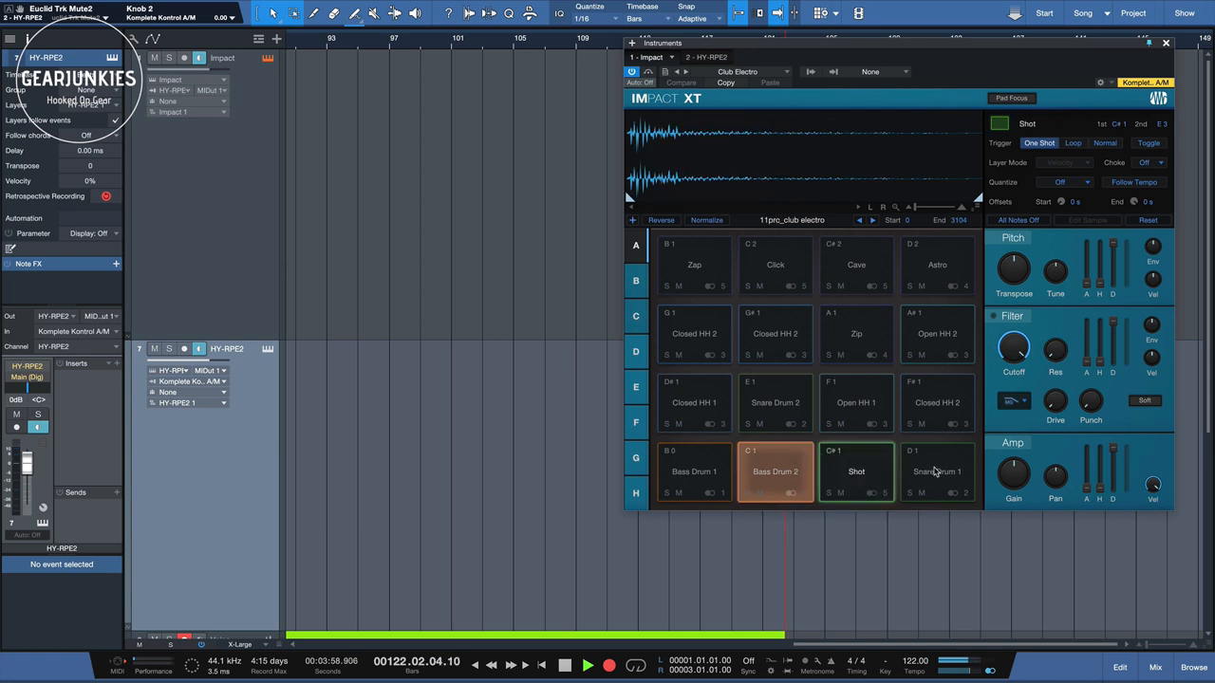
left_click(856, 402)
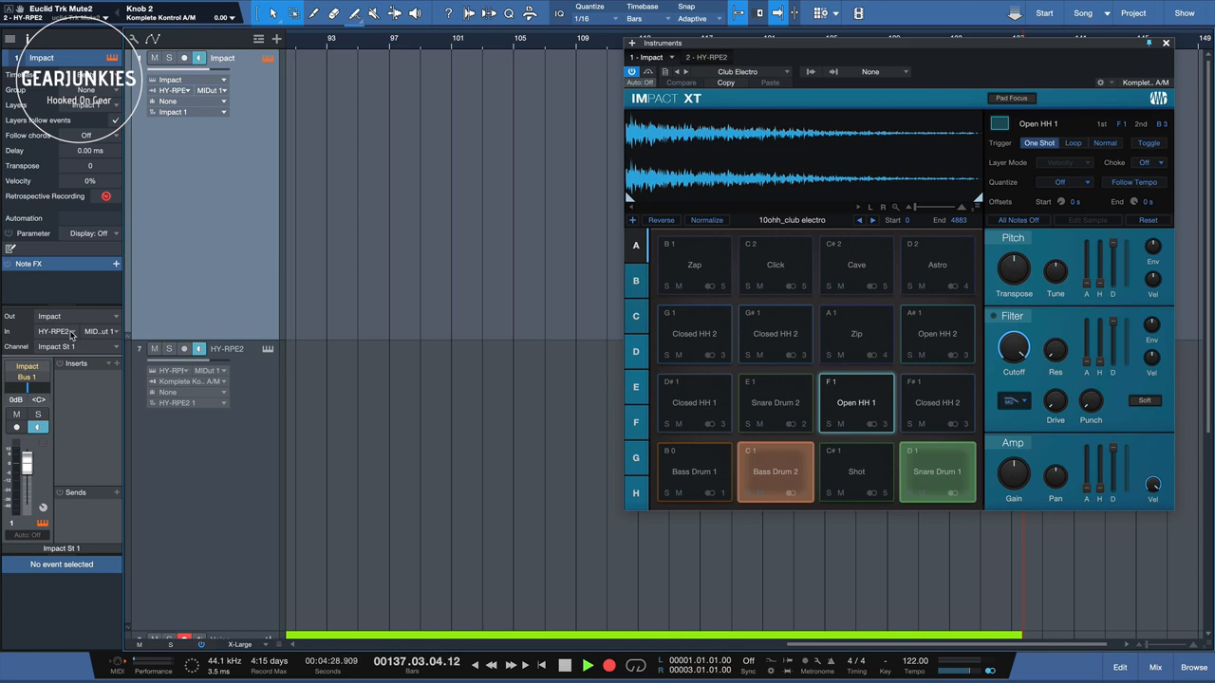
left_click(58, 331)
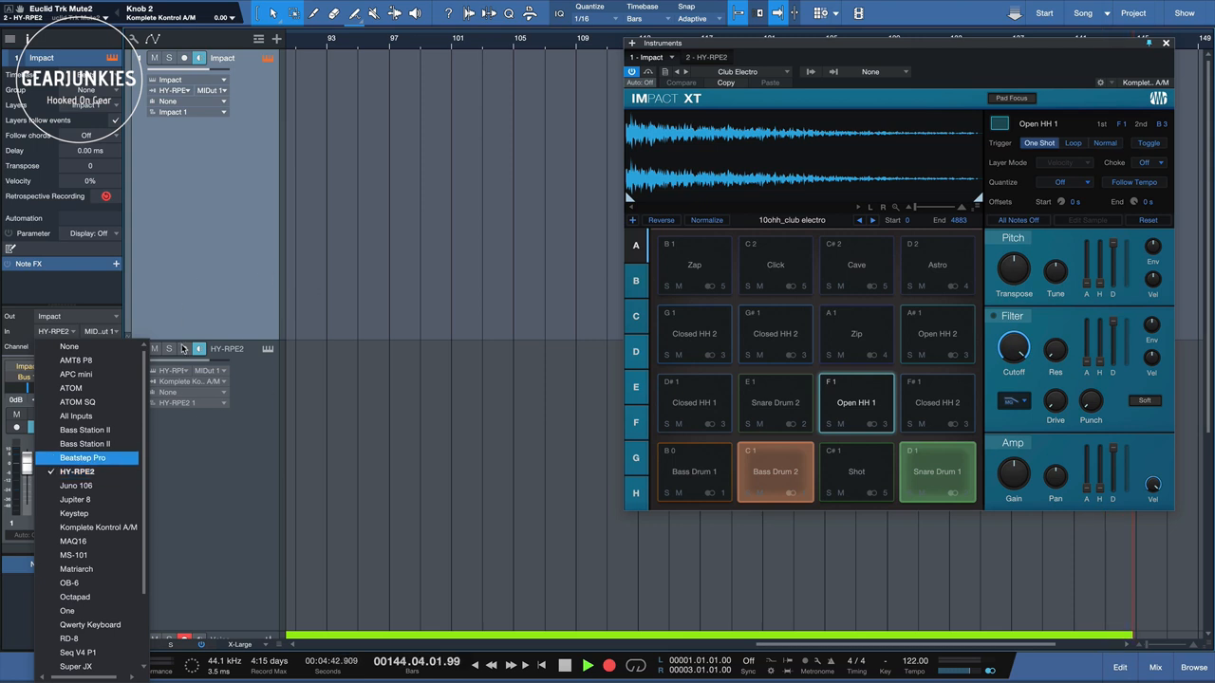
mouse_move(391, 344)
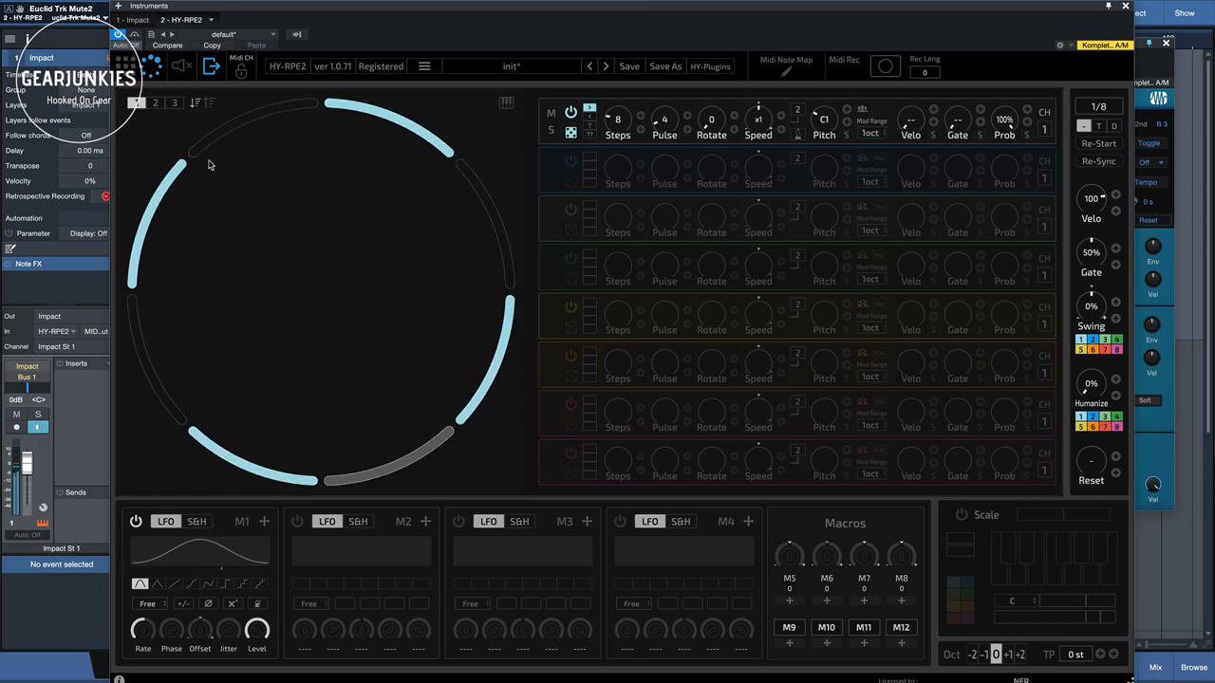
mouse_move(472, 393)
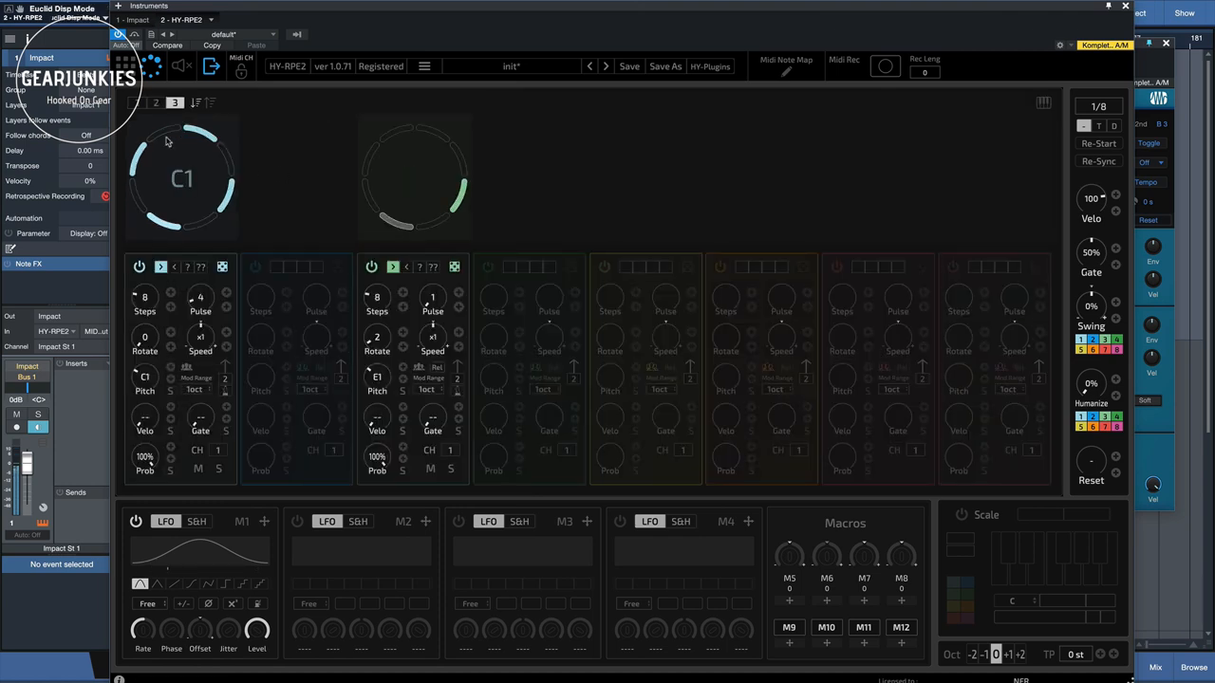
mouse_move(262, 144)
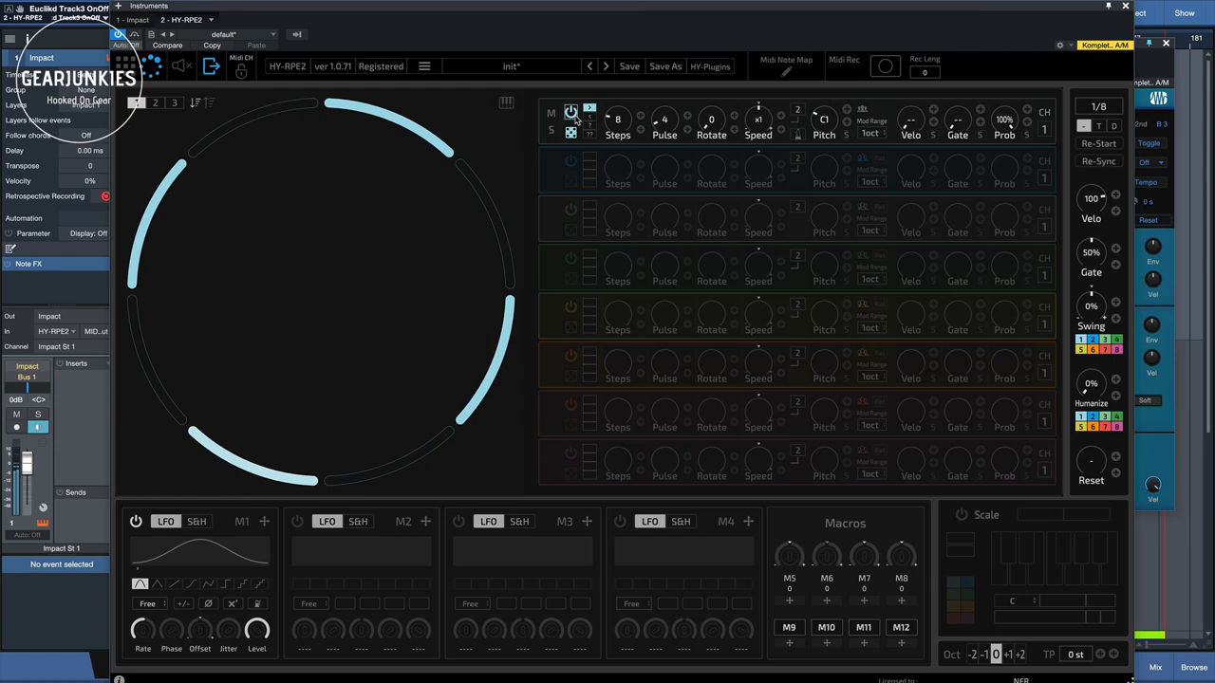
left_click(546, 114)
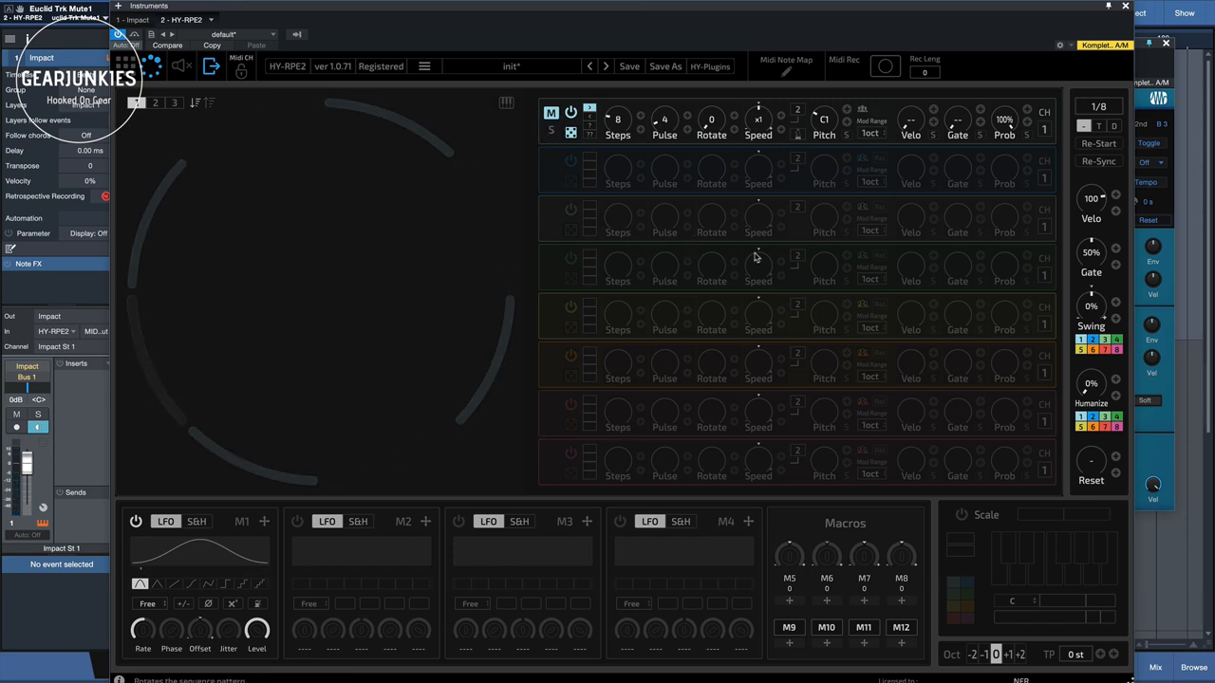
mouse_move(733, 192)
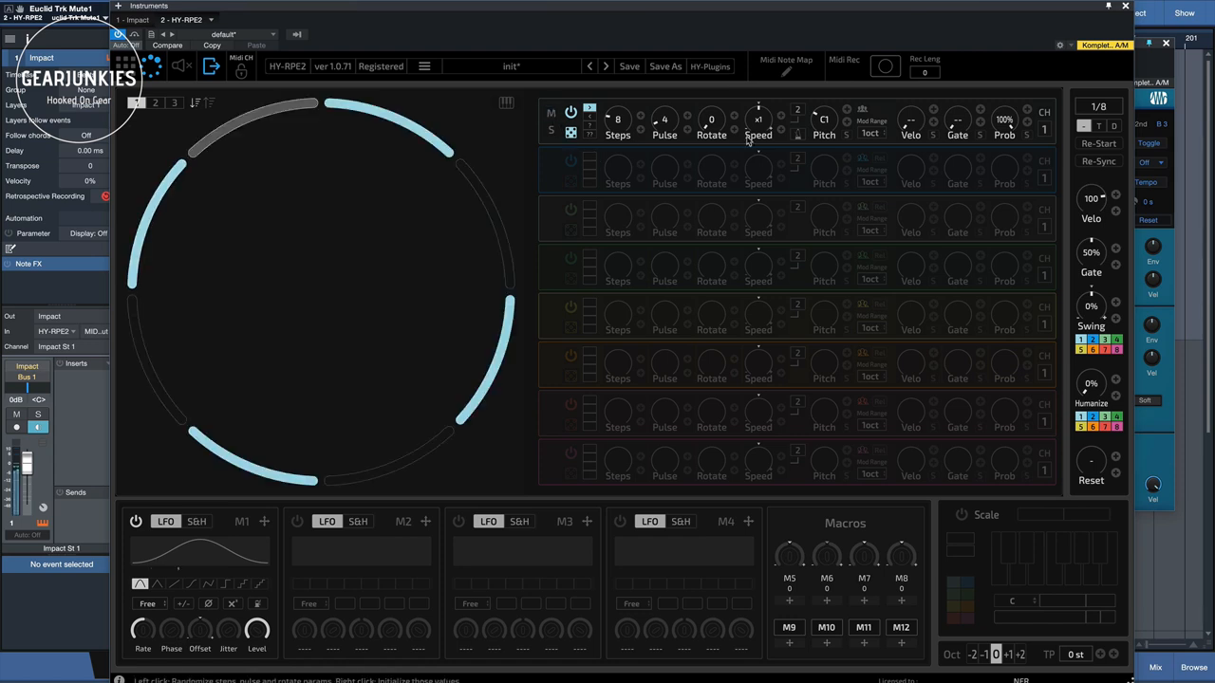
mouse_move(927, 152)
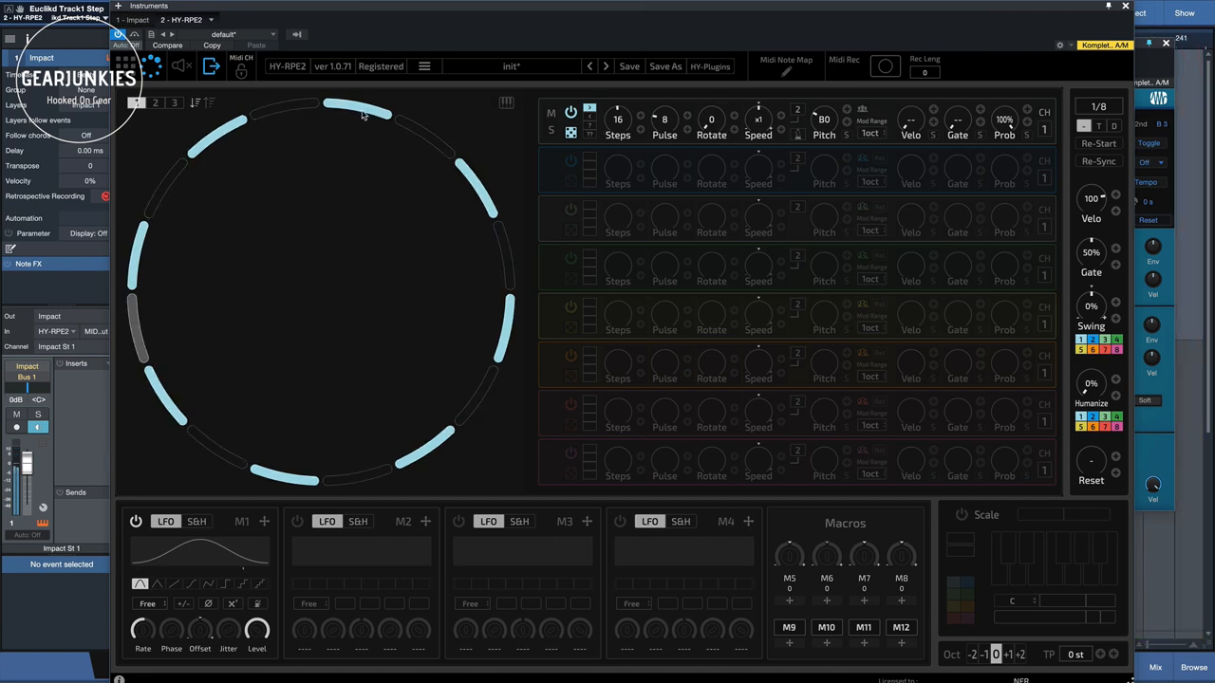
Set HY-RPE2 track 1 to 16 steps with 8 pulses
left_click(711, 120)
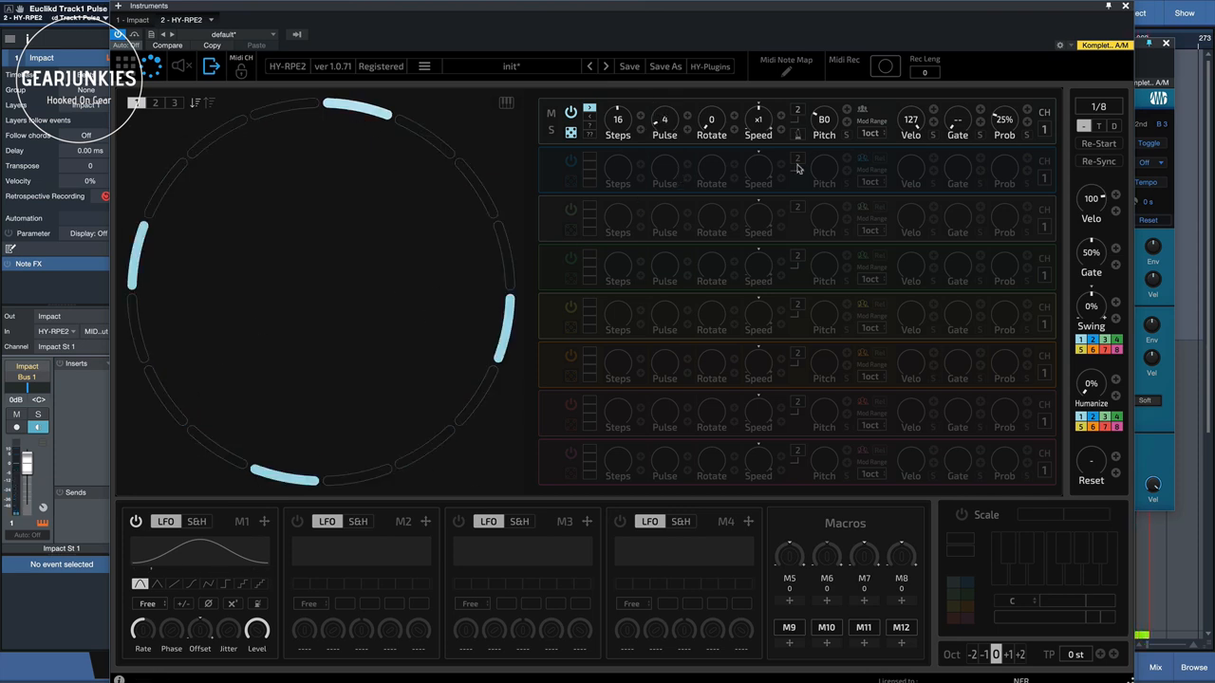
Give track 1 Pulse 4, Velo 127 and Prob 25%
left_click_drag(1004, 121, 1004, 104)
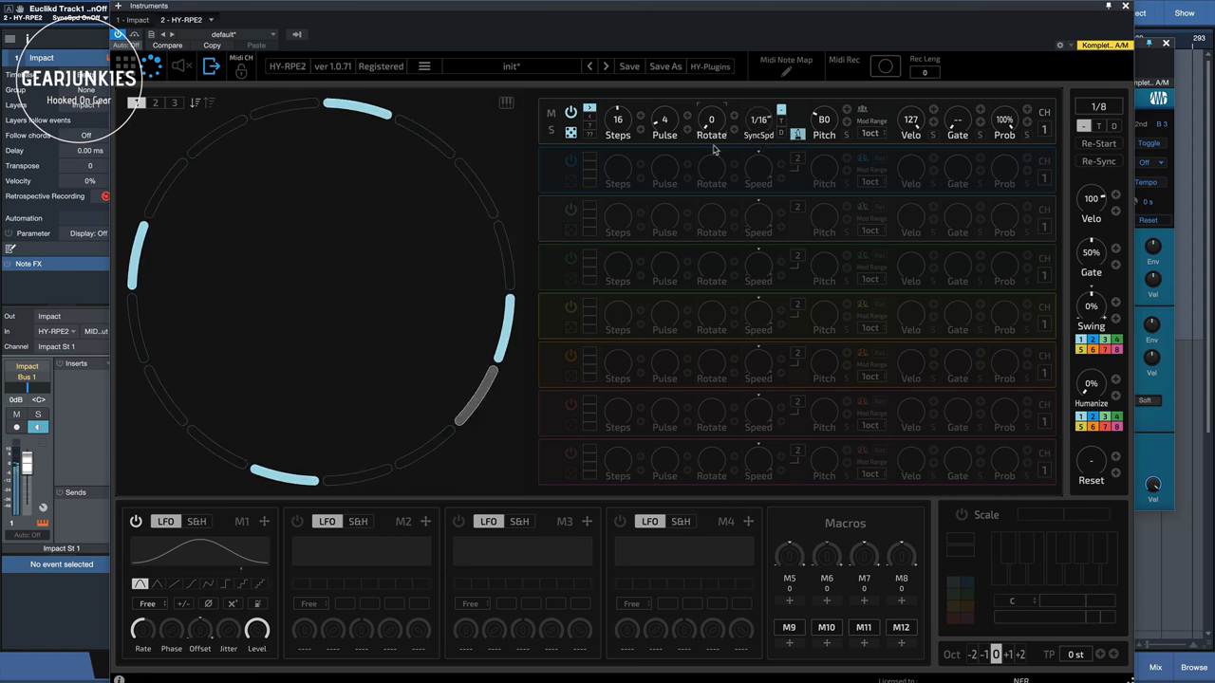
mouse_move(383, 400)
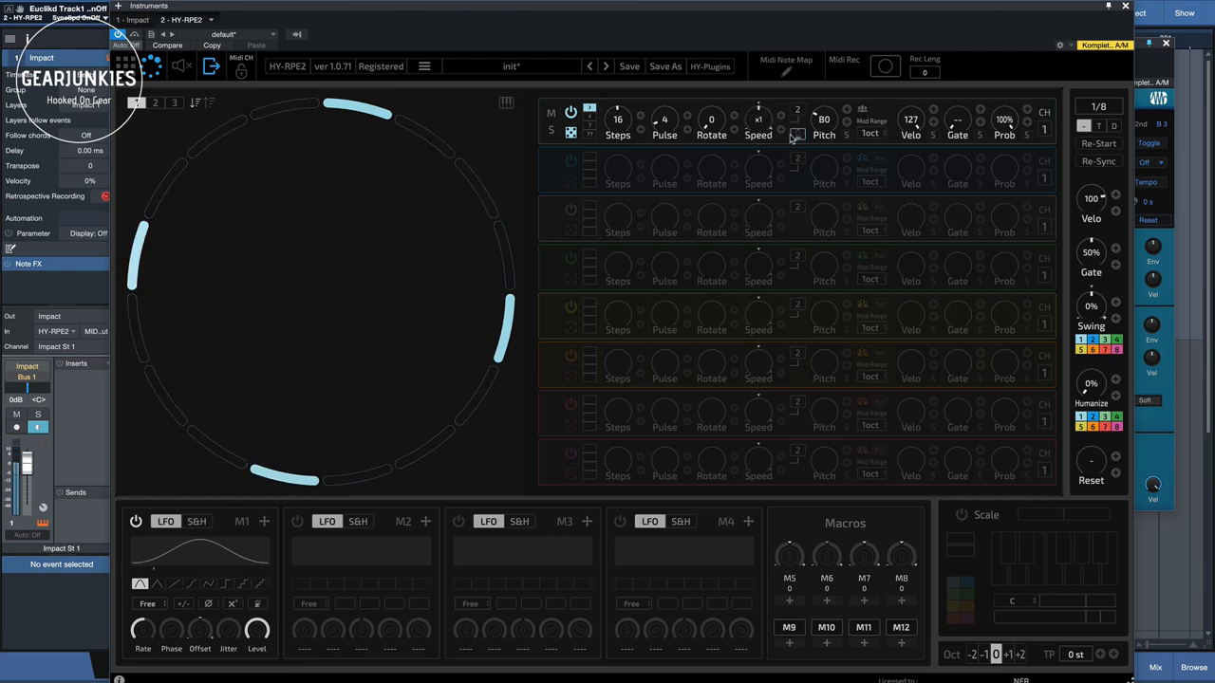
mouse_move(641, 199)
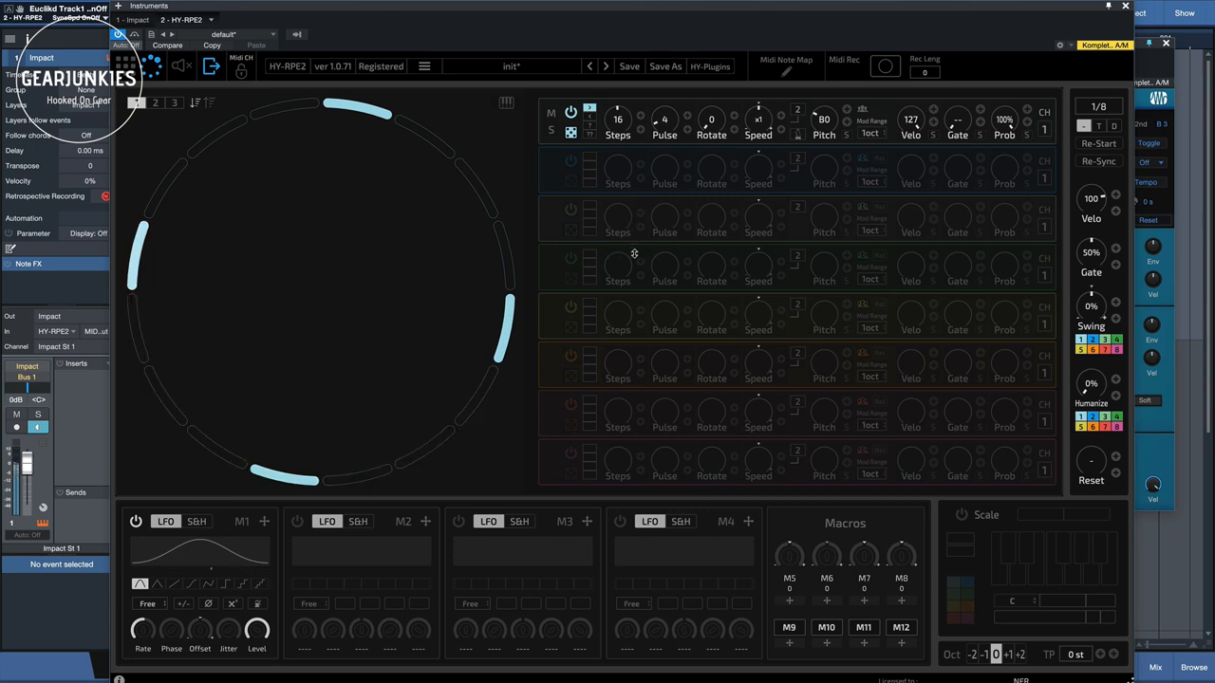
mouse_move(740, 235)
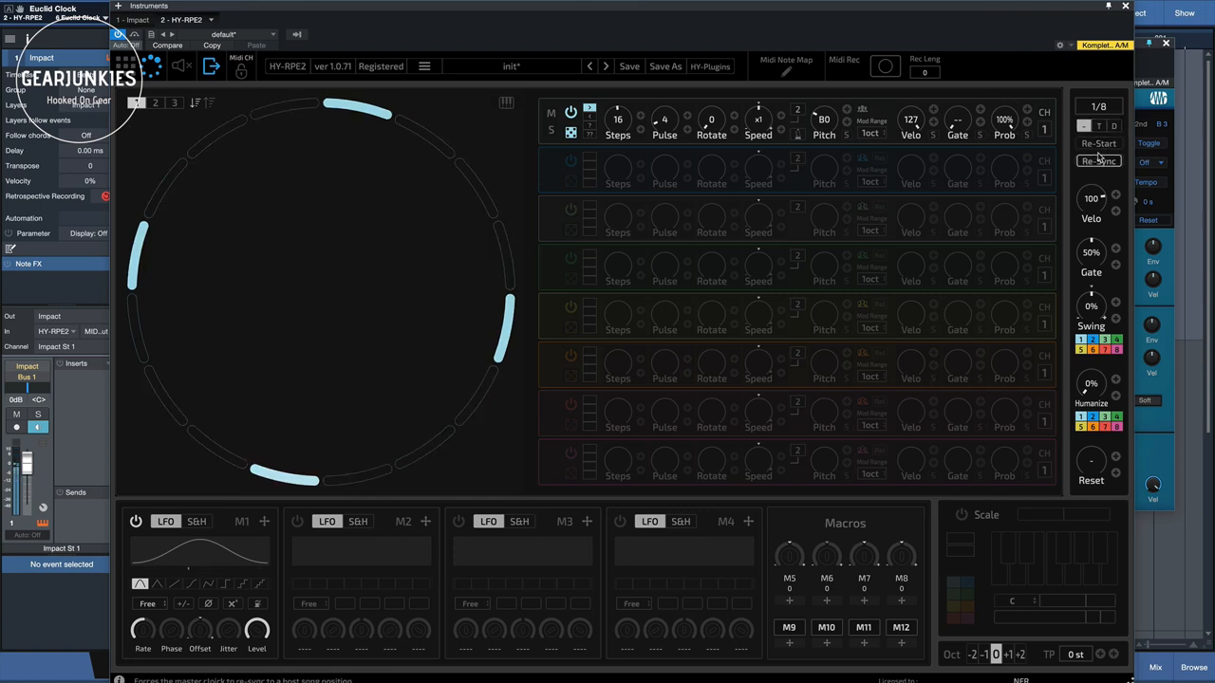
Re-Sync HY-RPE2's clock to the song position and Re-Start all sequences
left_click(1097, 143)
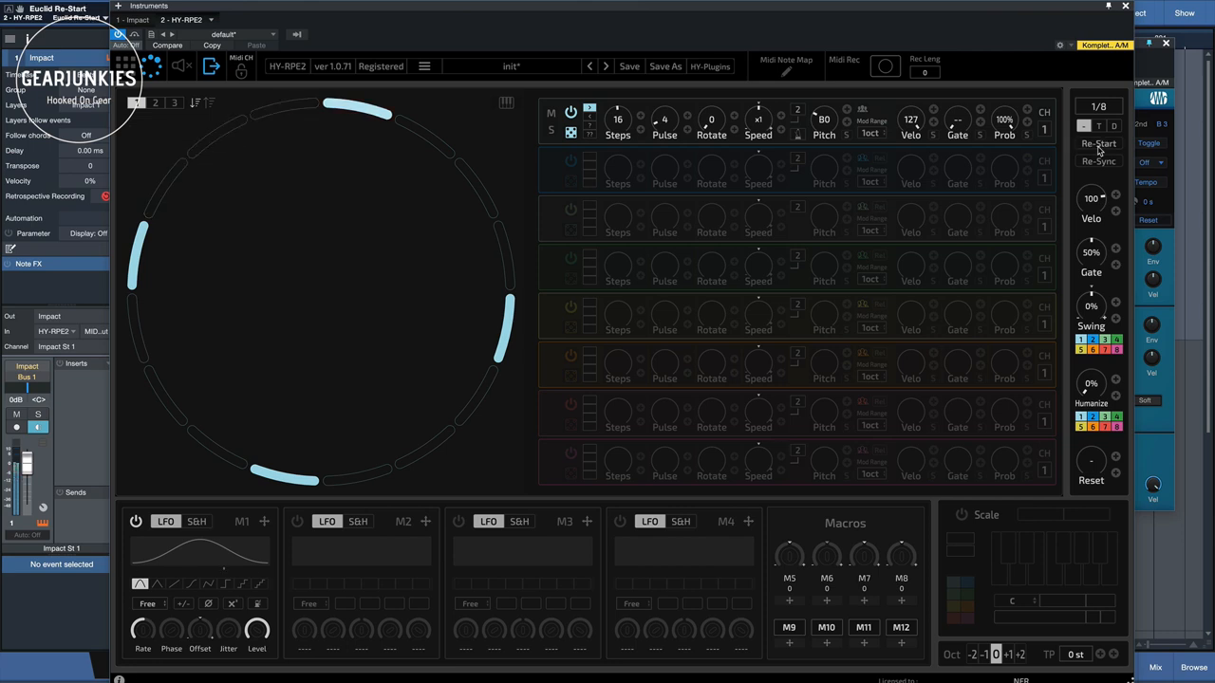
left_click(1097, 161)
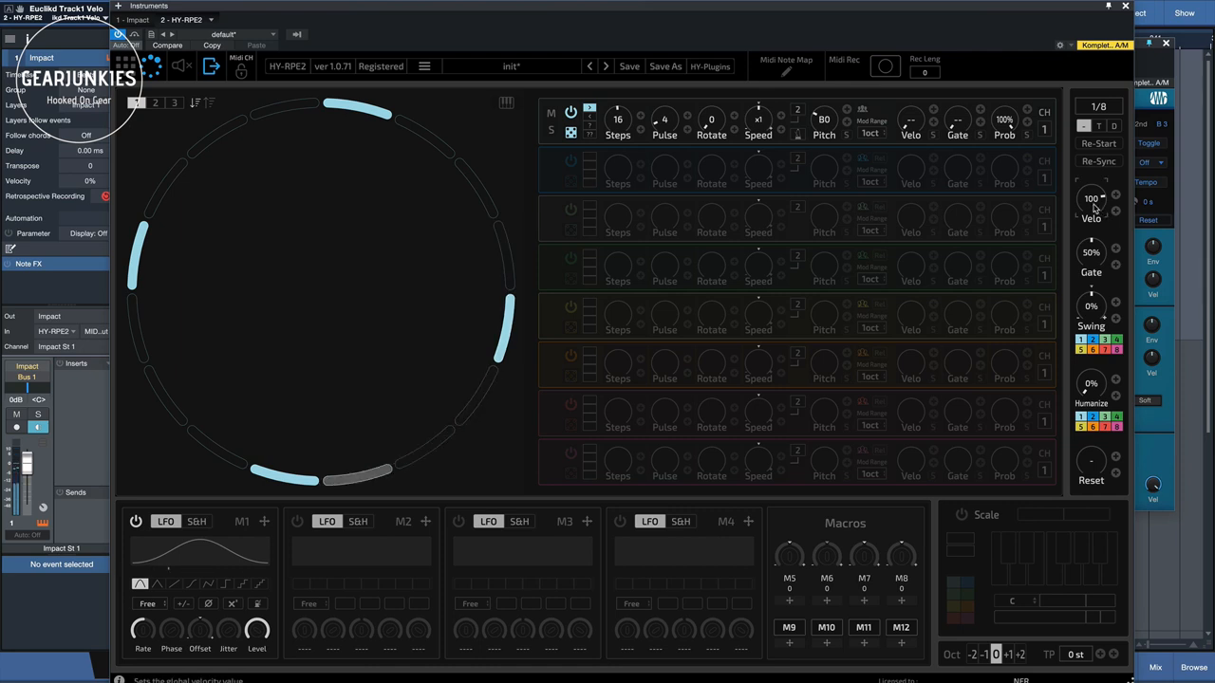
Adjust HY-RPE2's global Velo knob for the 16-step, 4-pulse B0 pattern
left_click_drag(1090, 199, 1090, 204)
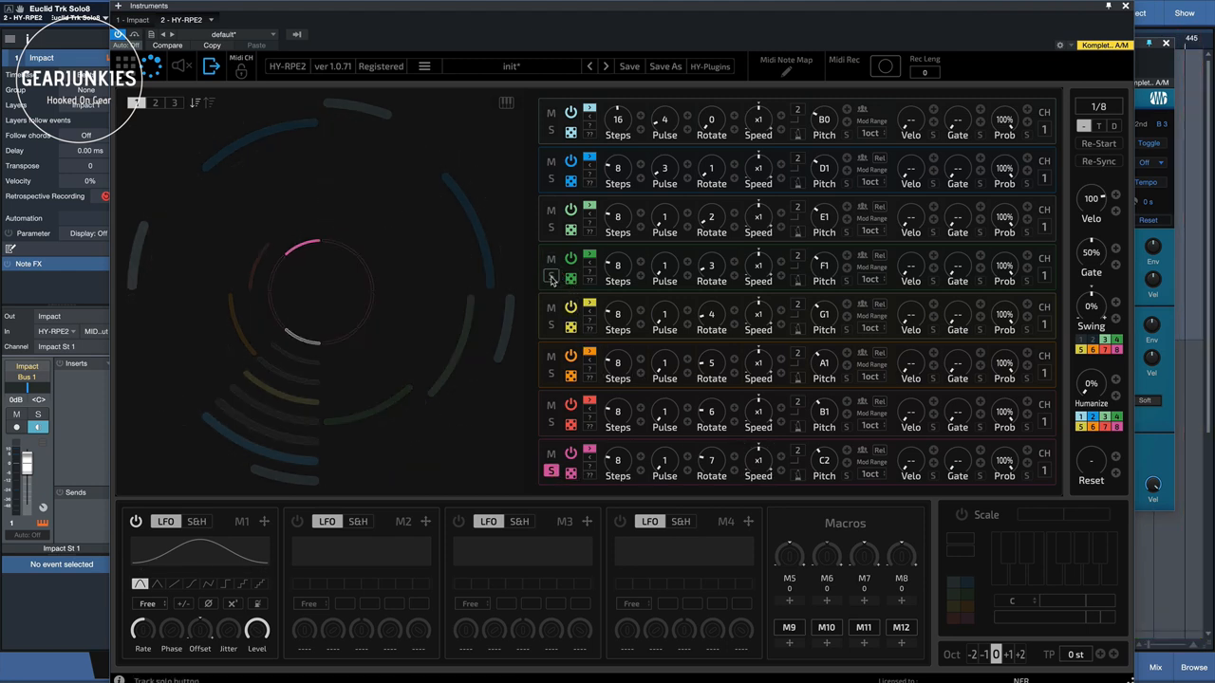
Give tracks 2–8 eight-step patterns pitched D1 to C2, then solo track 4
left_click(551, 275)
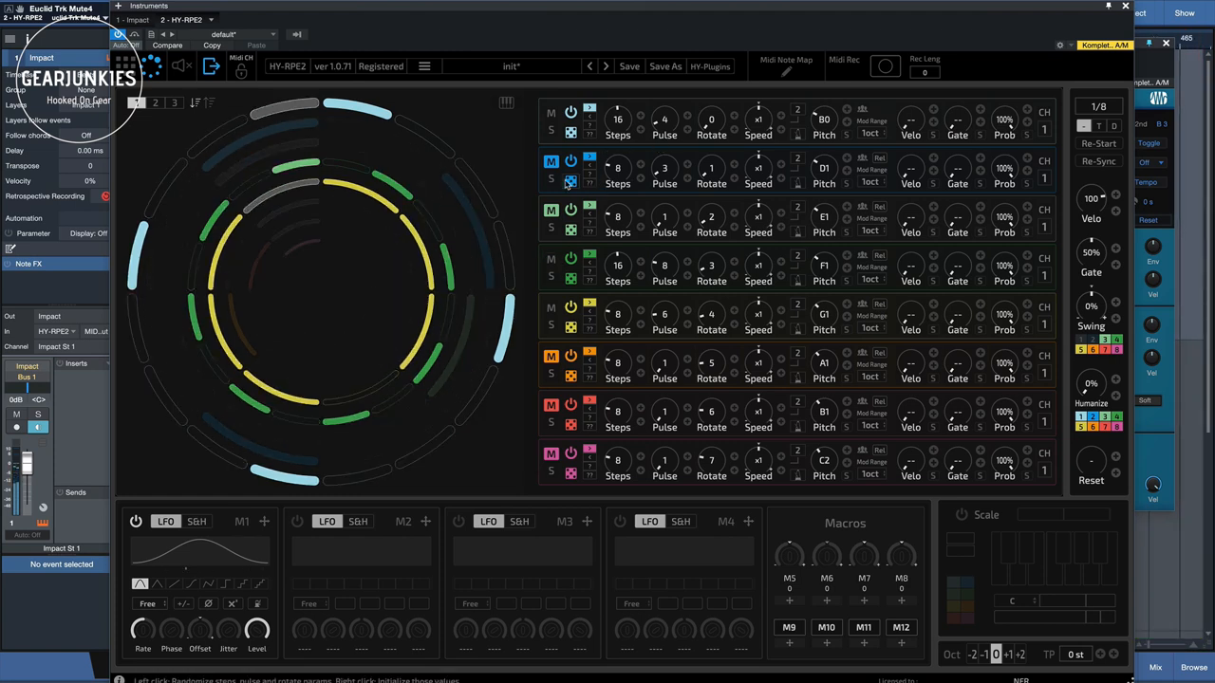
Unmute tracks two and seven so all rhythms play together
left_click(550, 161)
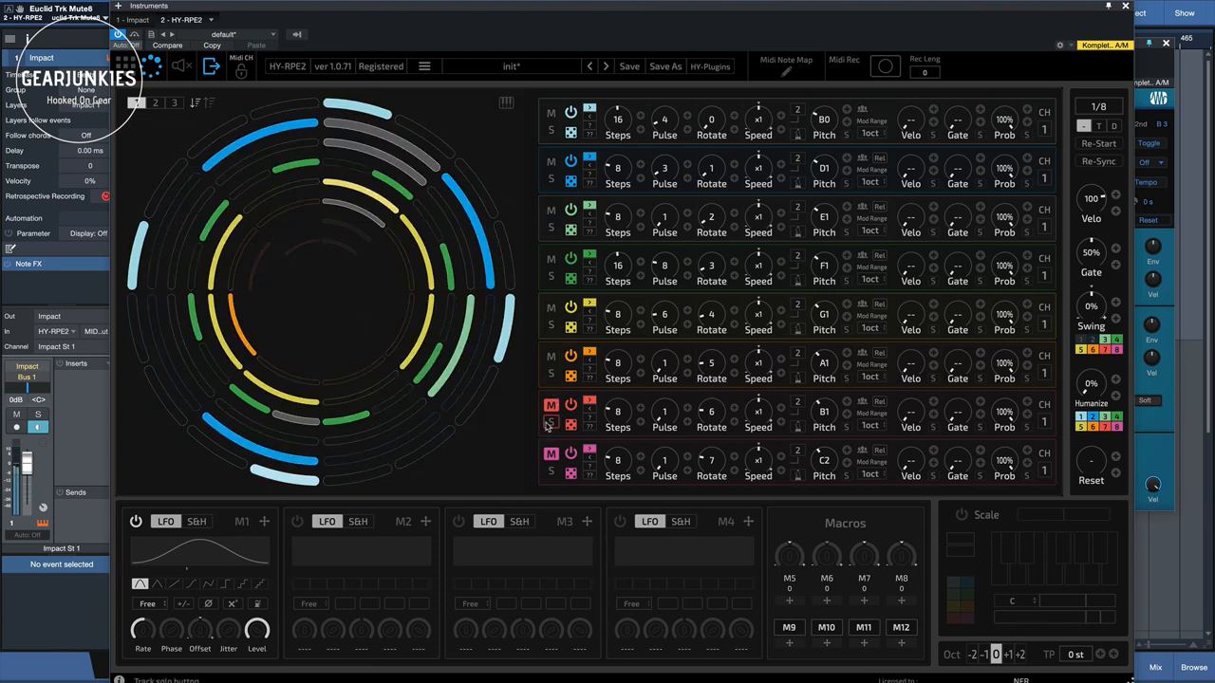
left_click(551, 405)
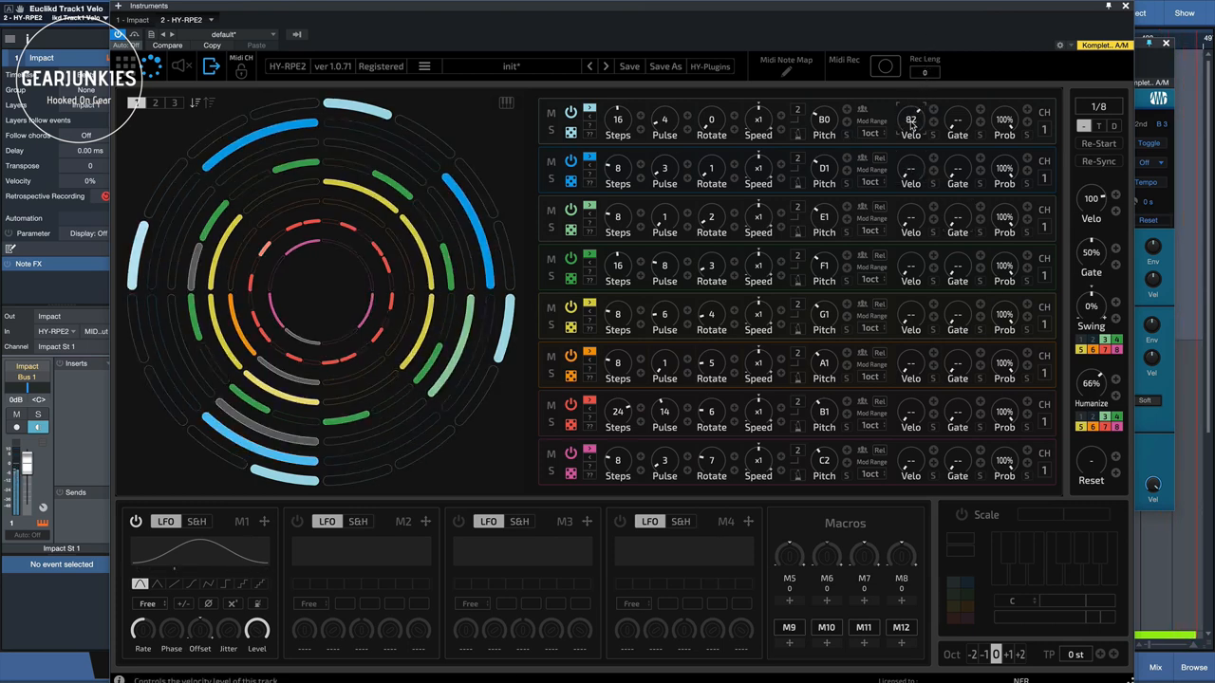
Set track 1's velocity to 107 with its Velo knob
left_click_drag(909, 120, 916, 104)
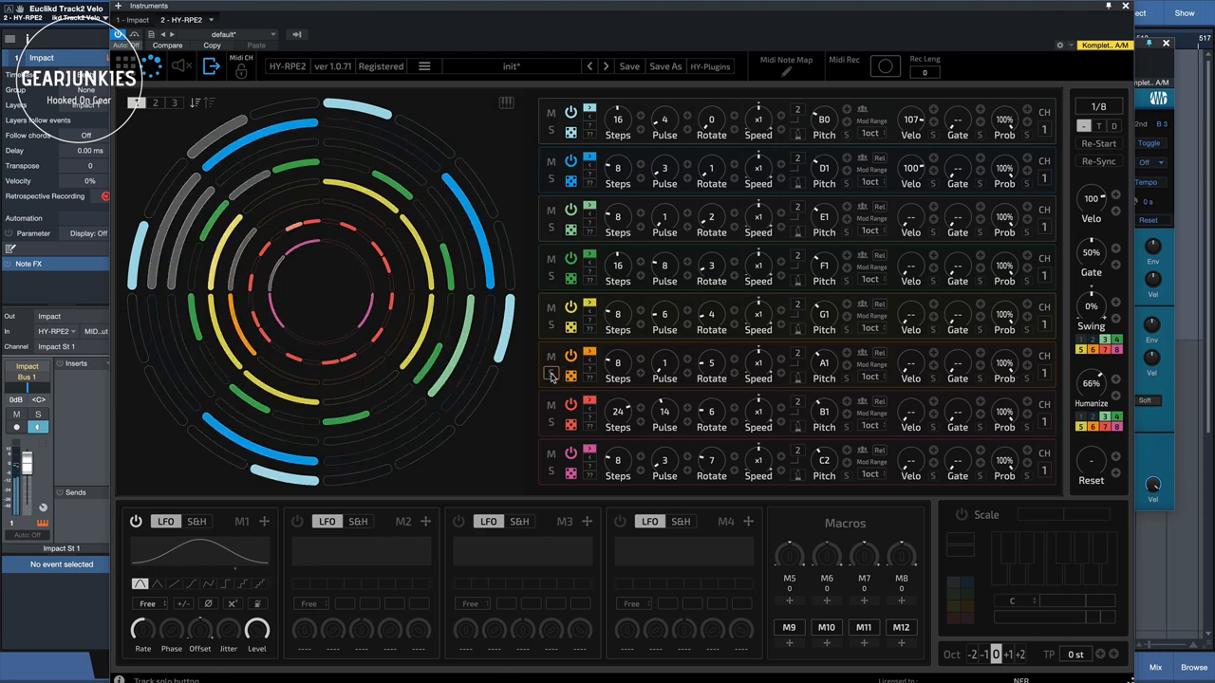
Solo track 6 and randomize it to 30 steps, 19 pulses, rotate 26
left_click(550, 374)
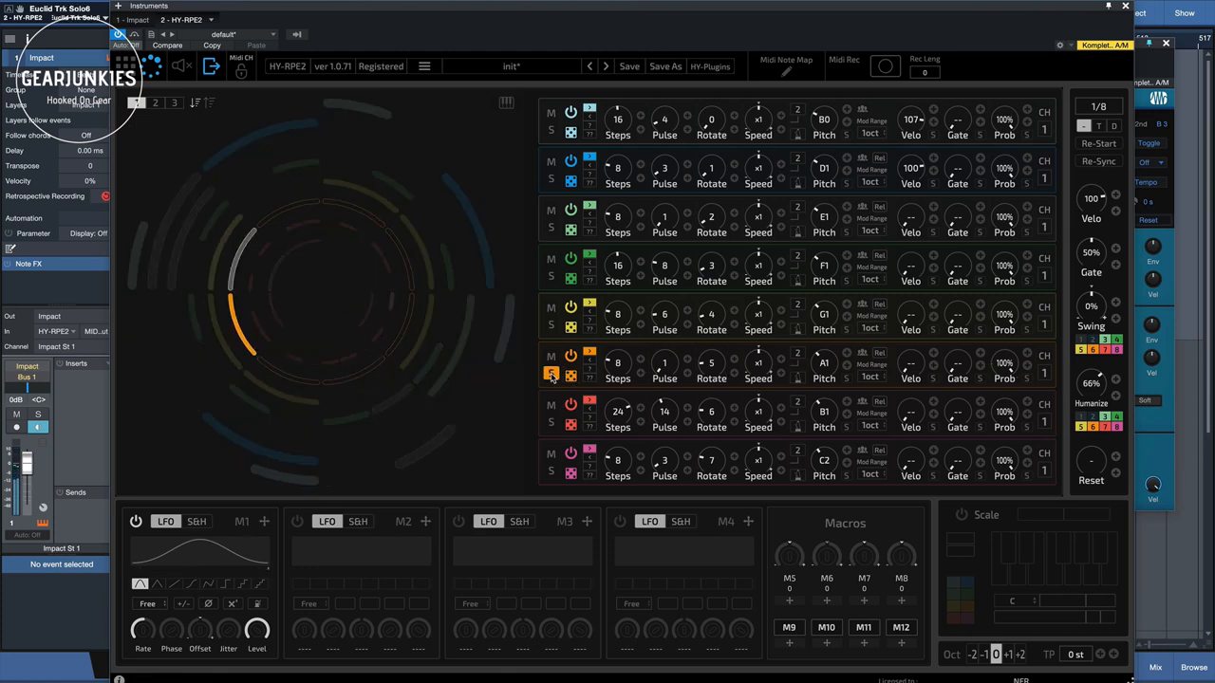
left_click(551, 375)
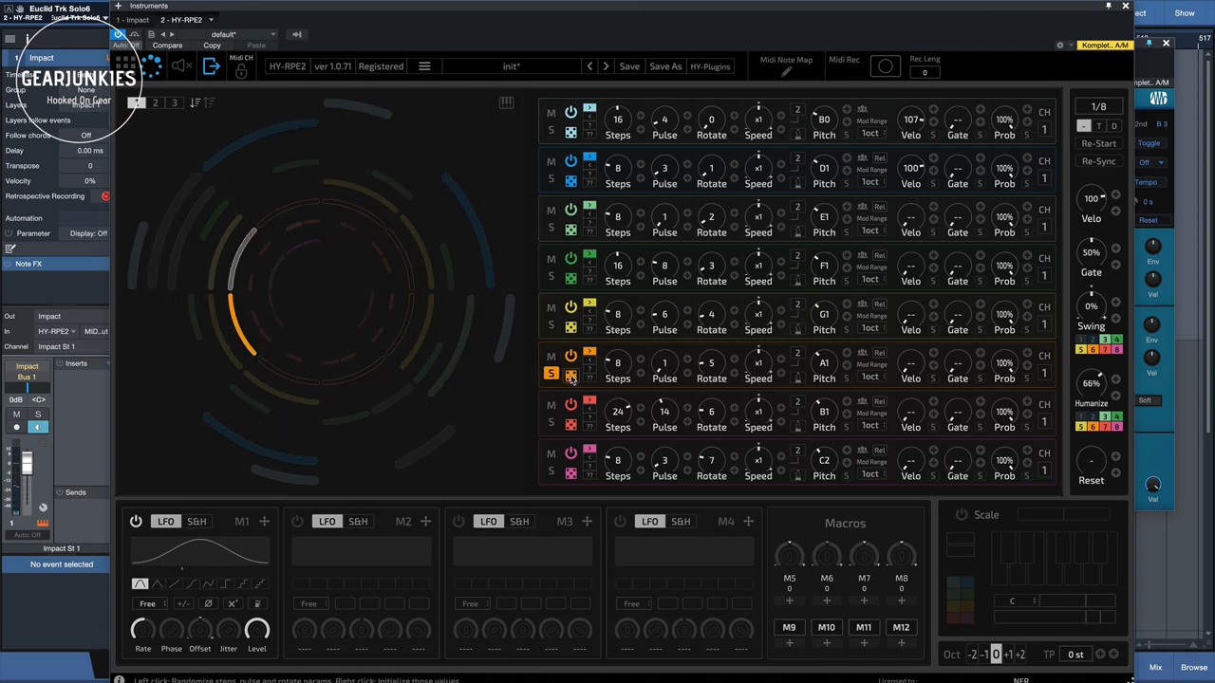
left_click(570, 376)
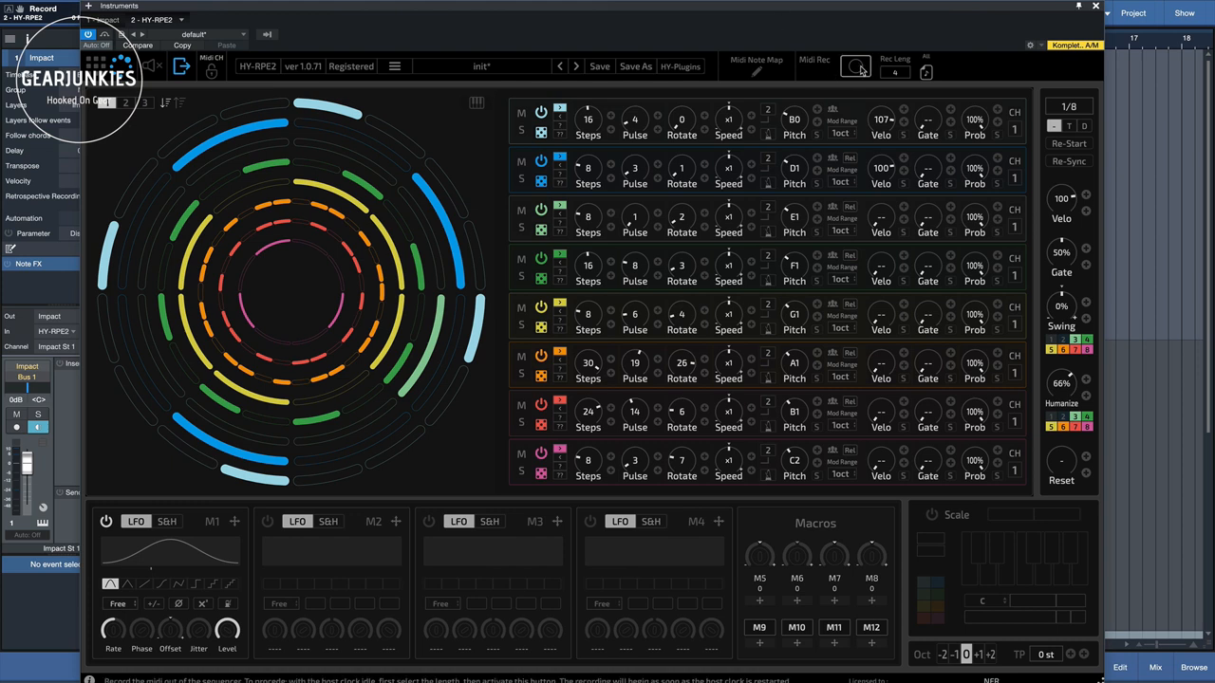
Record a 4-length capture of HY-RPE2's MIDI output with Midi Rec
left_click(856, 67)
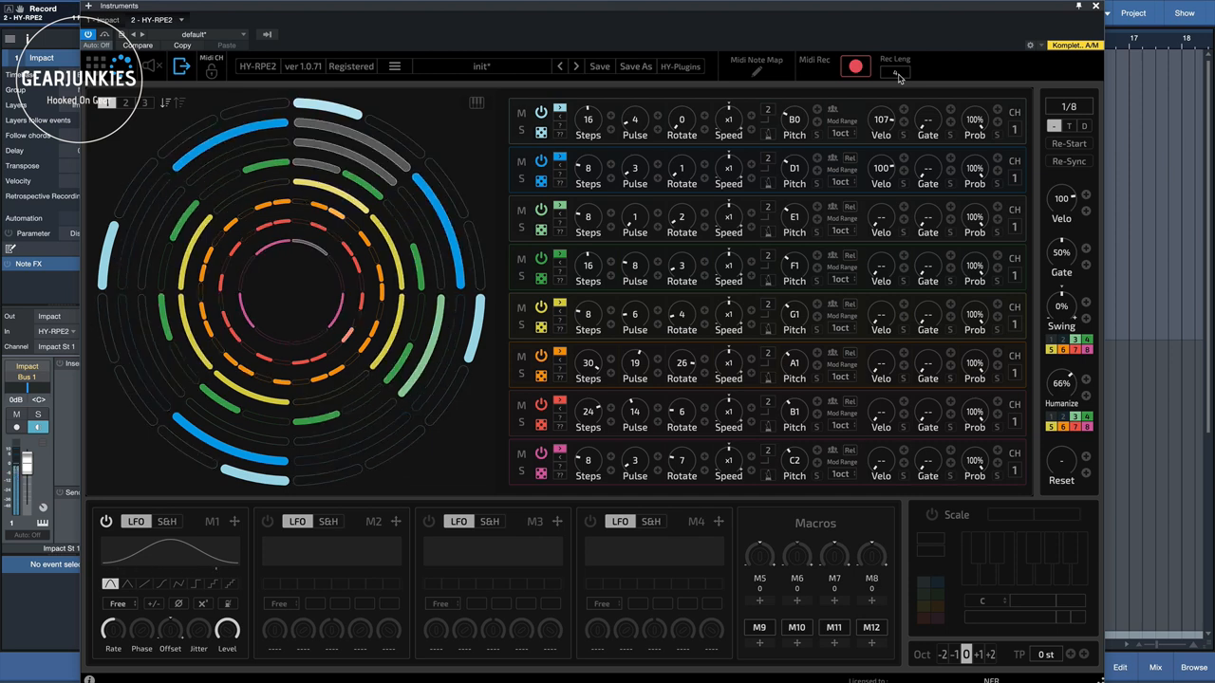
left_click(851, 65)
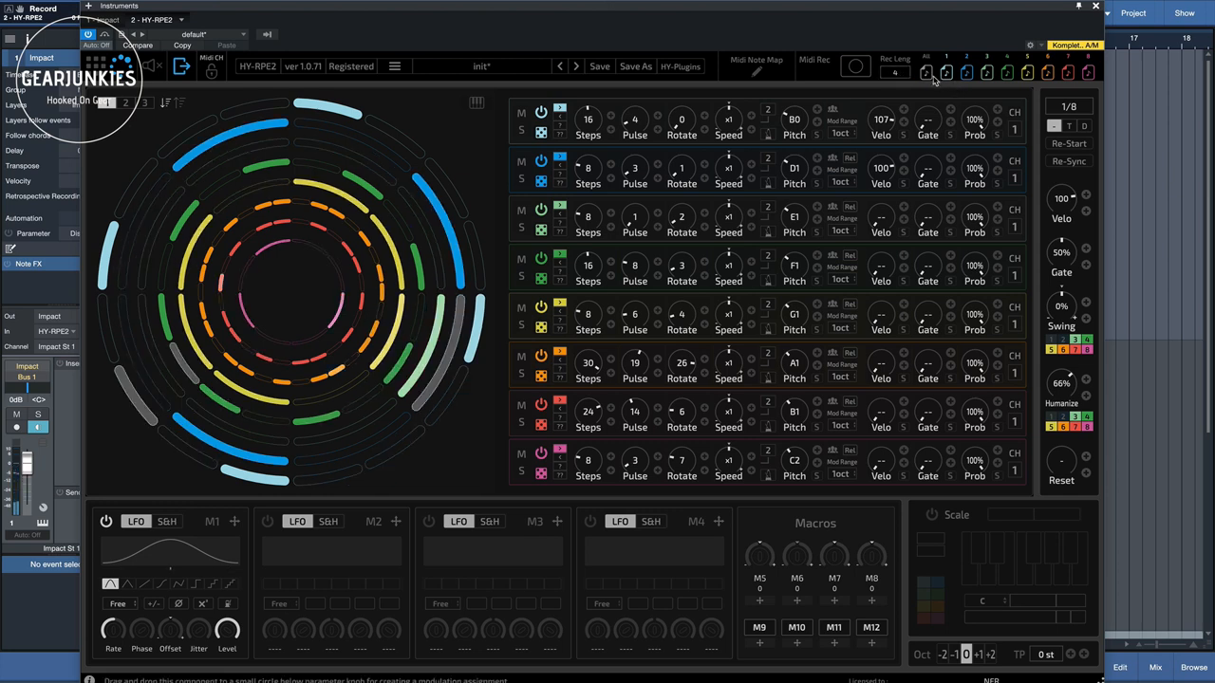
mouse_move(1062, 71)
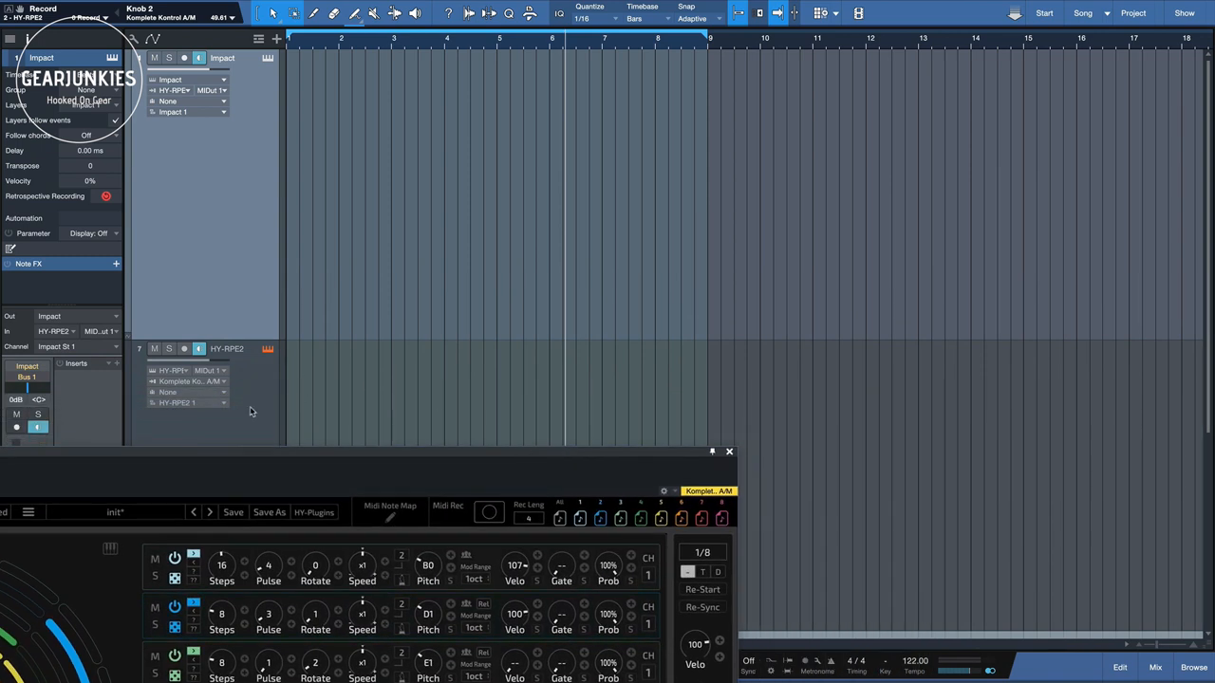
mouse_move(254, 360)
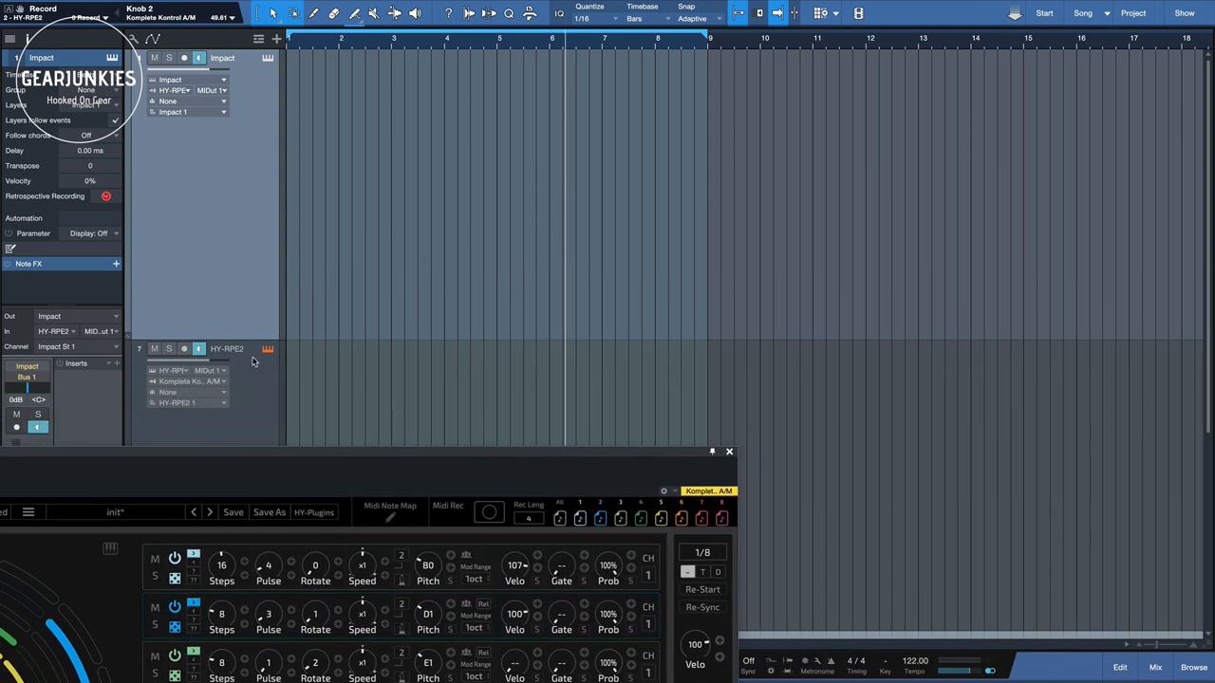
mouse_move(322, 251)
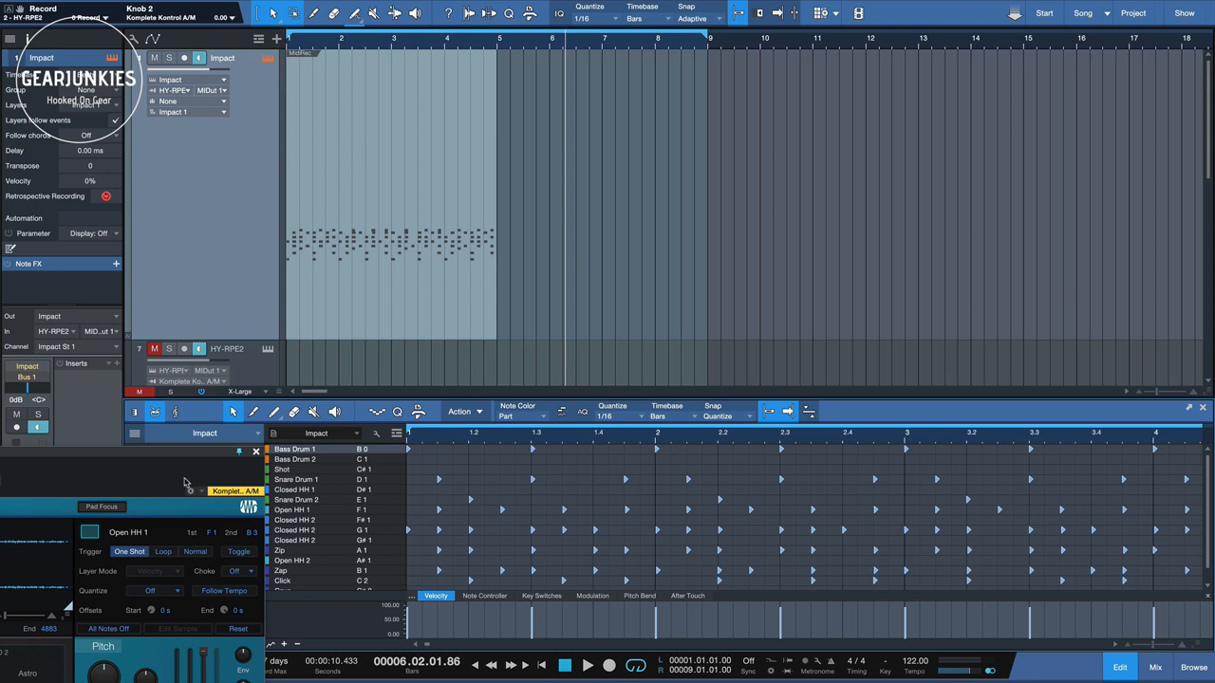
mouse_move(420, 307)
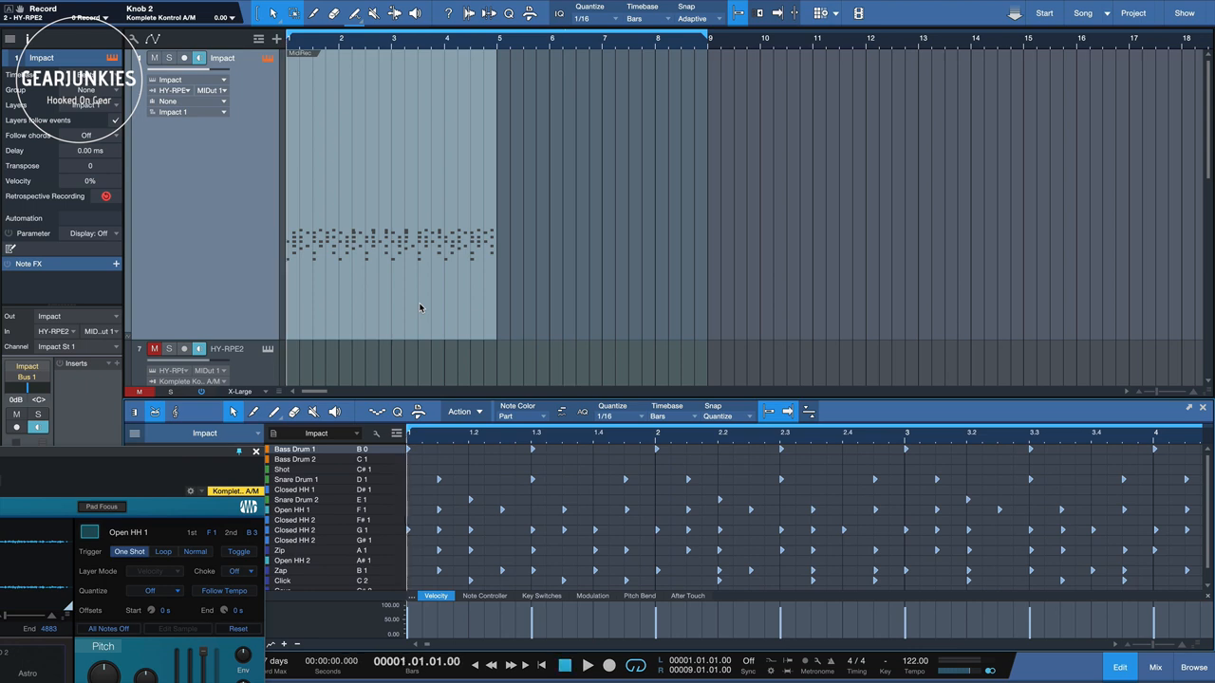
Select the recorded four-bar MIDI part on the Impact track lane
left_click(600, 666)
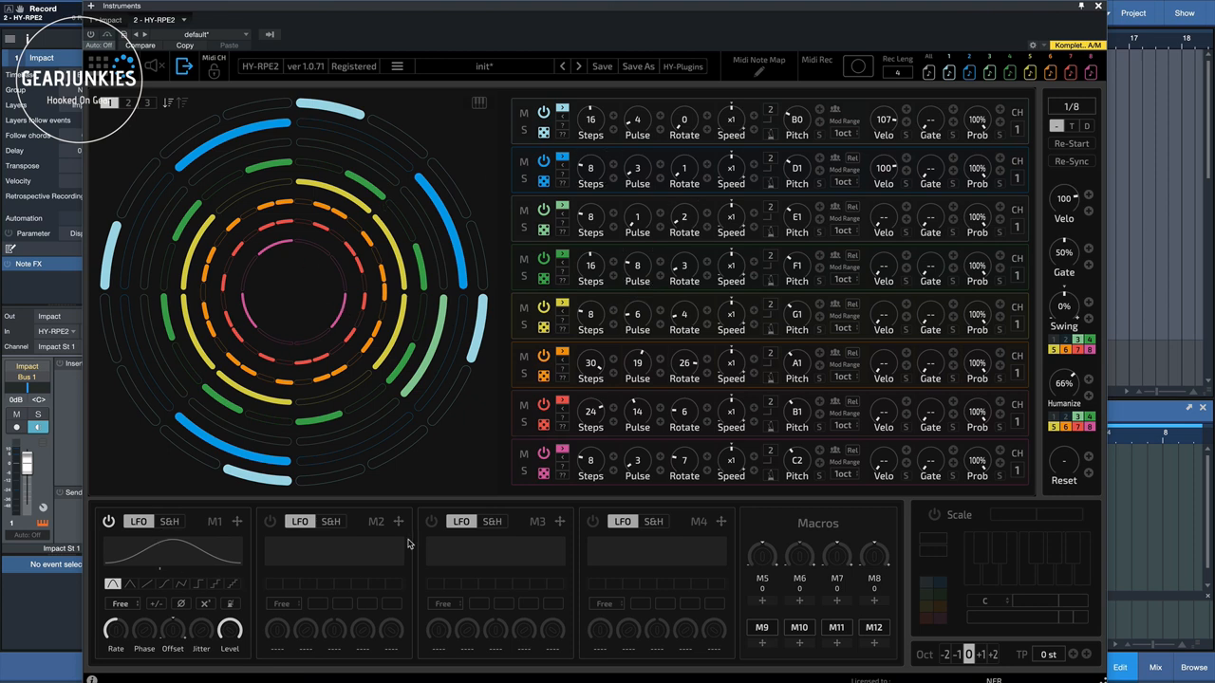
mouse_move(479, 360)
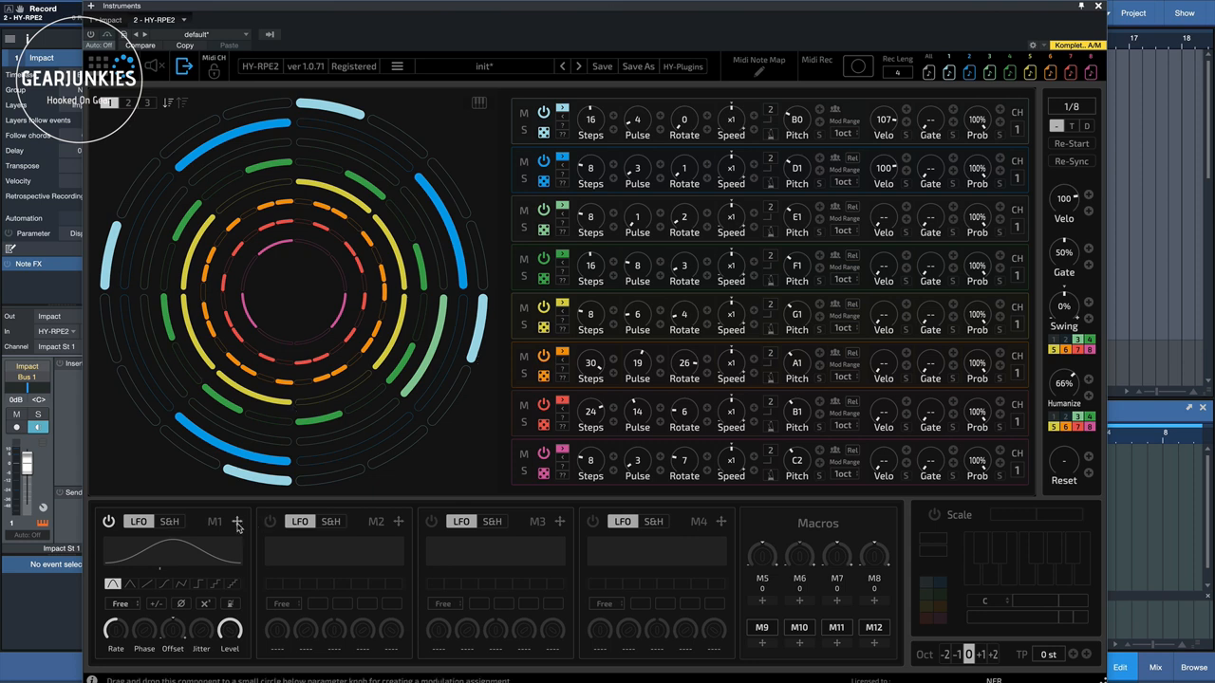
mouse_move(341, 505)
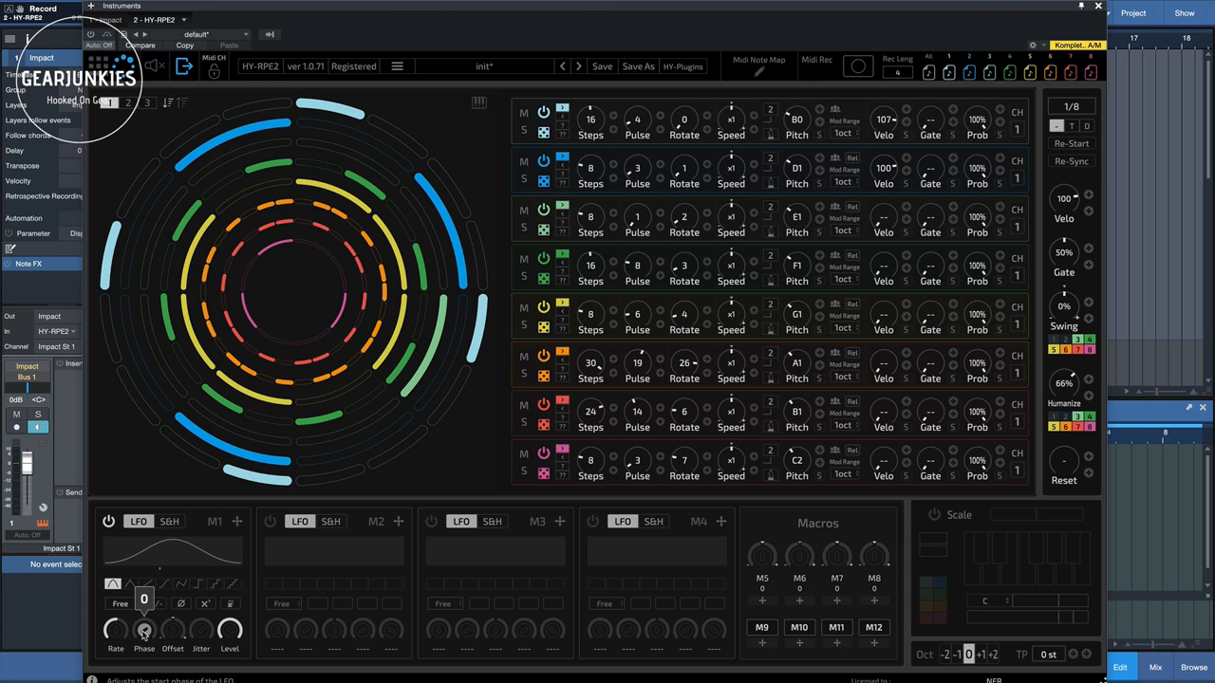
mouse_move(200, 636)
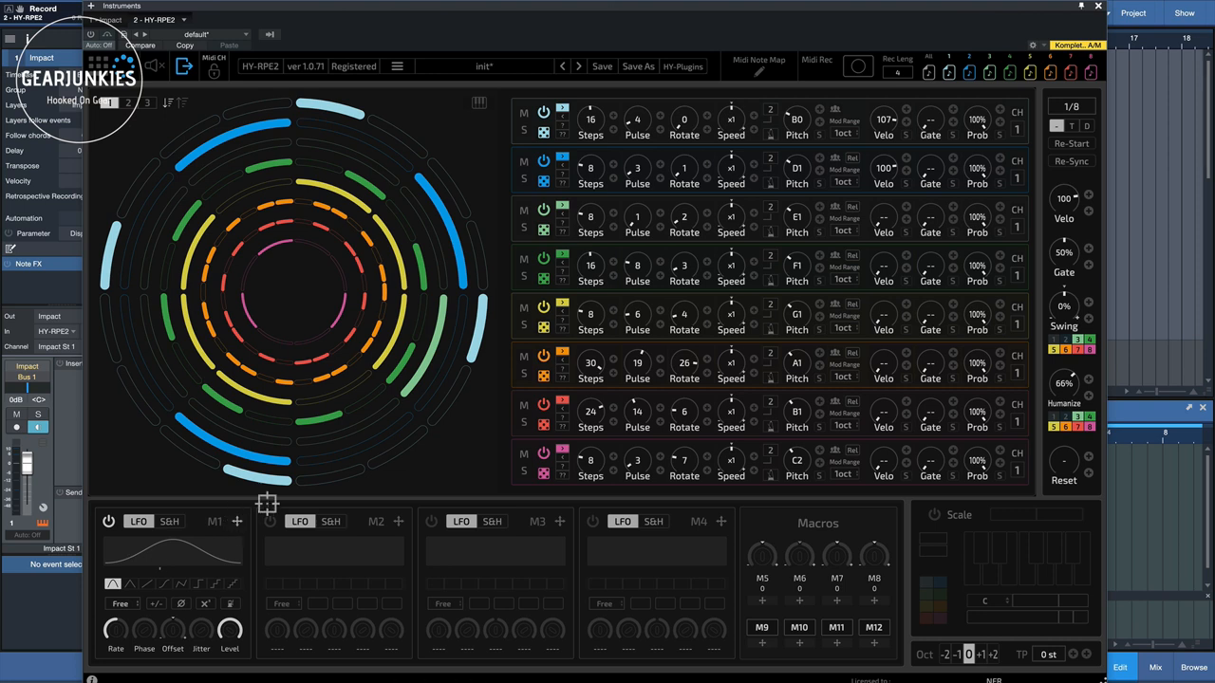
mouse_move(458, 416)
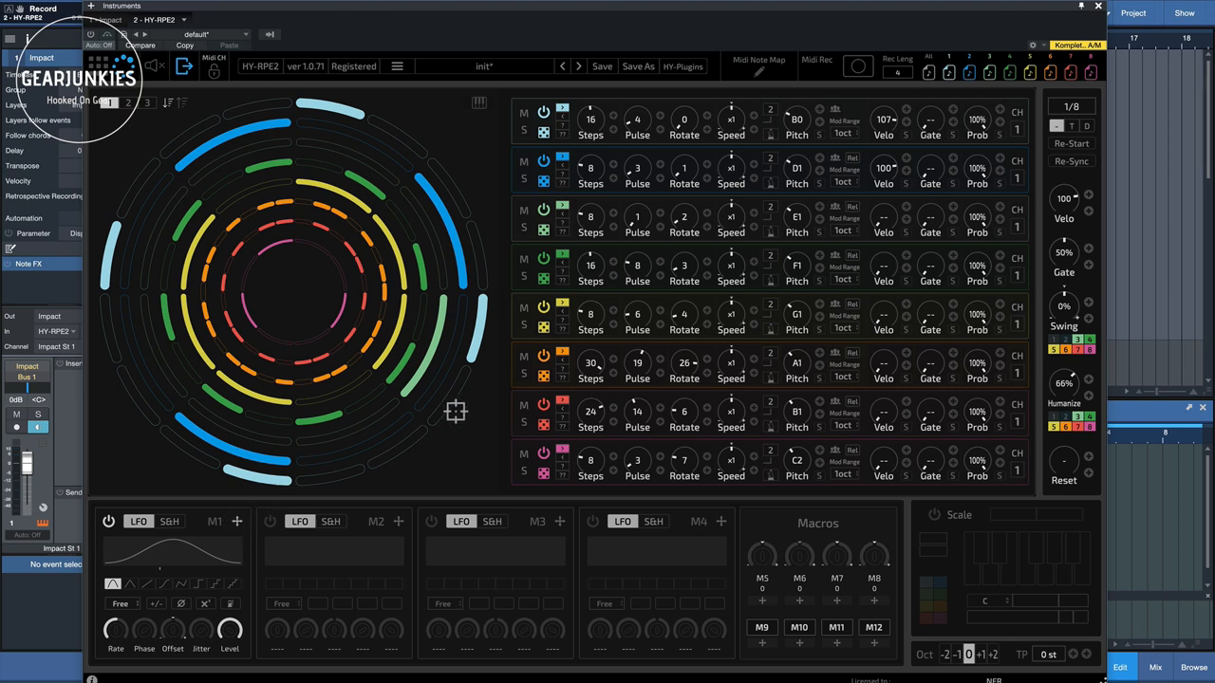
mouse_move(741, 123)
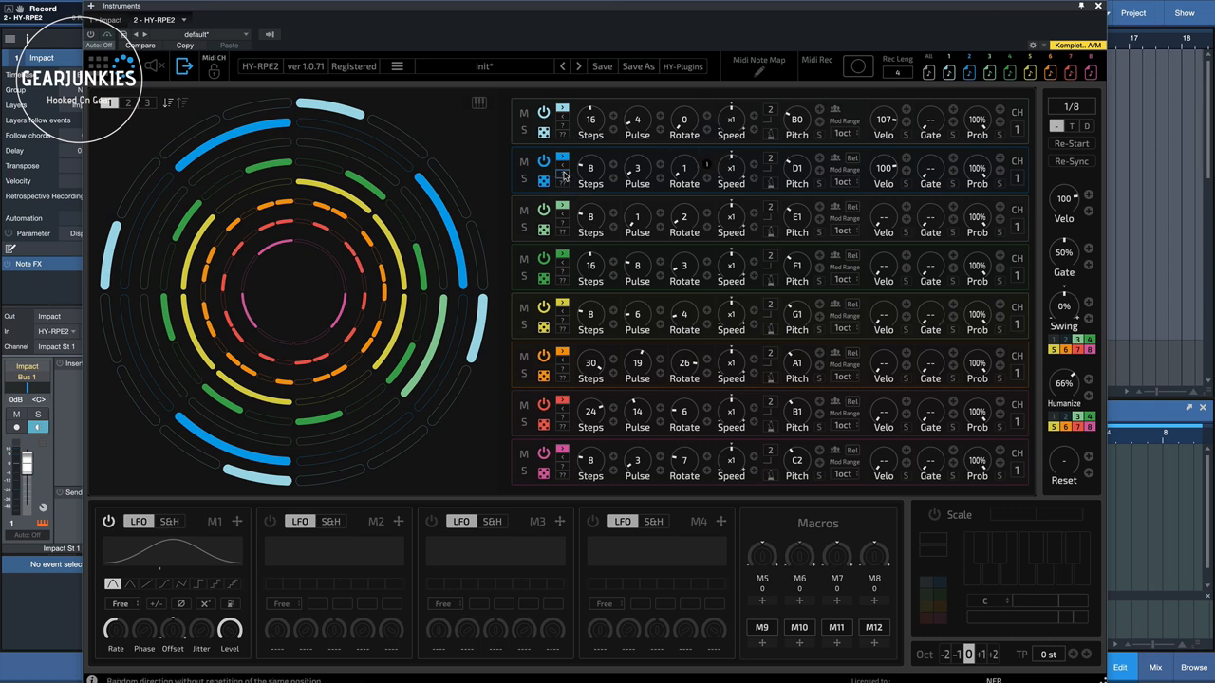
Solo HY-RPE2's Euclidean track 2 to hear it, then turn solo back off
left_click(522, 180)
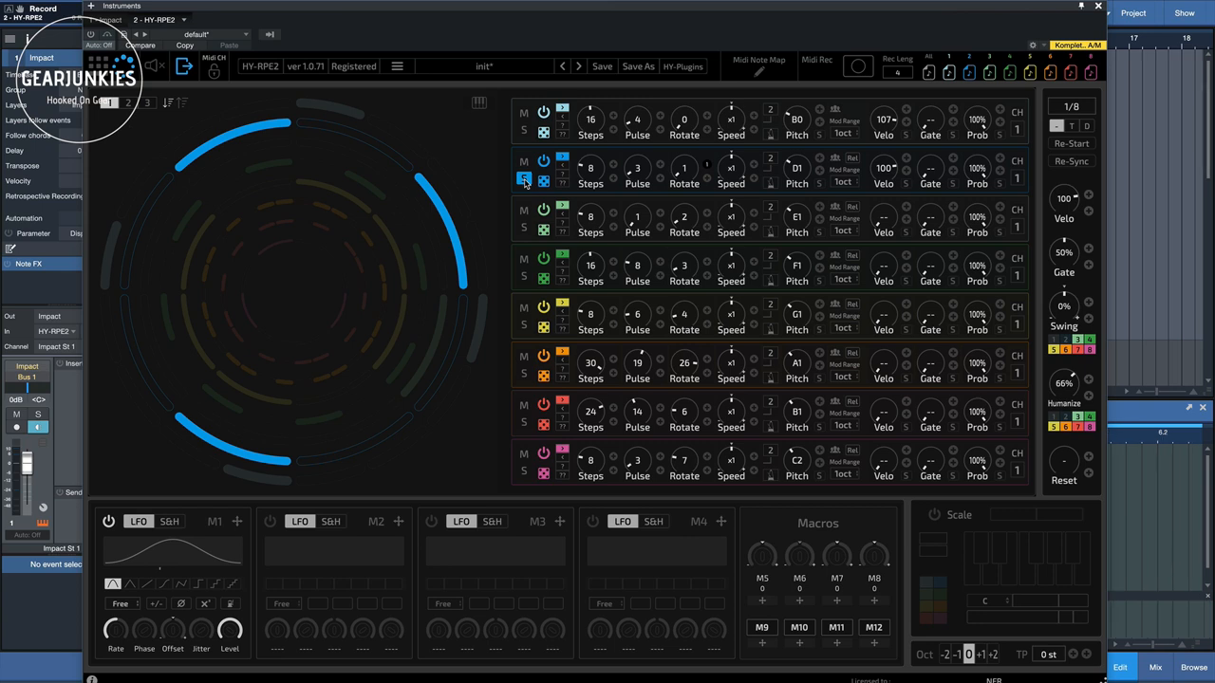
left_click(523, 180)
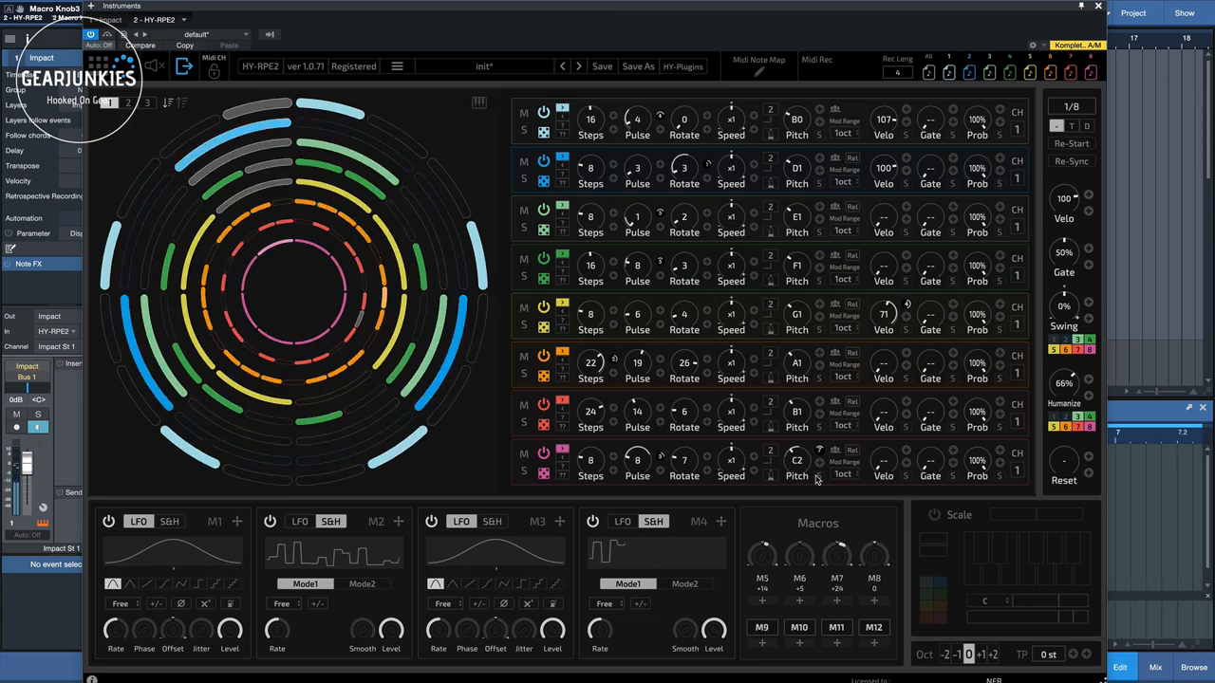
left_click_drag(836, 556, 840, 560)
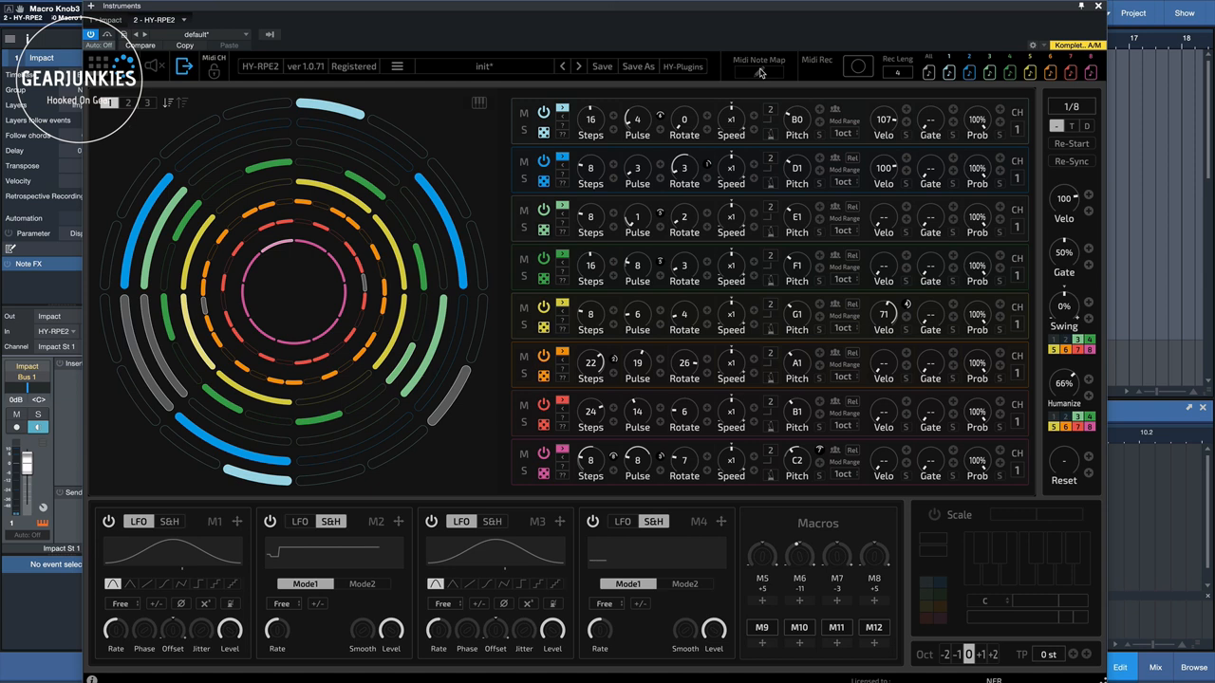
Check the EuclidTrk1–8 Mute note assignments, starting at C1, then close the MIDI Note Map
left_click(756, 59)
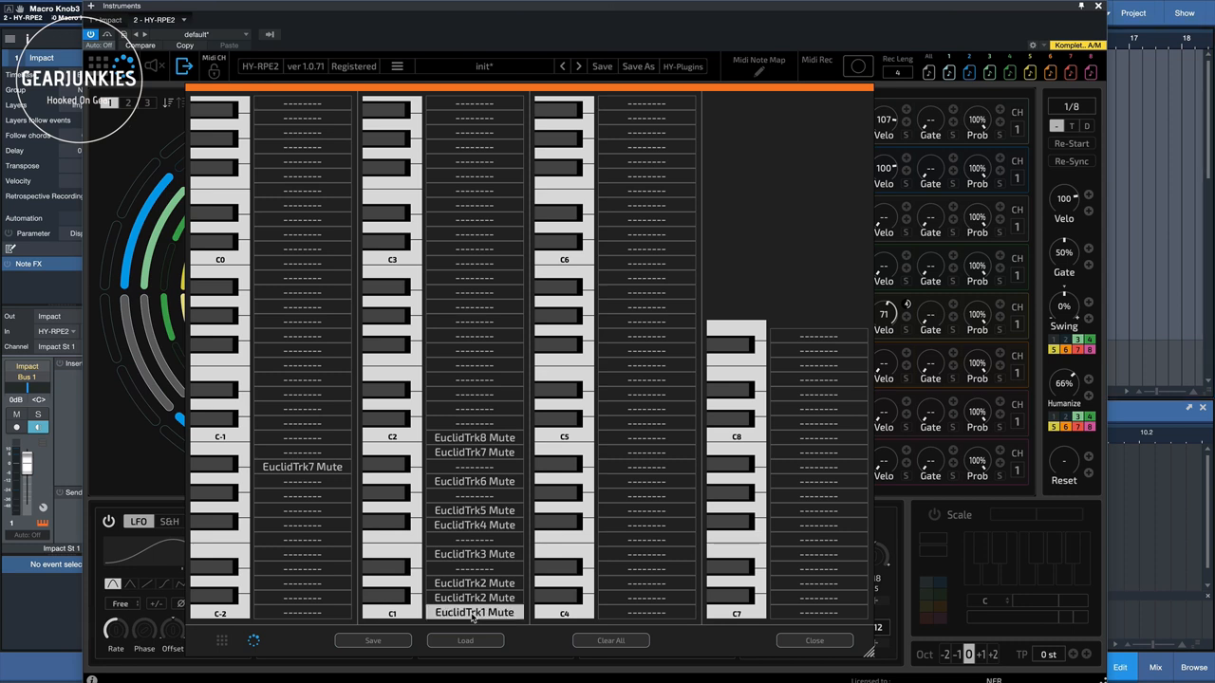
left_click(481, 613)
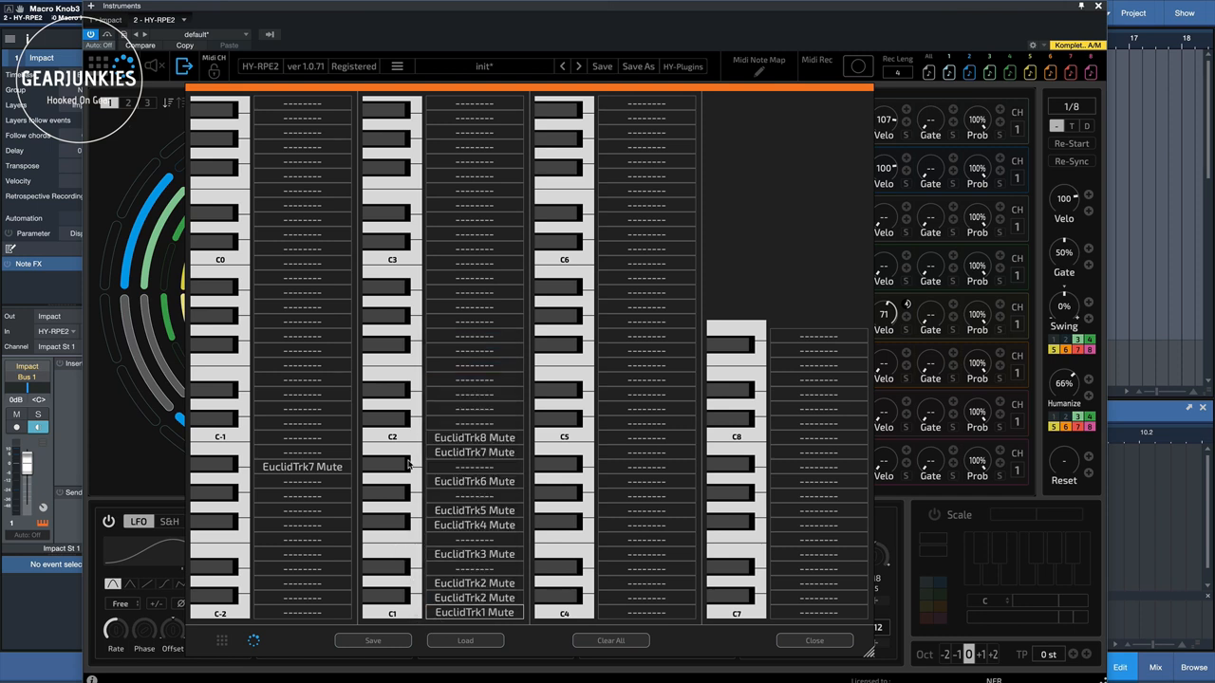
mouse_move(428, 497)
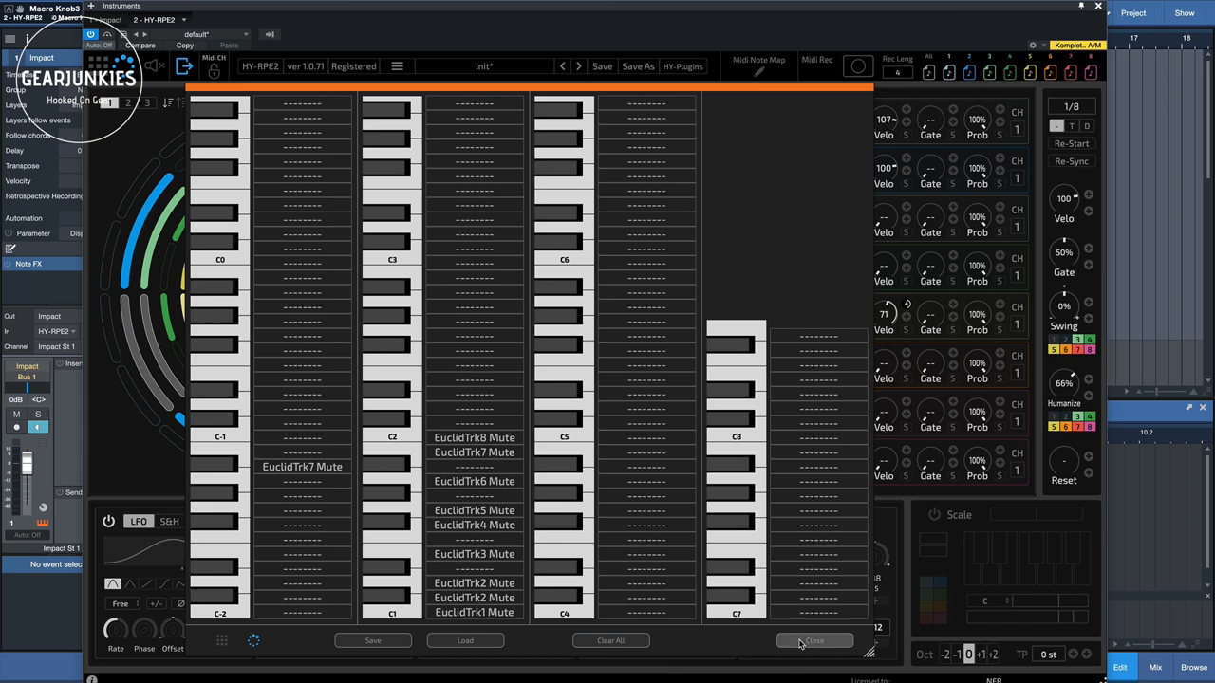
left_click(814, 641)
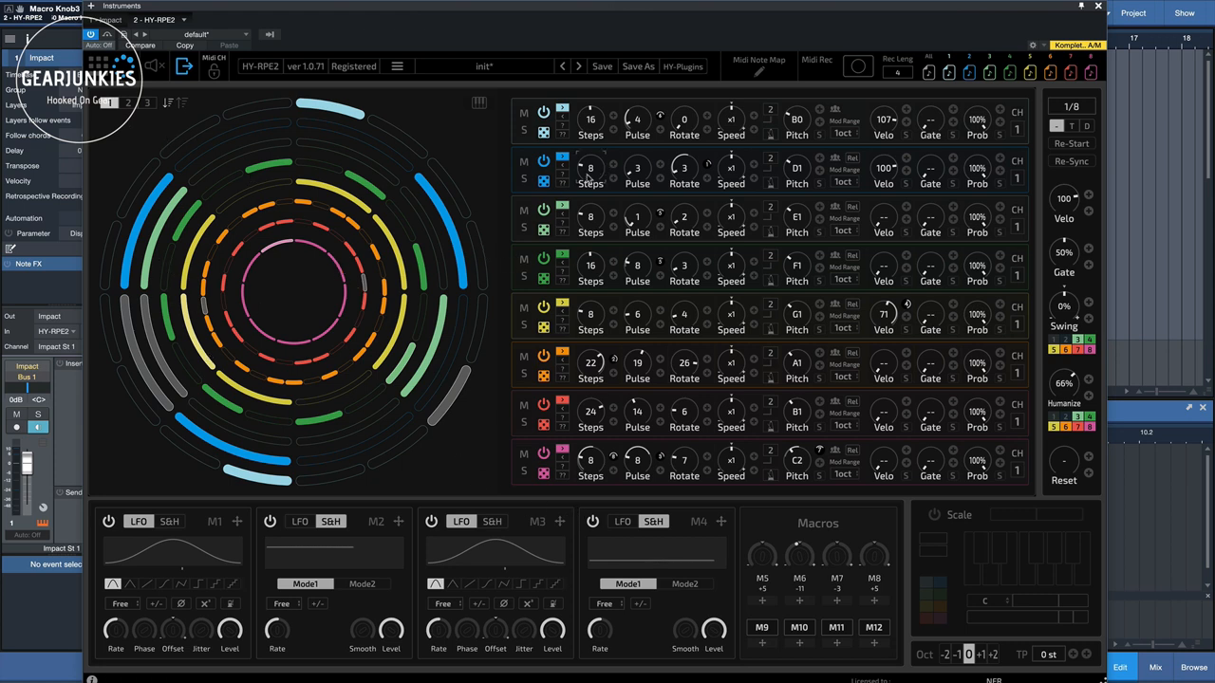
mouse_move(303, 276)
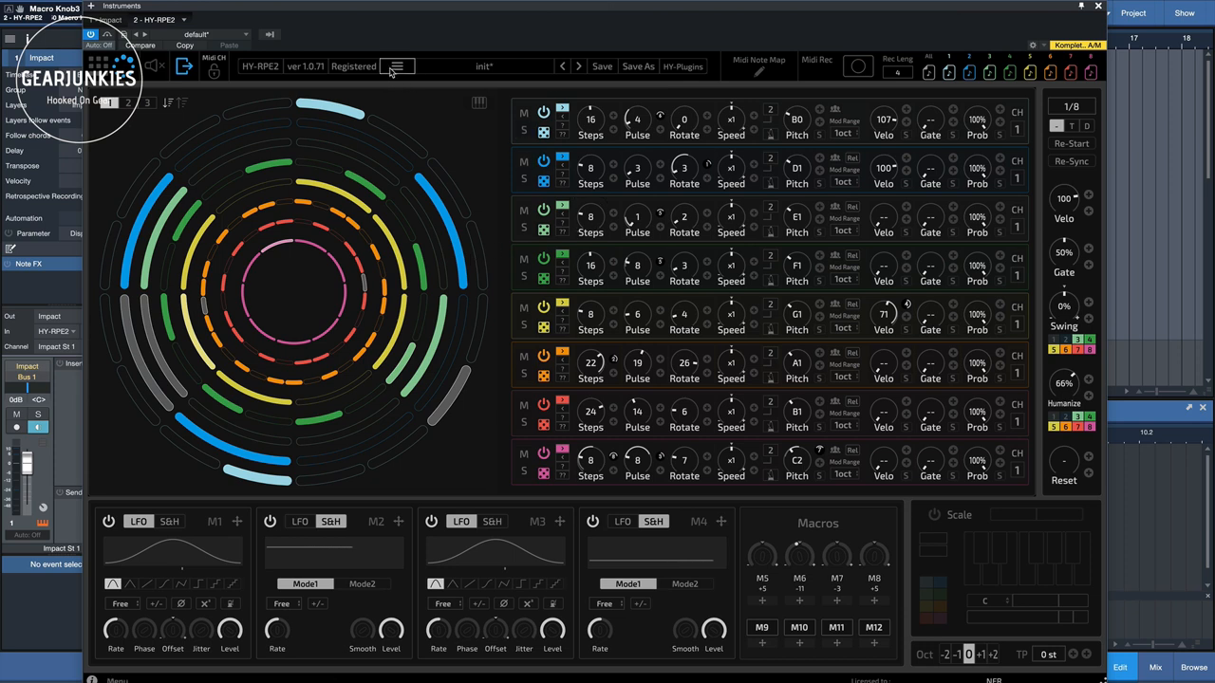
left_click(405, 66)
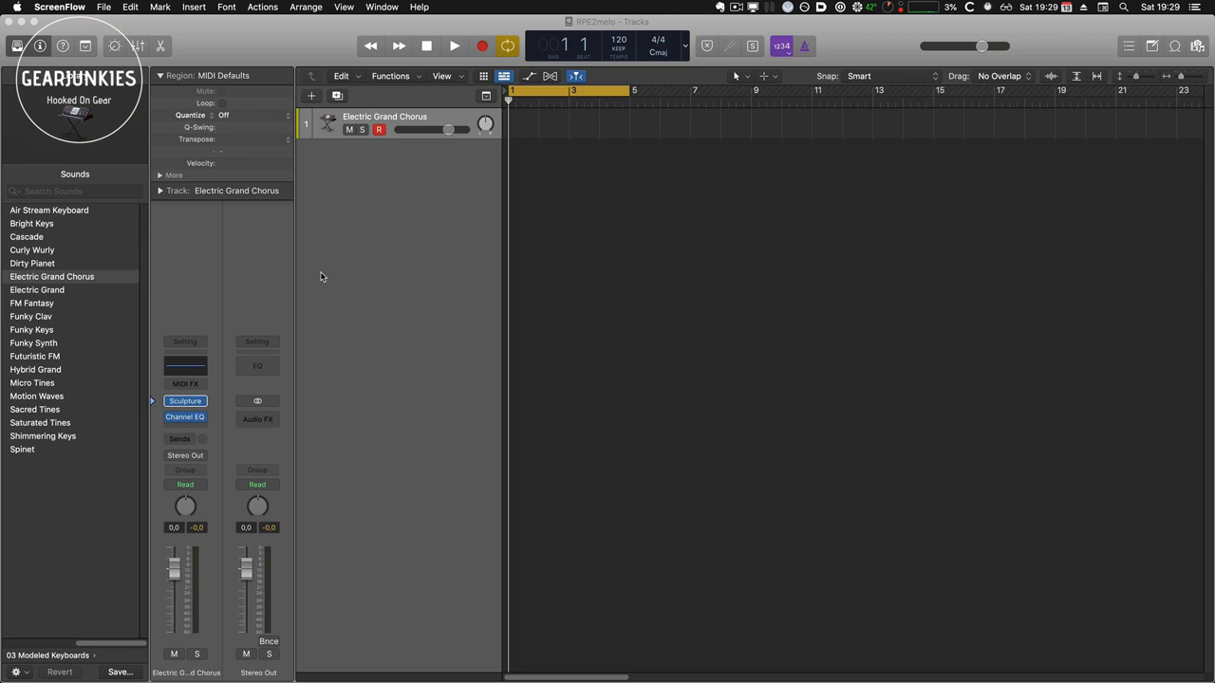
mouse_move(279, 310)
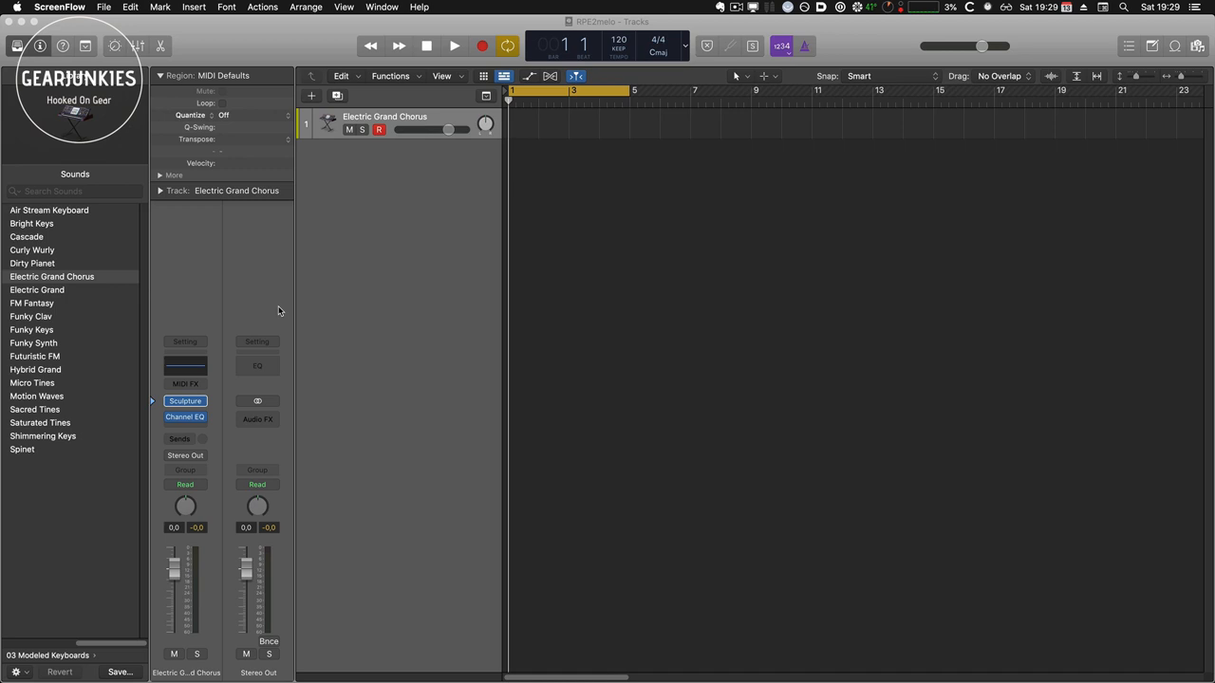
mouse_move(254, 304)
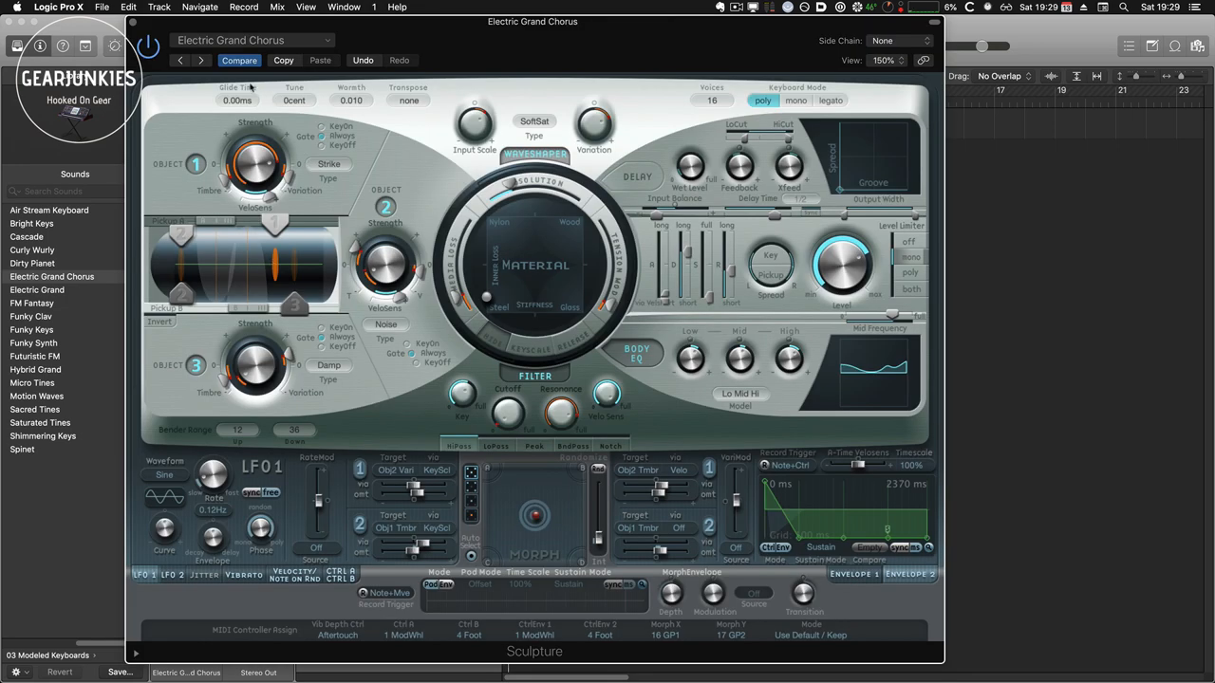
mouse_move(495, 231)
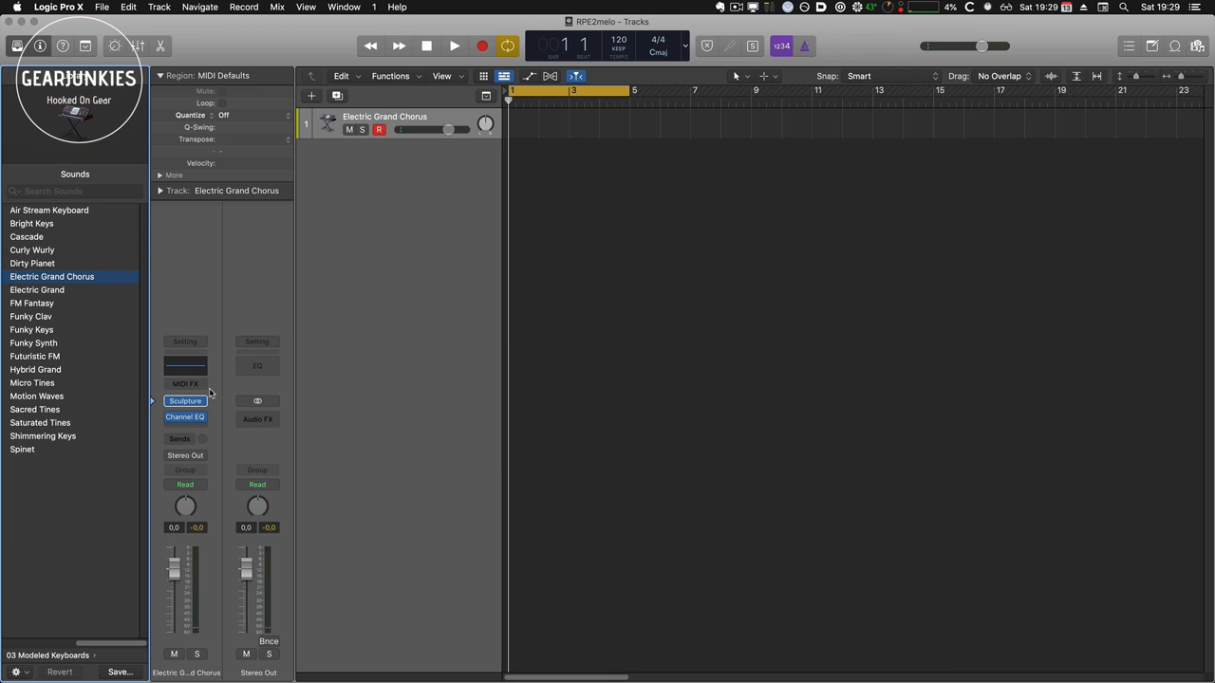
left_click(185, 367)
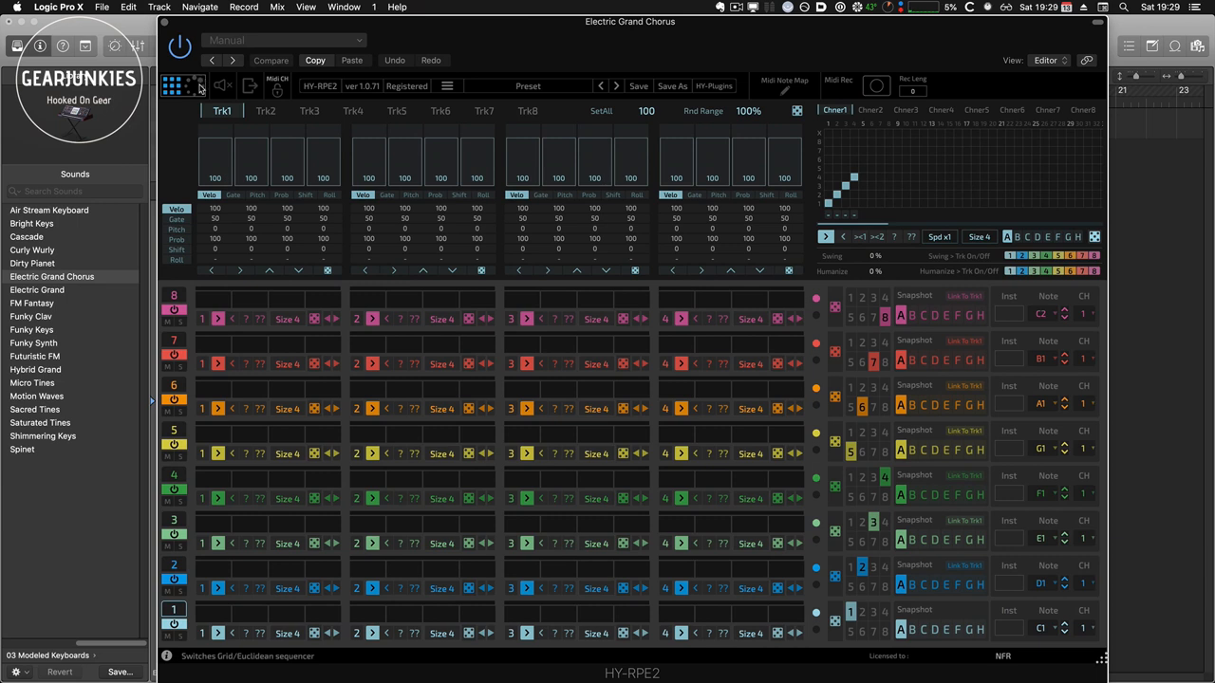
Switch HY-RPE2 from grid to the Euclidean ring view
left_click(192, 85)
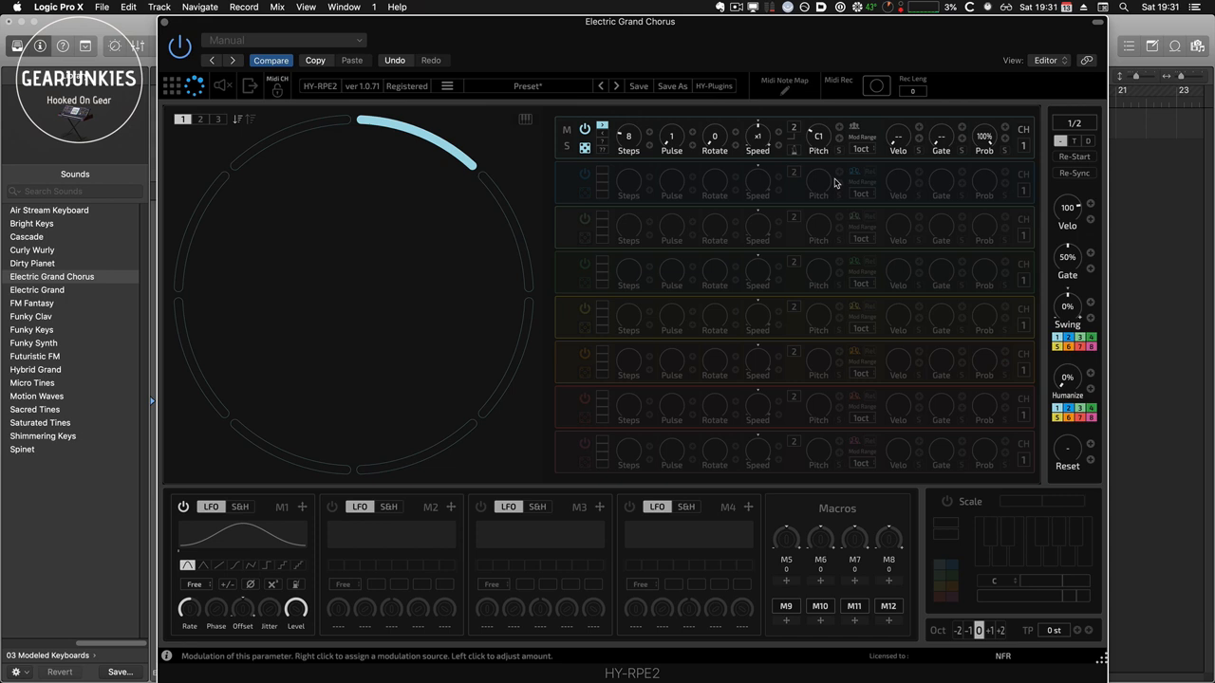
mouse_move(825, 220)
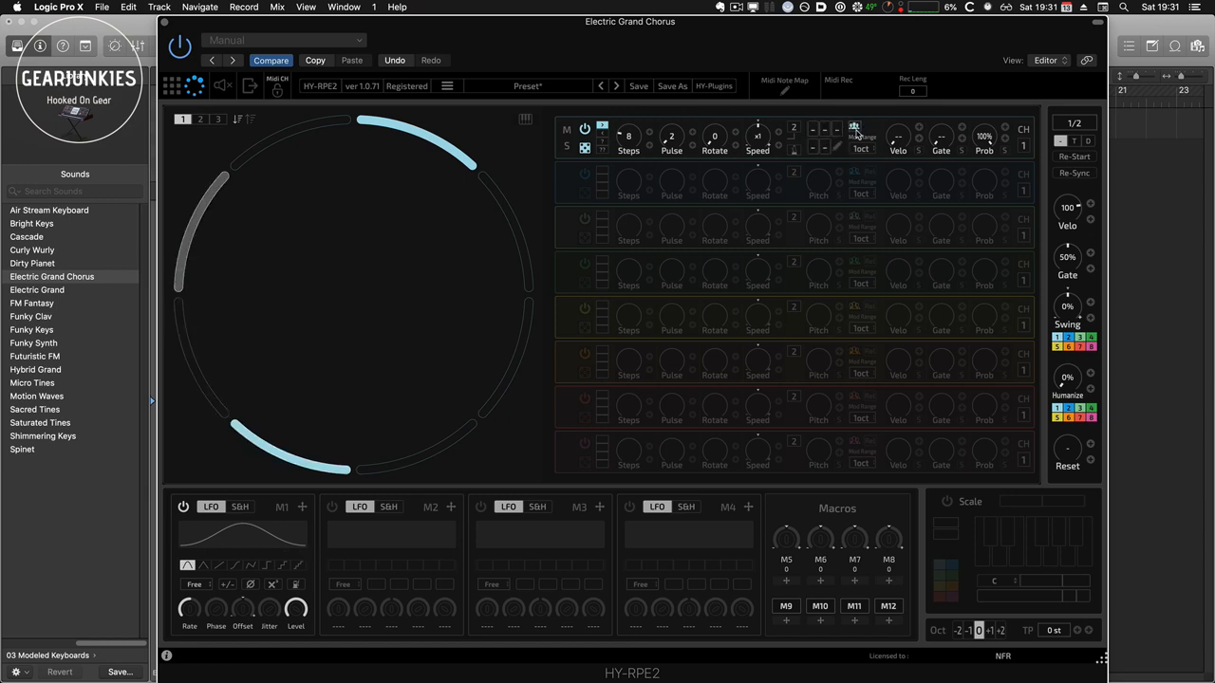
Open track 1's multi-note pitch editor, set to C Major
left_click(852, 126)
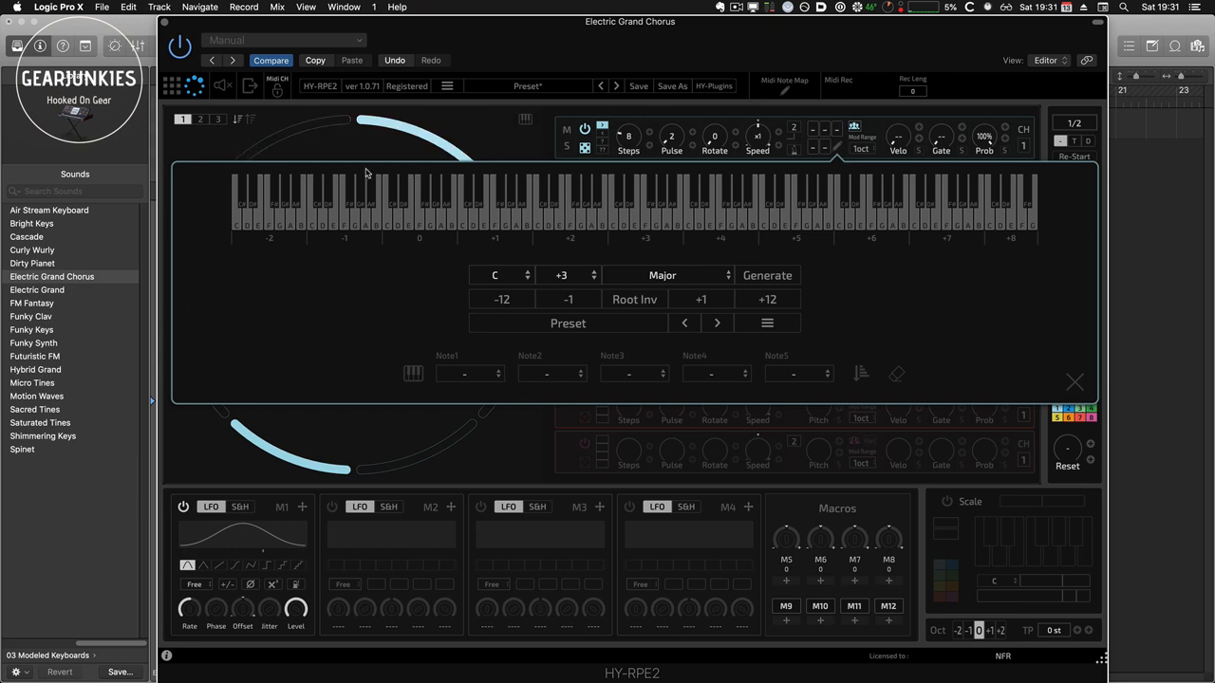
Generate a C chord for track 1, then change it to Minor (C3, D#3, G3)
left_click(250, 86)
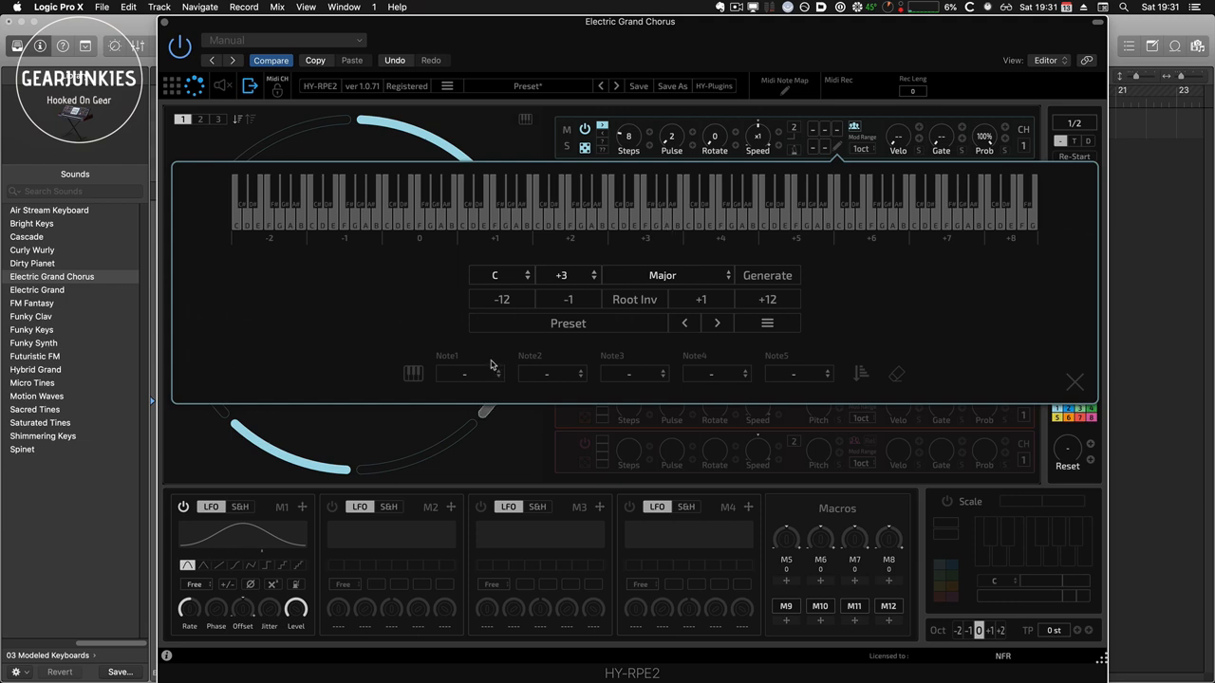
left_click(767, 275)
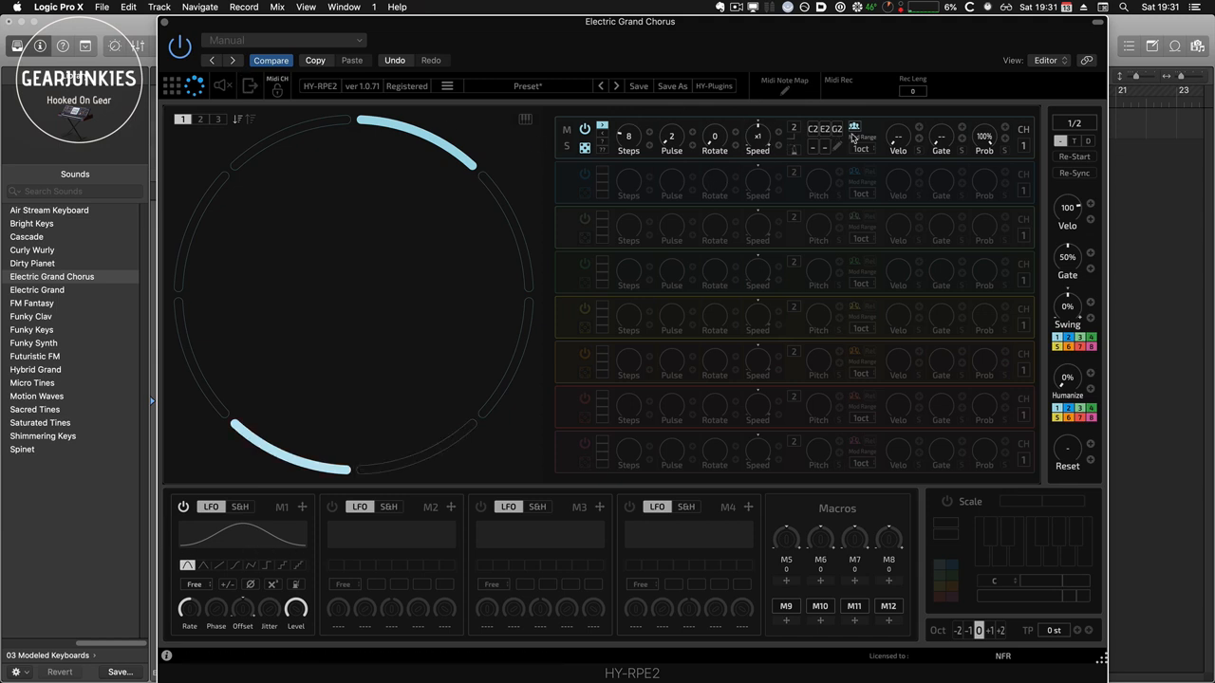
left_click(854, 126)
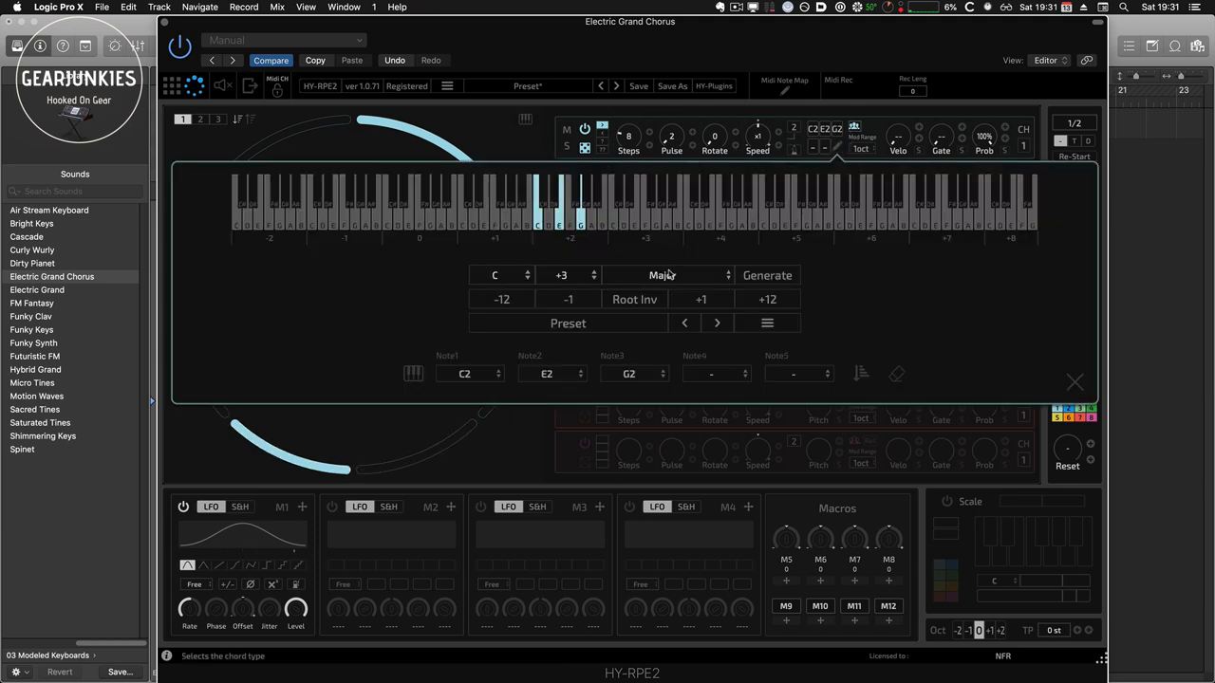
left_click(667, 275)
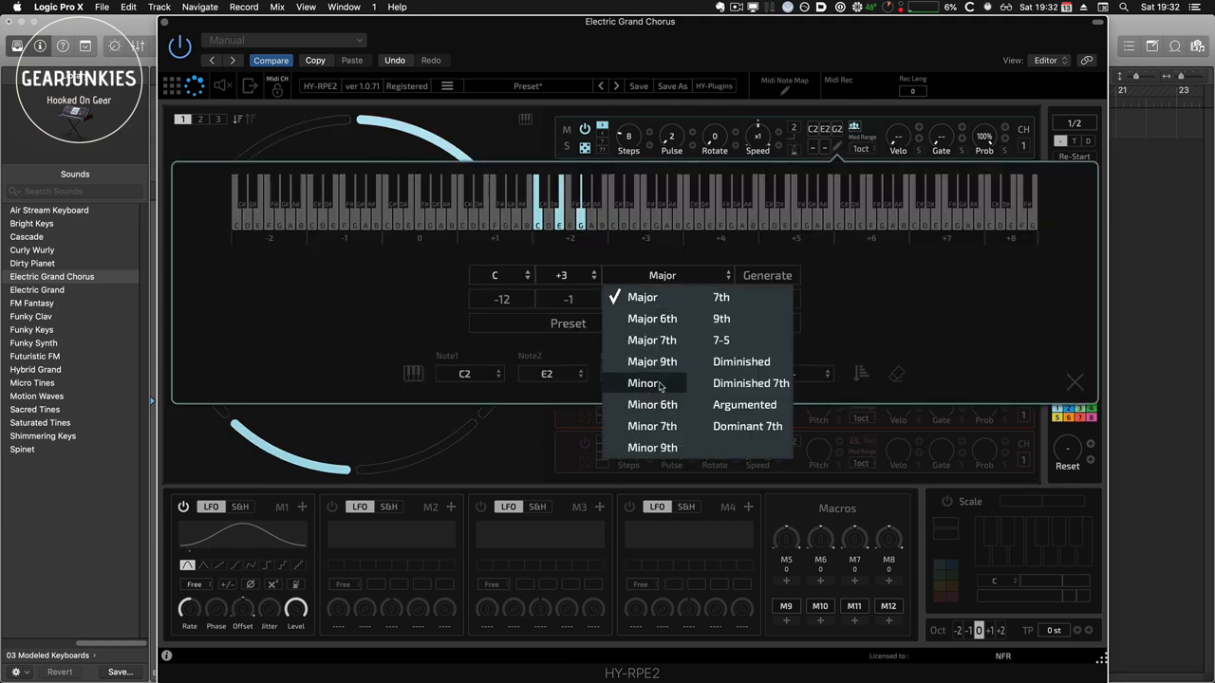
left_click(644, 382)
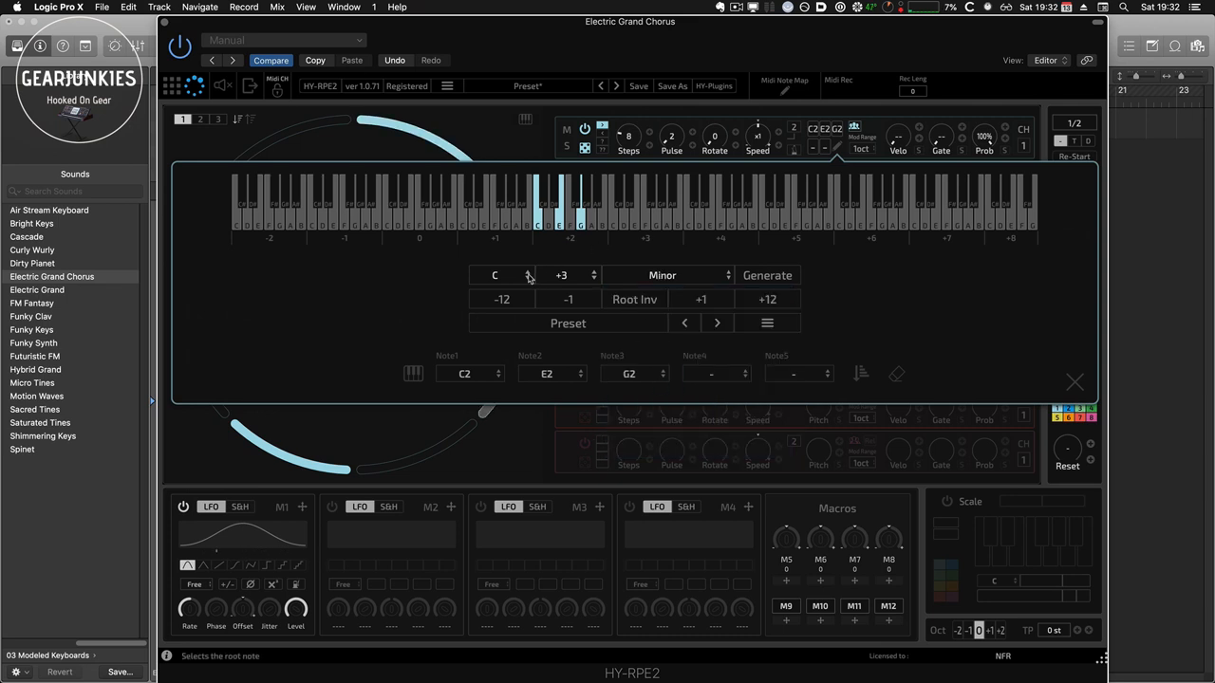
left_click(767, 276)
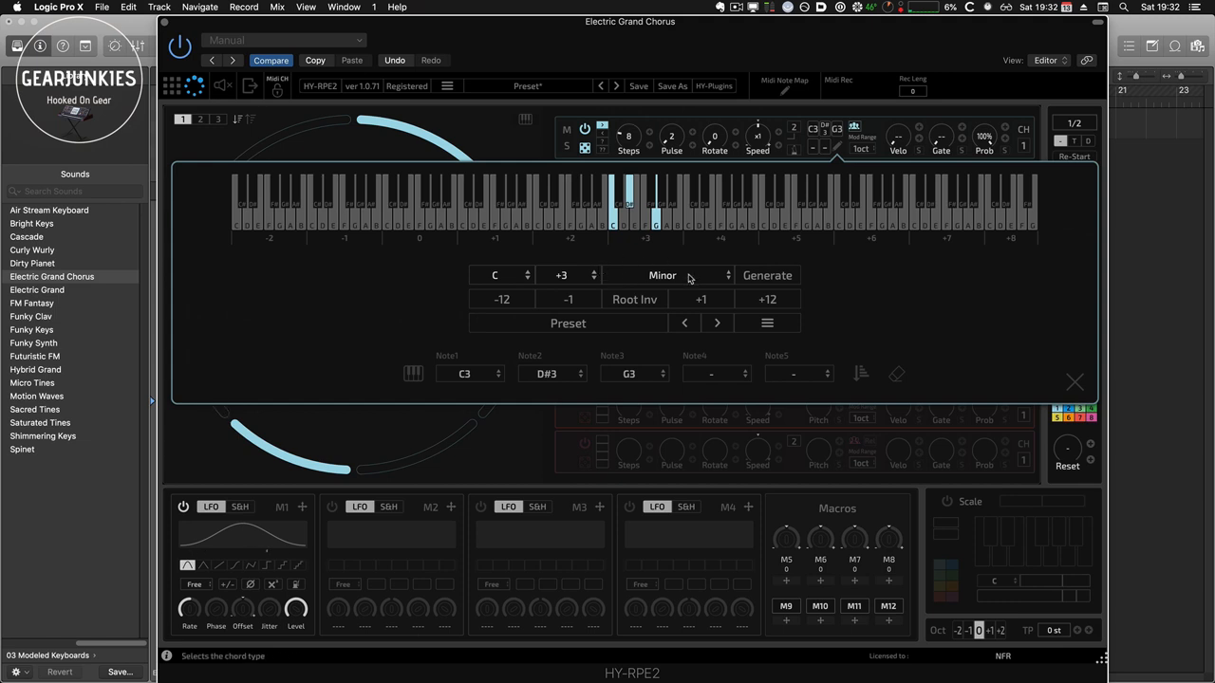
mouse_move(1029, 383)
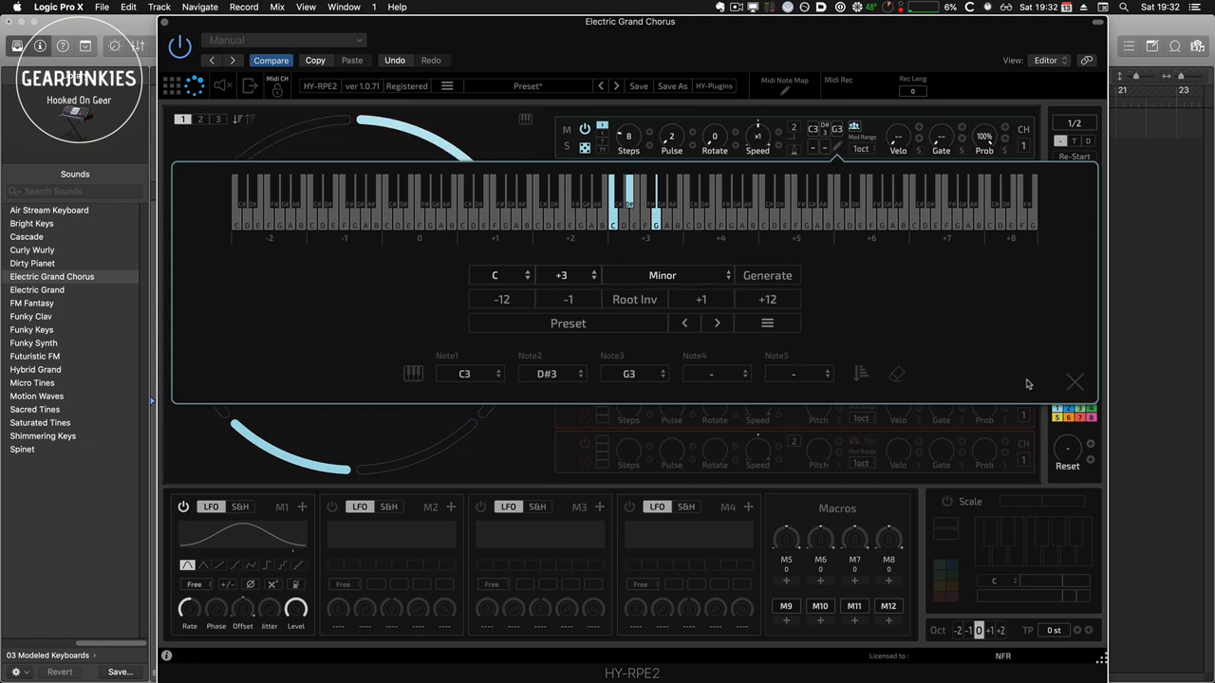
Close the chord note editor and set track 2's gate to about 48%
left_click(1075, 382)
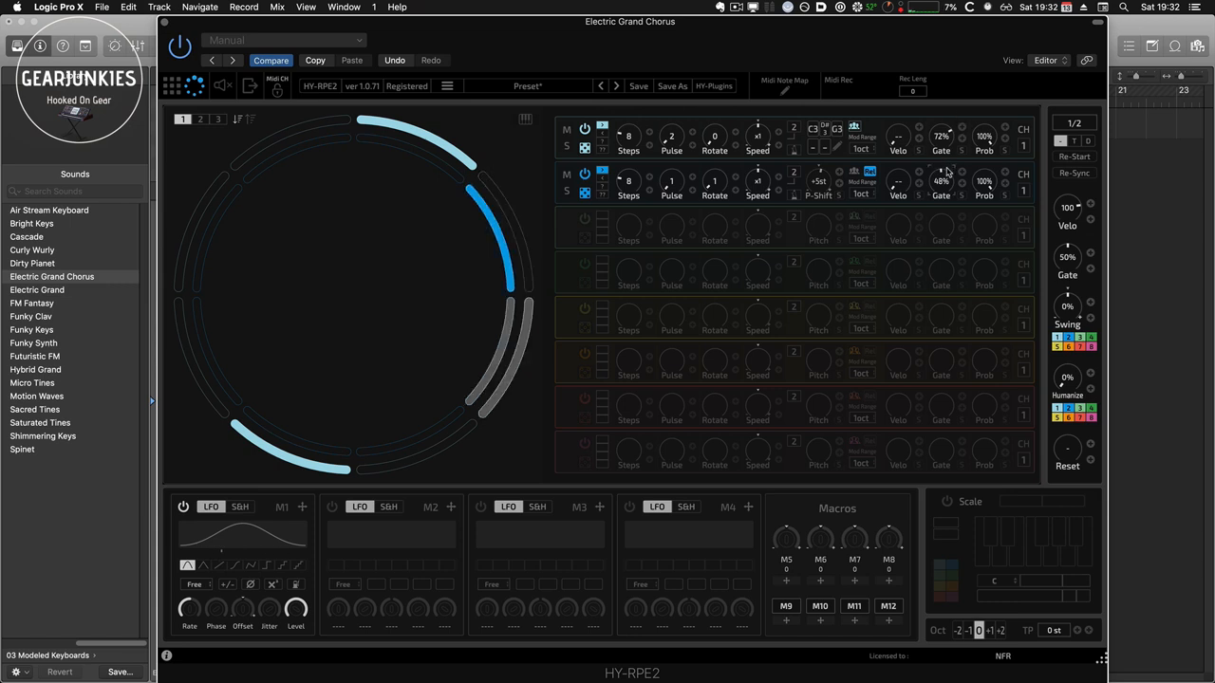
left_click_drag(941, 180, 940, 190)
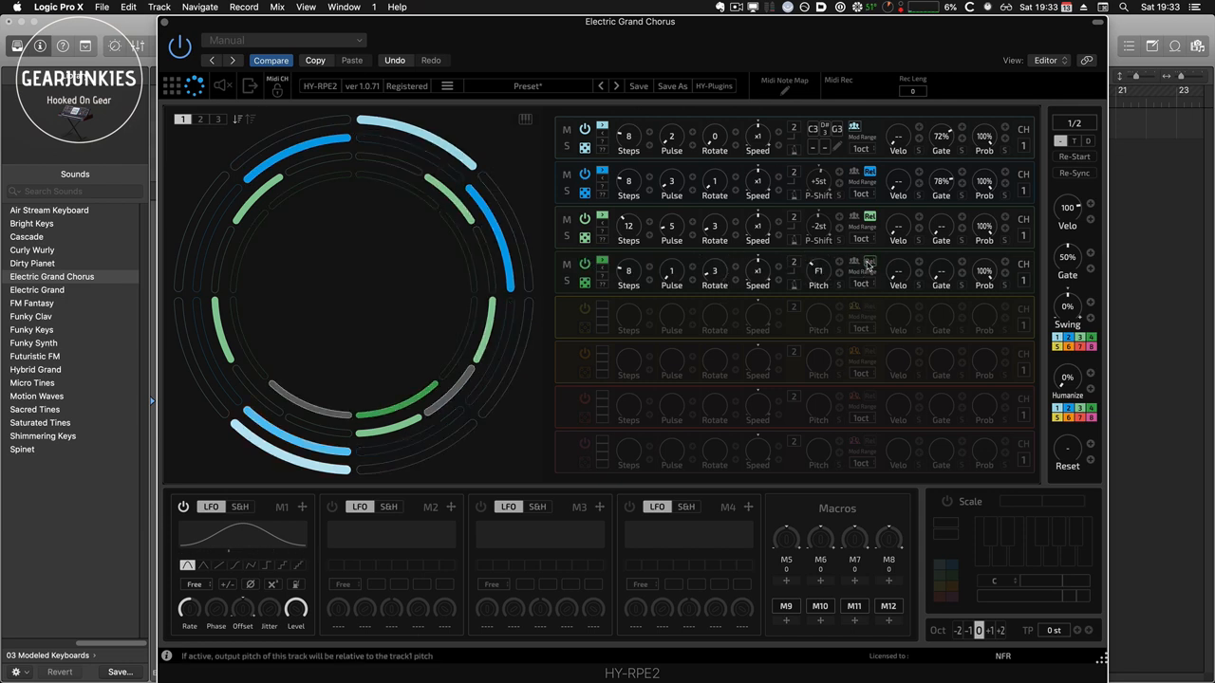
Enable Rel on track 4 so its pitch follows track 1
left_click(862, 285)
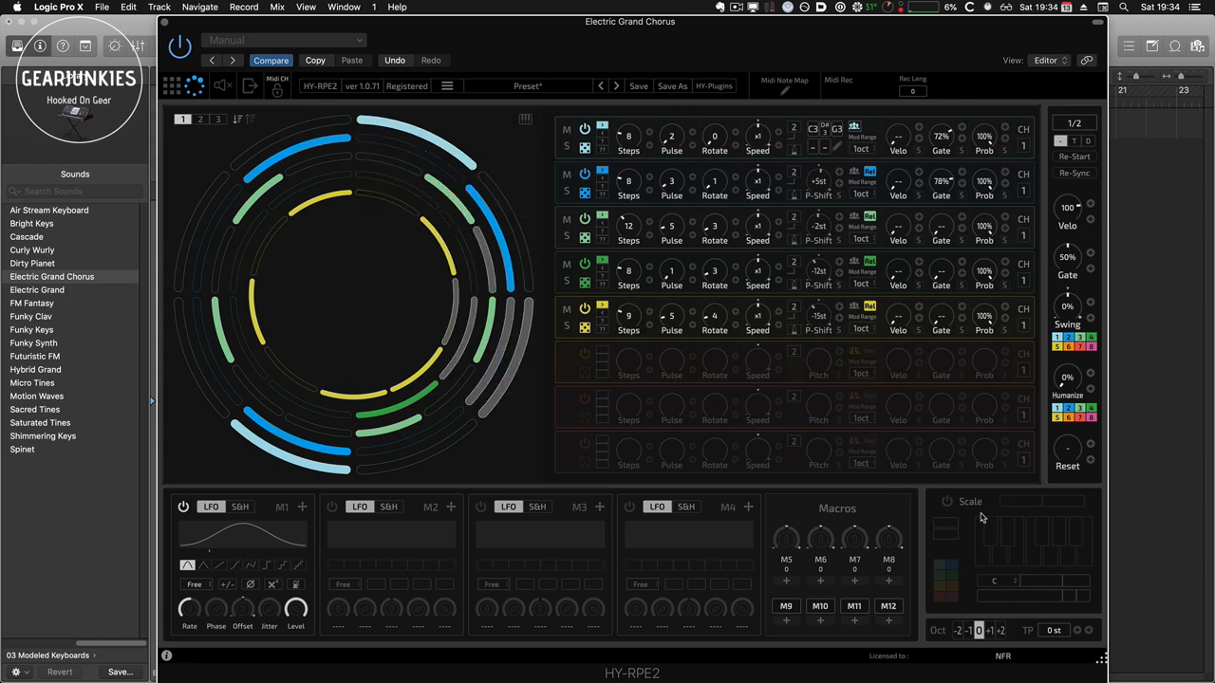
Turn on HY-RPE2's scale effect and choose the Natural Minor scale
left_click(947, 501)
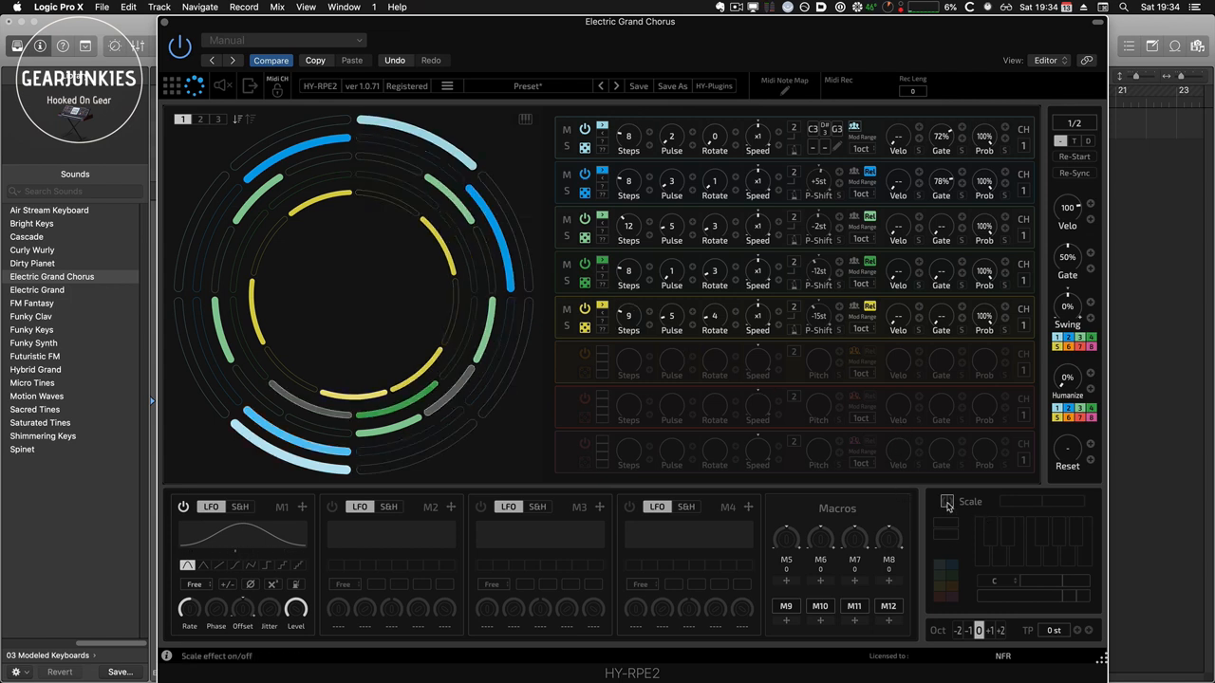
left_click(945, 501)
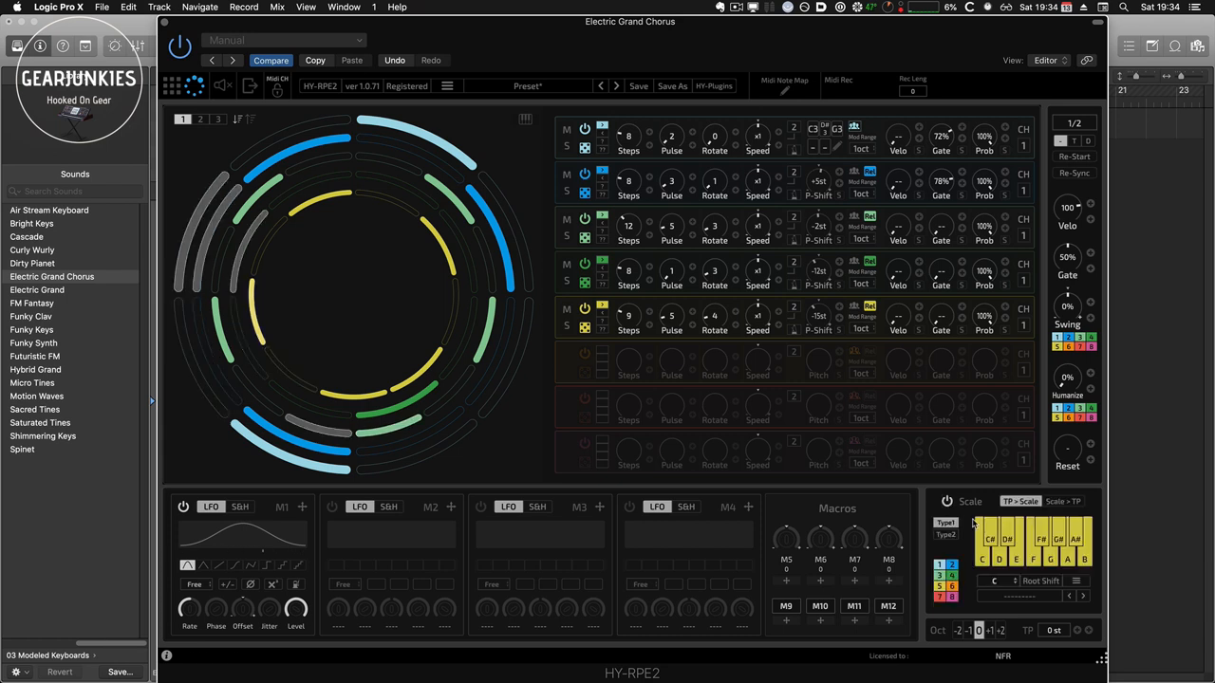
left_click(1015, 595)
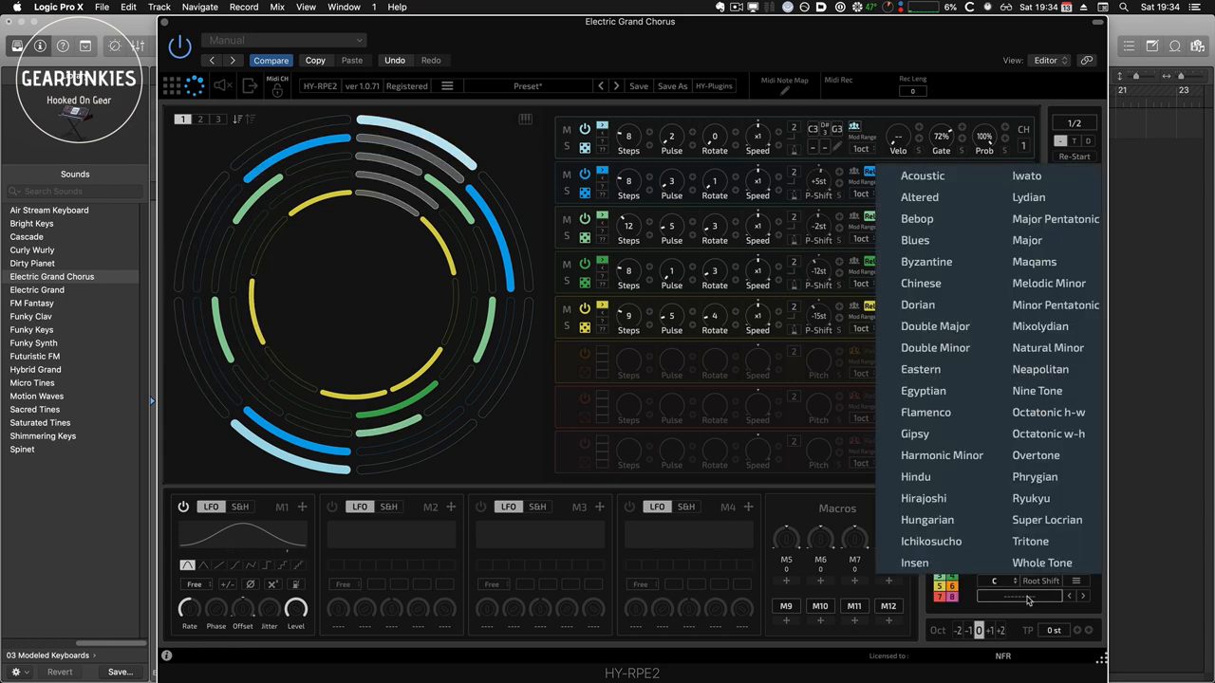
mouse_move(935, 326)
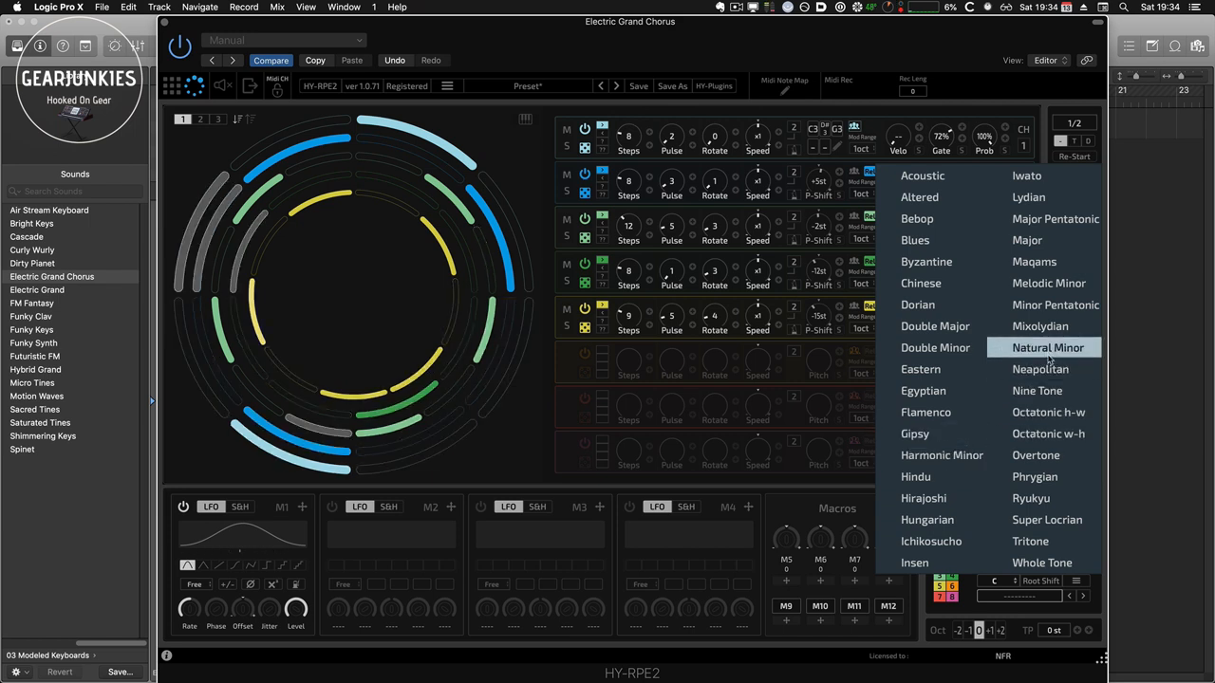
left_click(1045, 347)
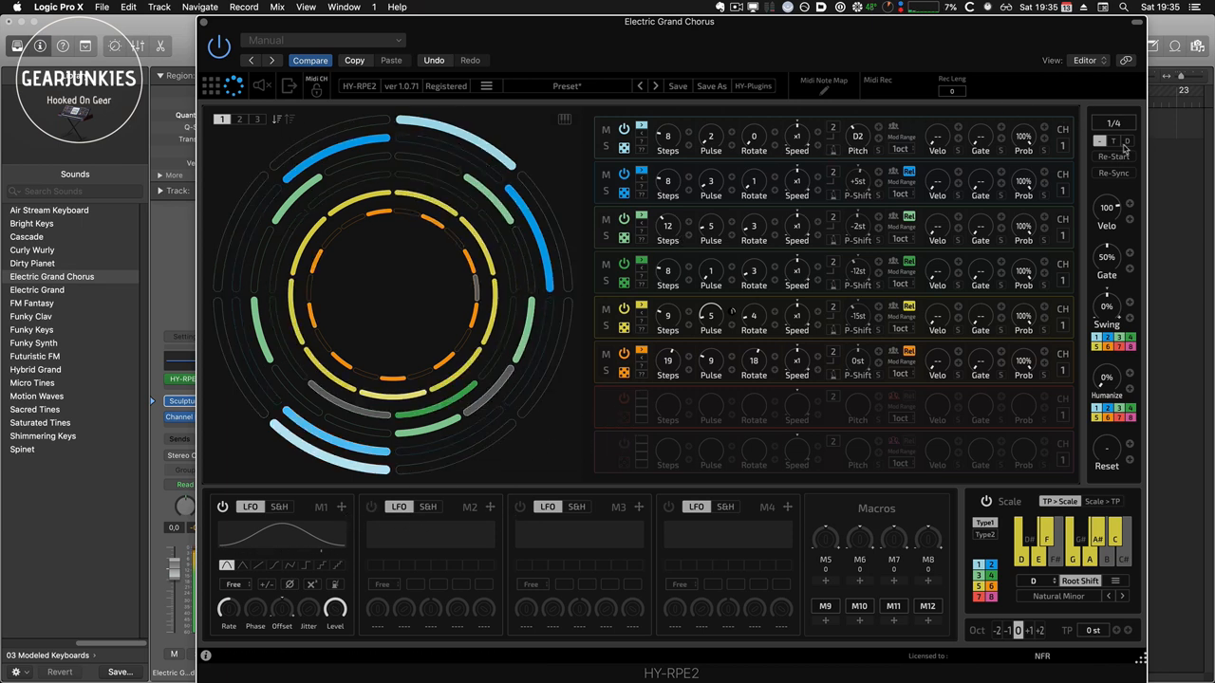
Set up track 6: Steps 19, Pulse 9, Rotate 18, Rel on, P-Shift 0st
left_click(621, 400)
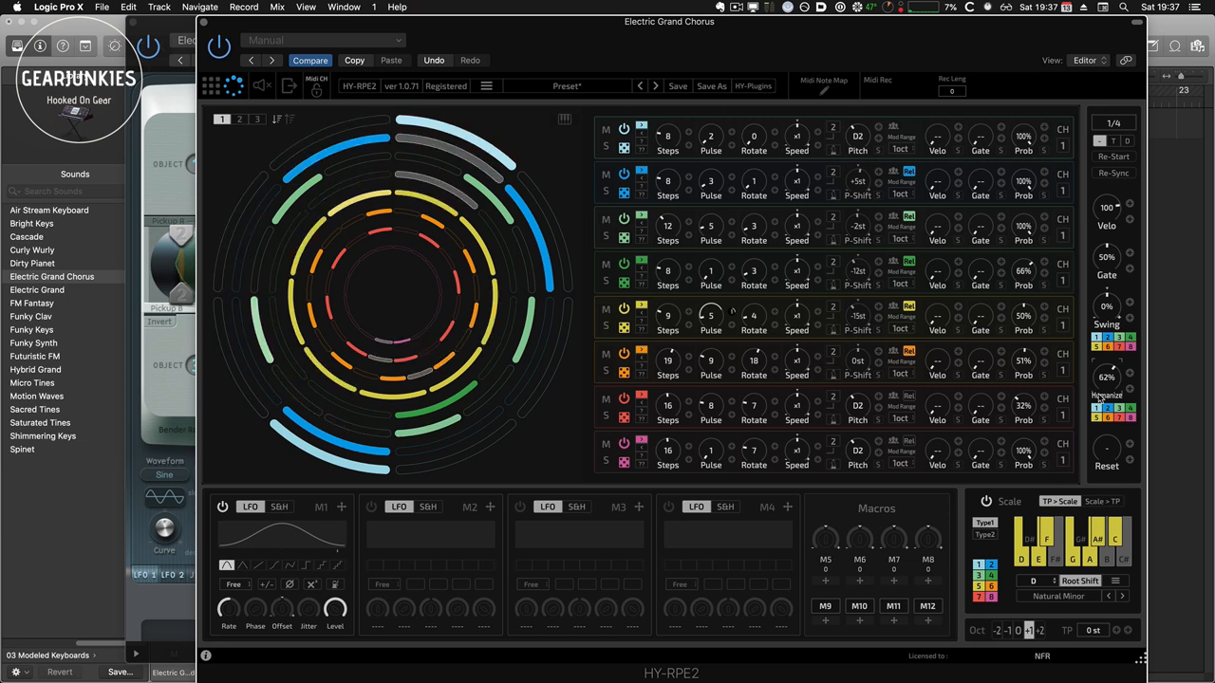
mouse_move(1106, 258)
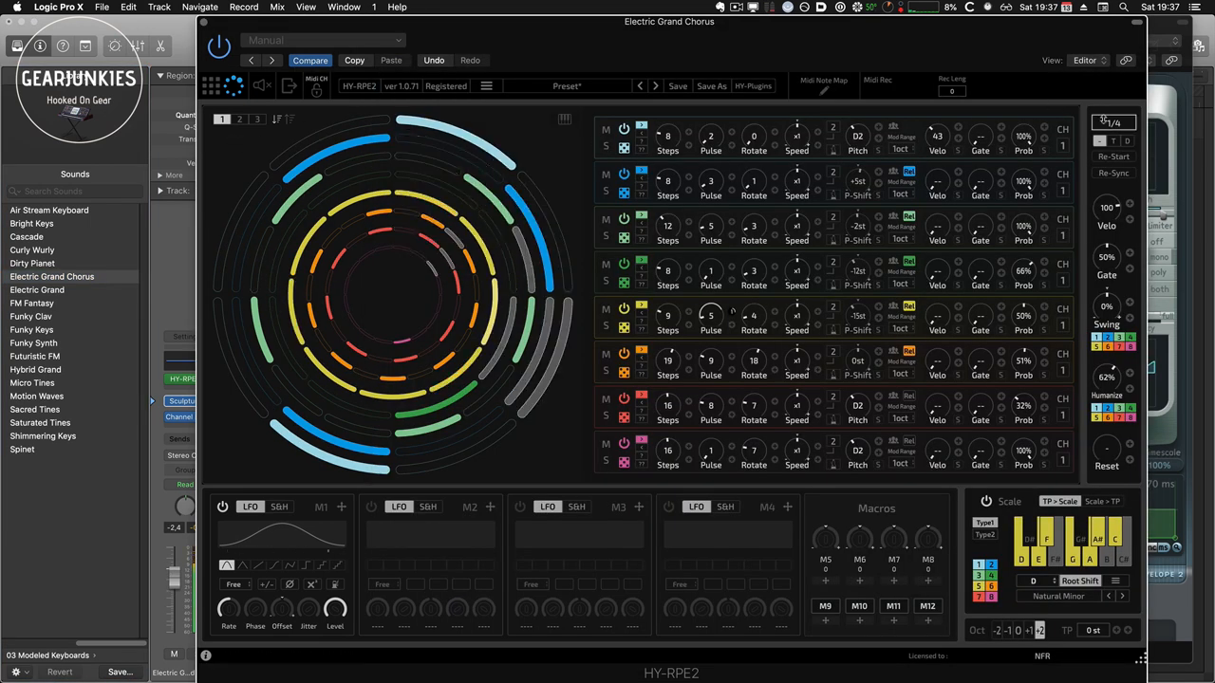
Open the Electric Grand track's Sculpture instrument in front of the HY-RPE2 sequencer
left_click(1116, 122)
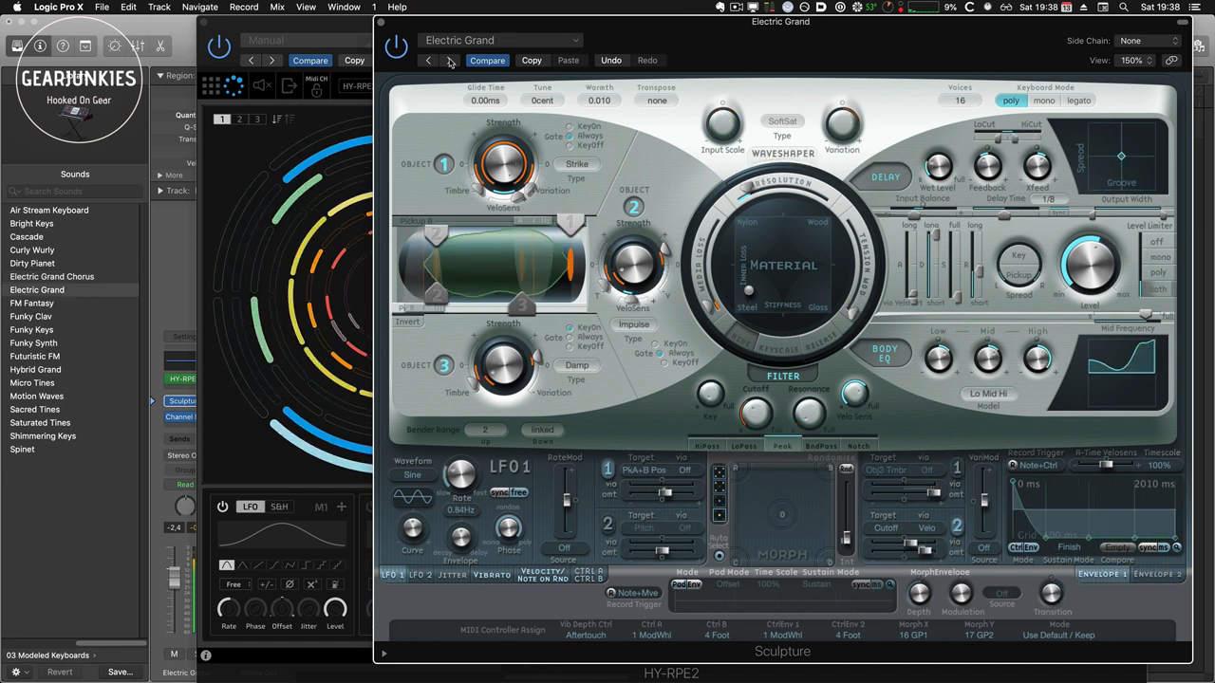
Advance Sculpture from Electric Grand to FM Fantasy and bring up its preset list
left_click(30, 303)
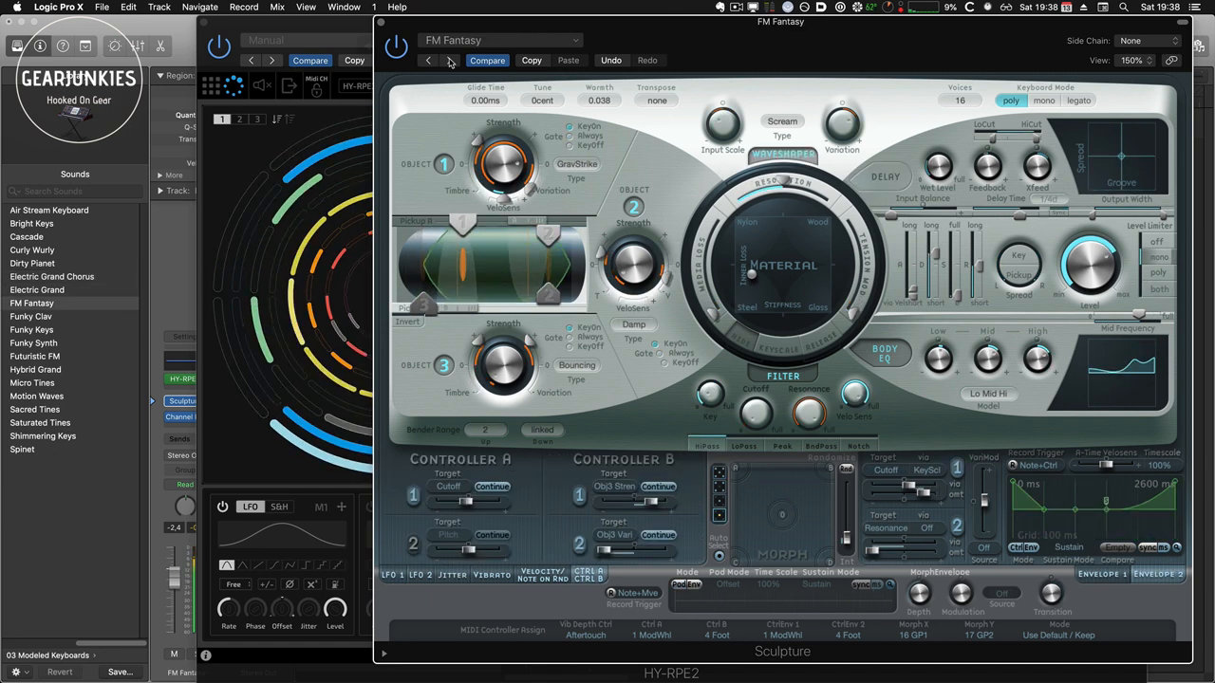
left_click(496, 39)
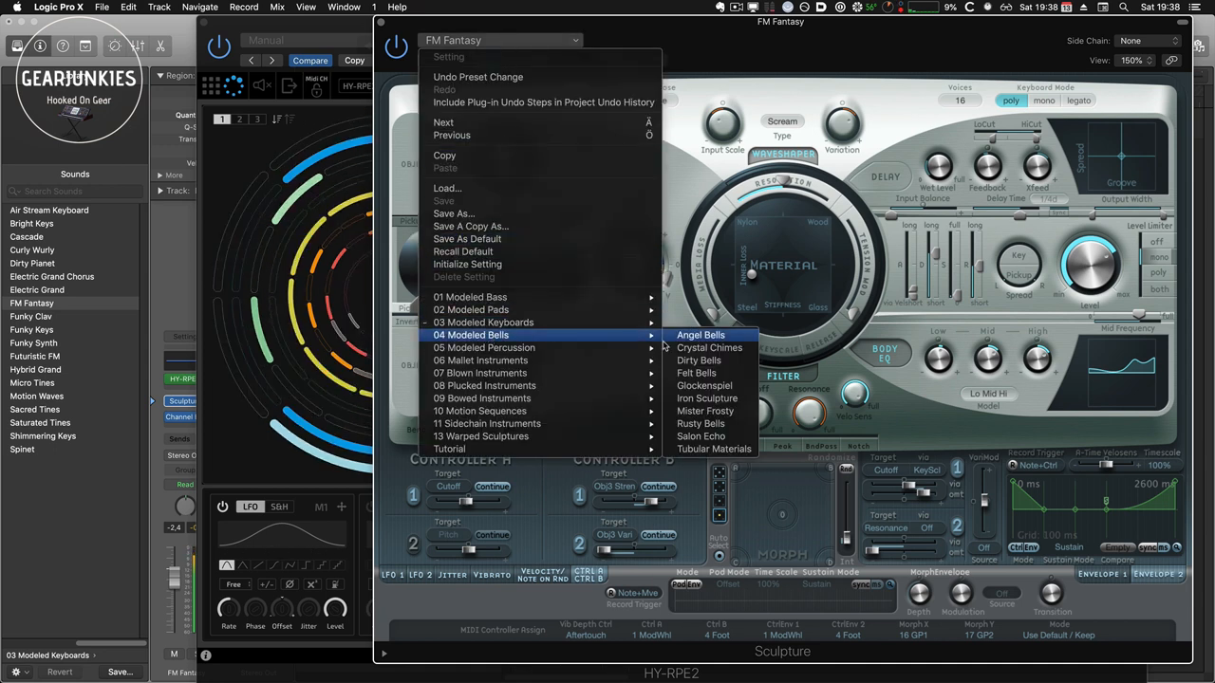
mouse_move(697, 373)
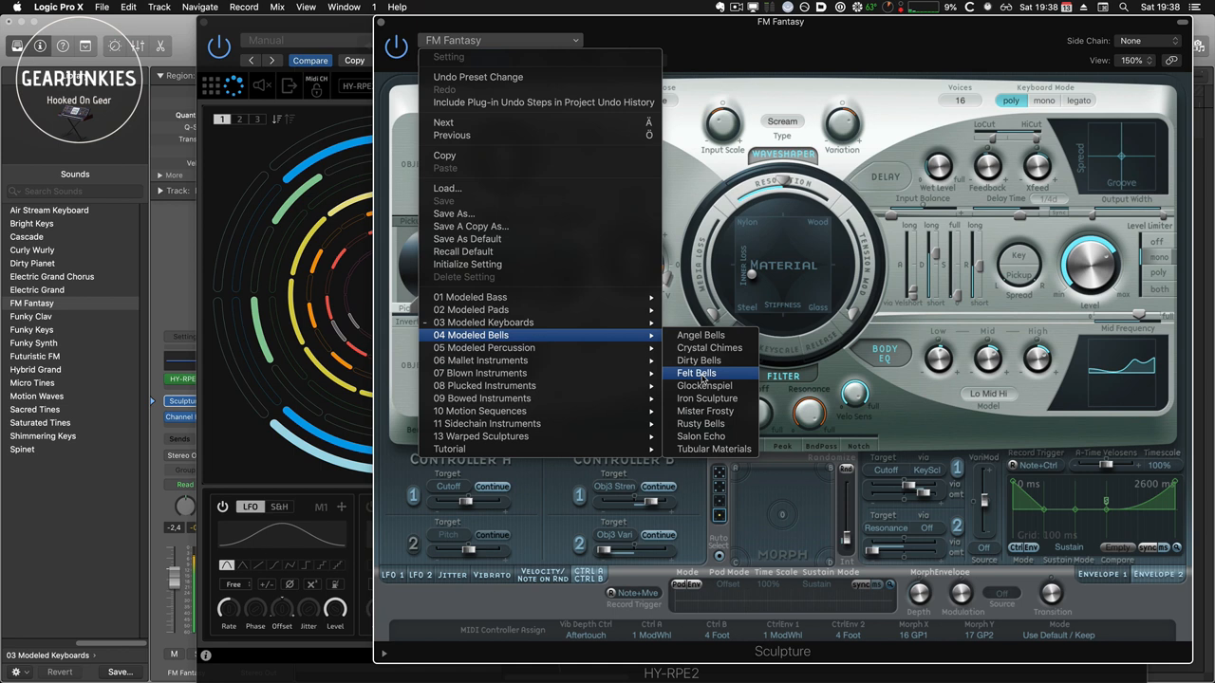
mouse_move(700, 423)
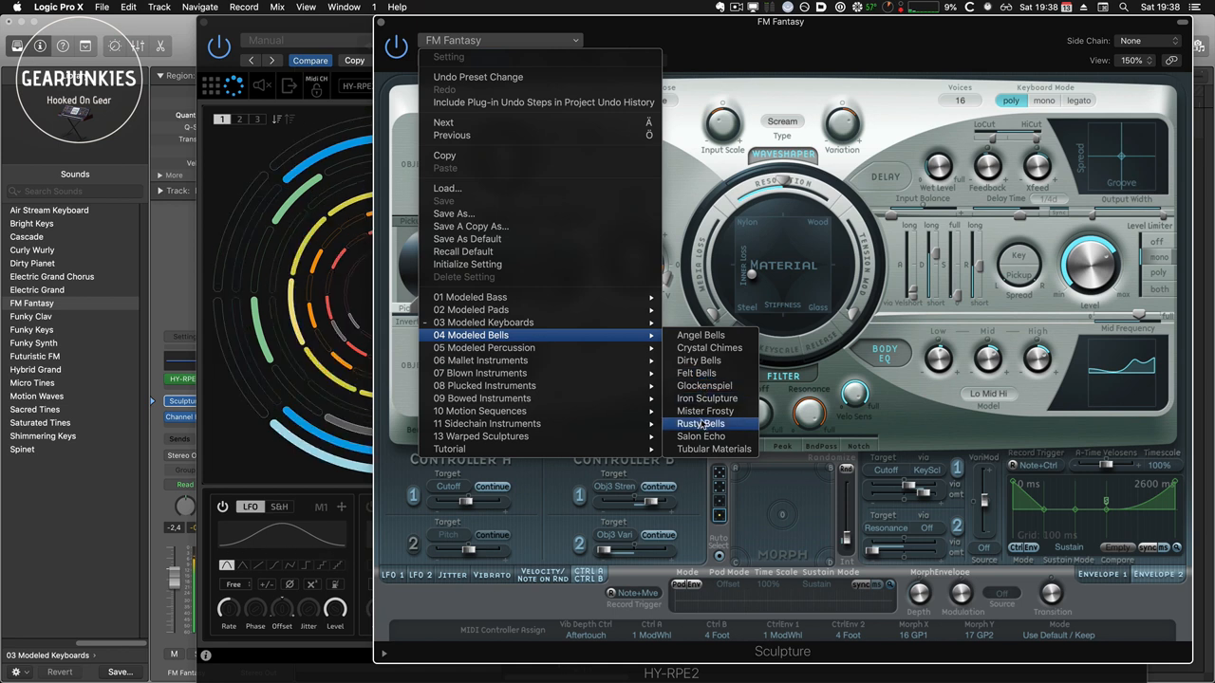
Load Rusty Bells from 04 Modeled Bells into Sculpture, replacing FM Fantasy
left_click(701, 423)
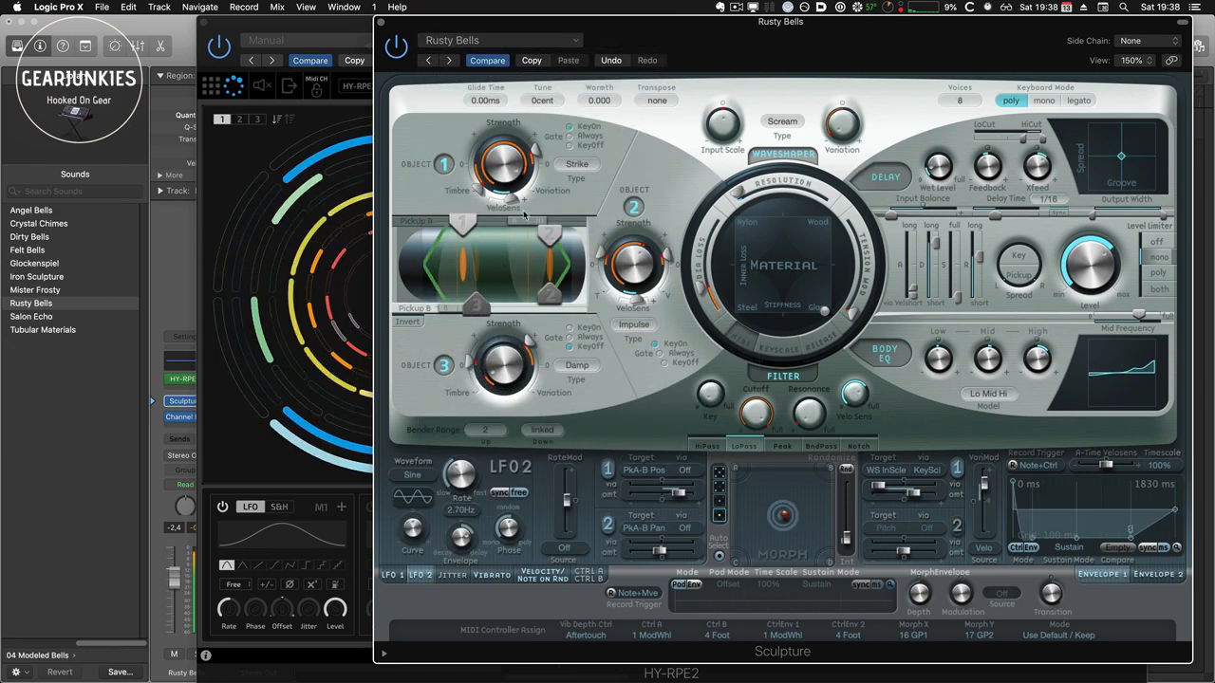